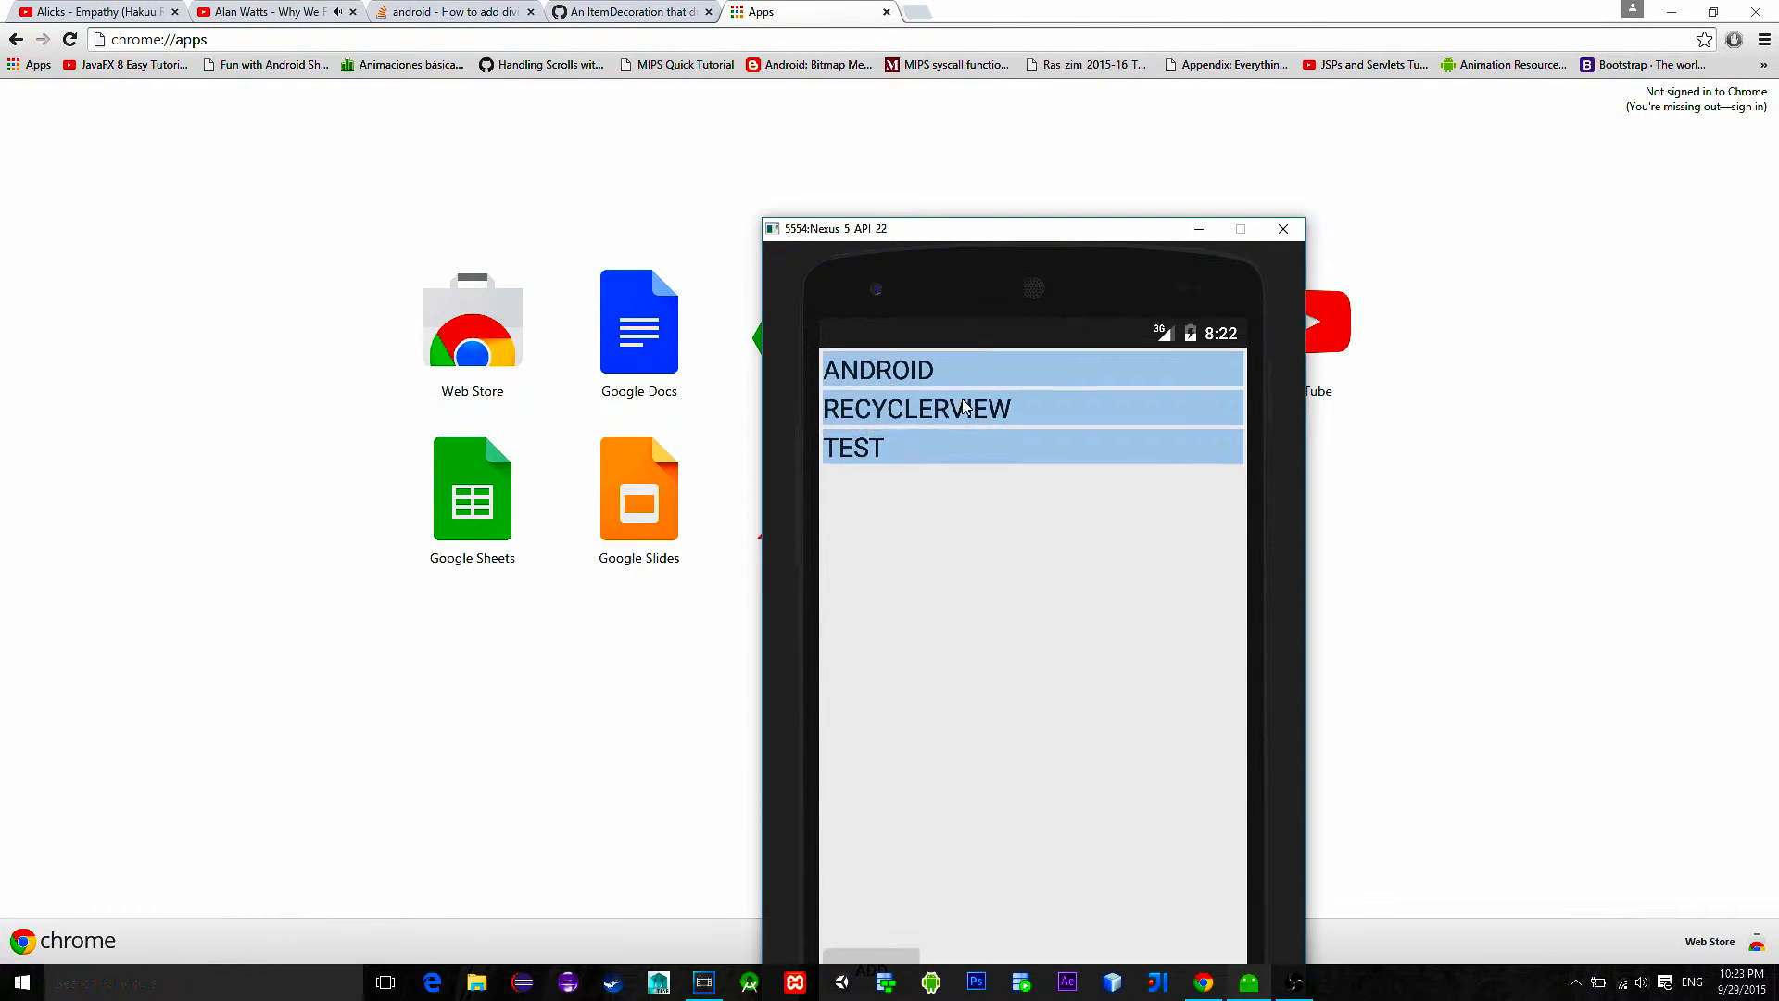
Step: Remove the RECYCLERVIEW row so only ANDROID and TEST remain in the emulator list
{"action": "left_click", "coordinate": [917, 407]}
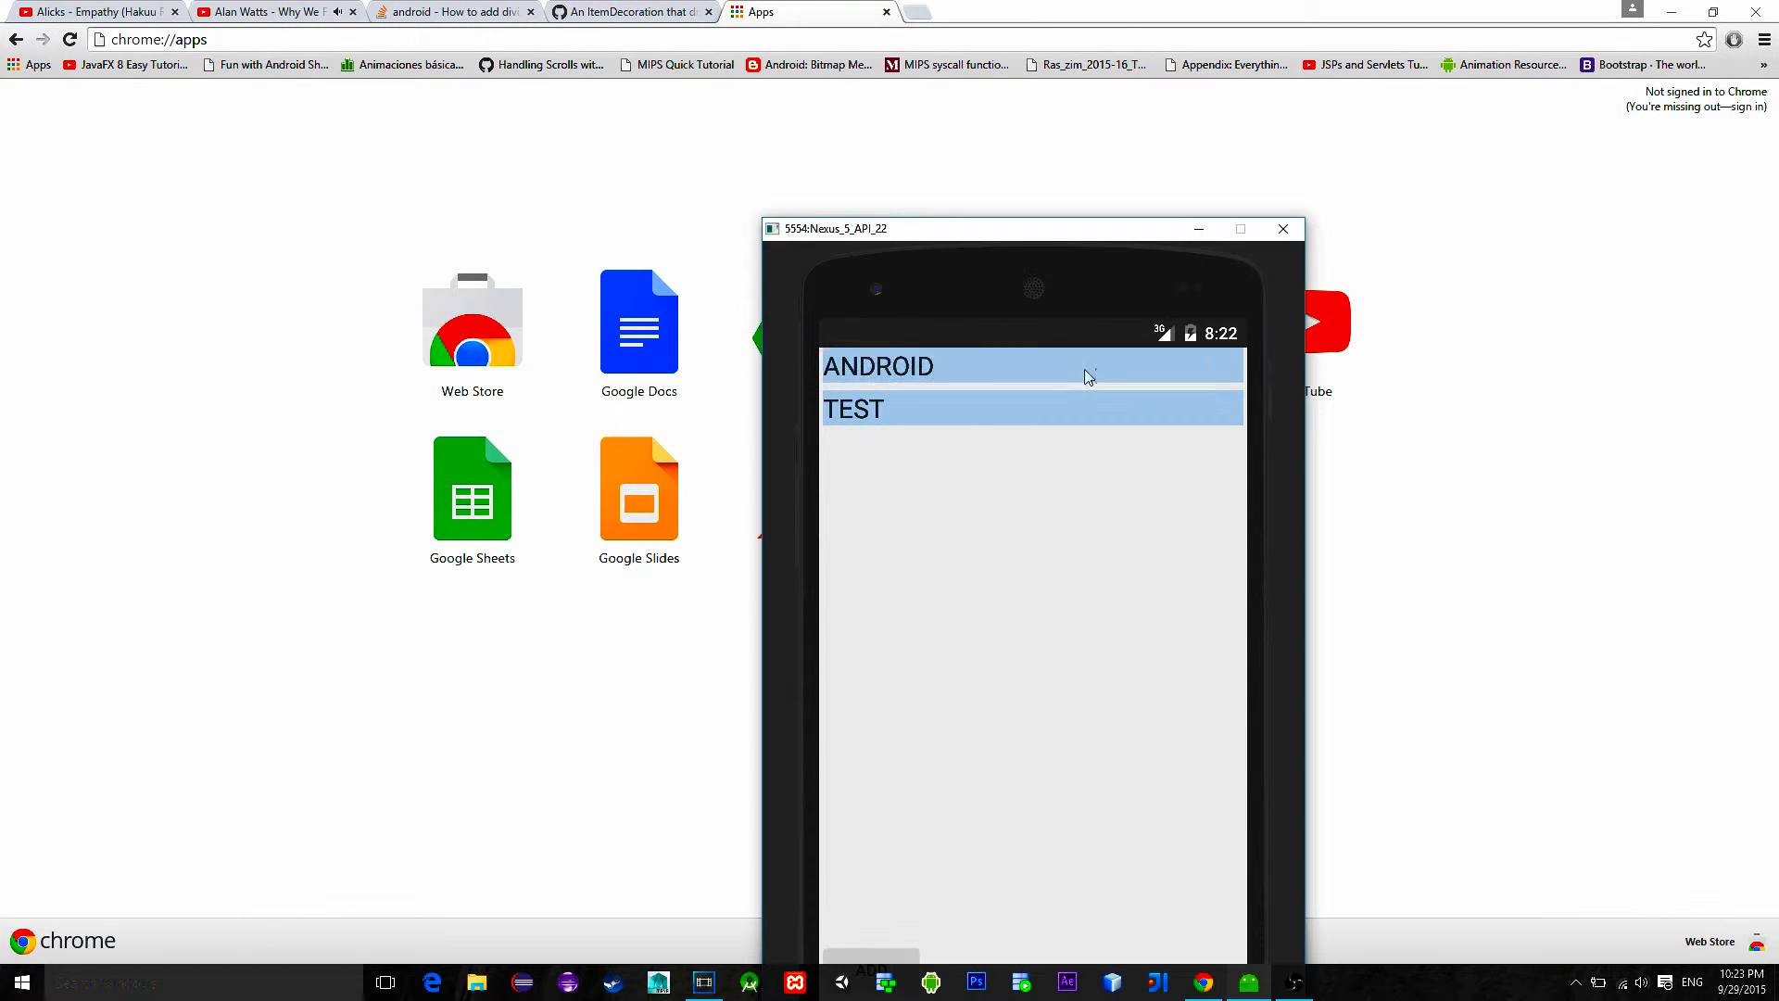
{"action": "left_click", "coordinate": [877, 365]}
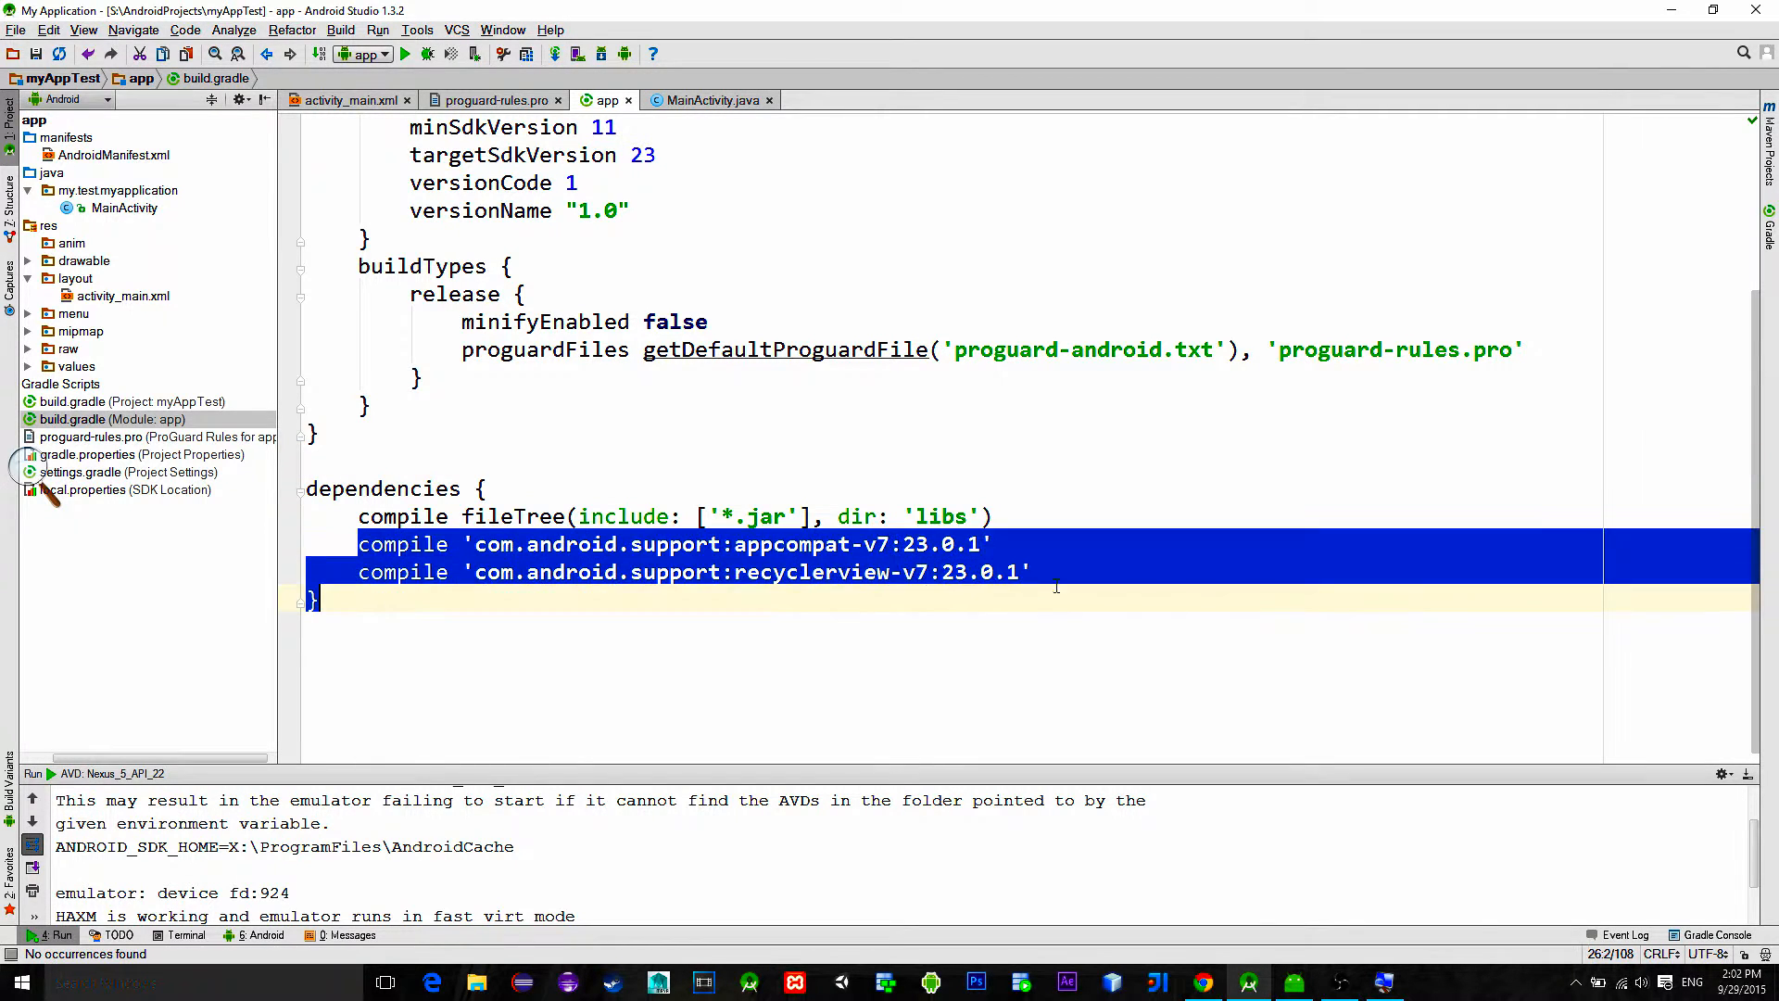
Step: Review app build.gradle dependencies appcompat-v7 and recyclerview-v7 23.0.1, clearing the highlight
{"action": "left_click", "coordinate": [1026, 572]}
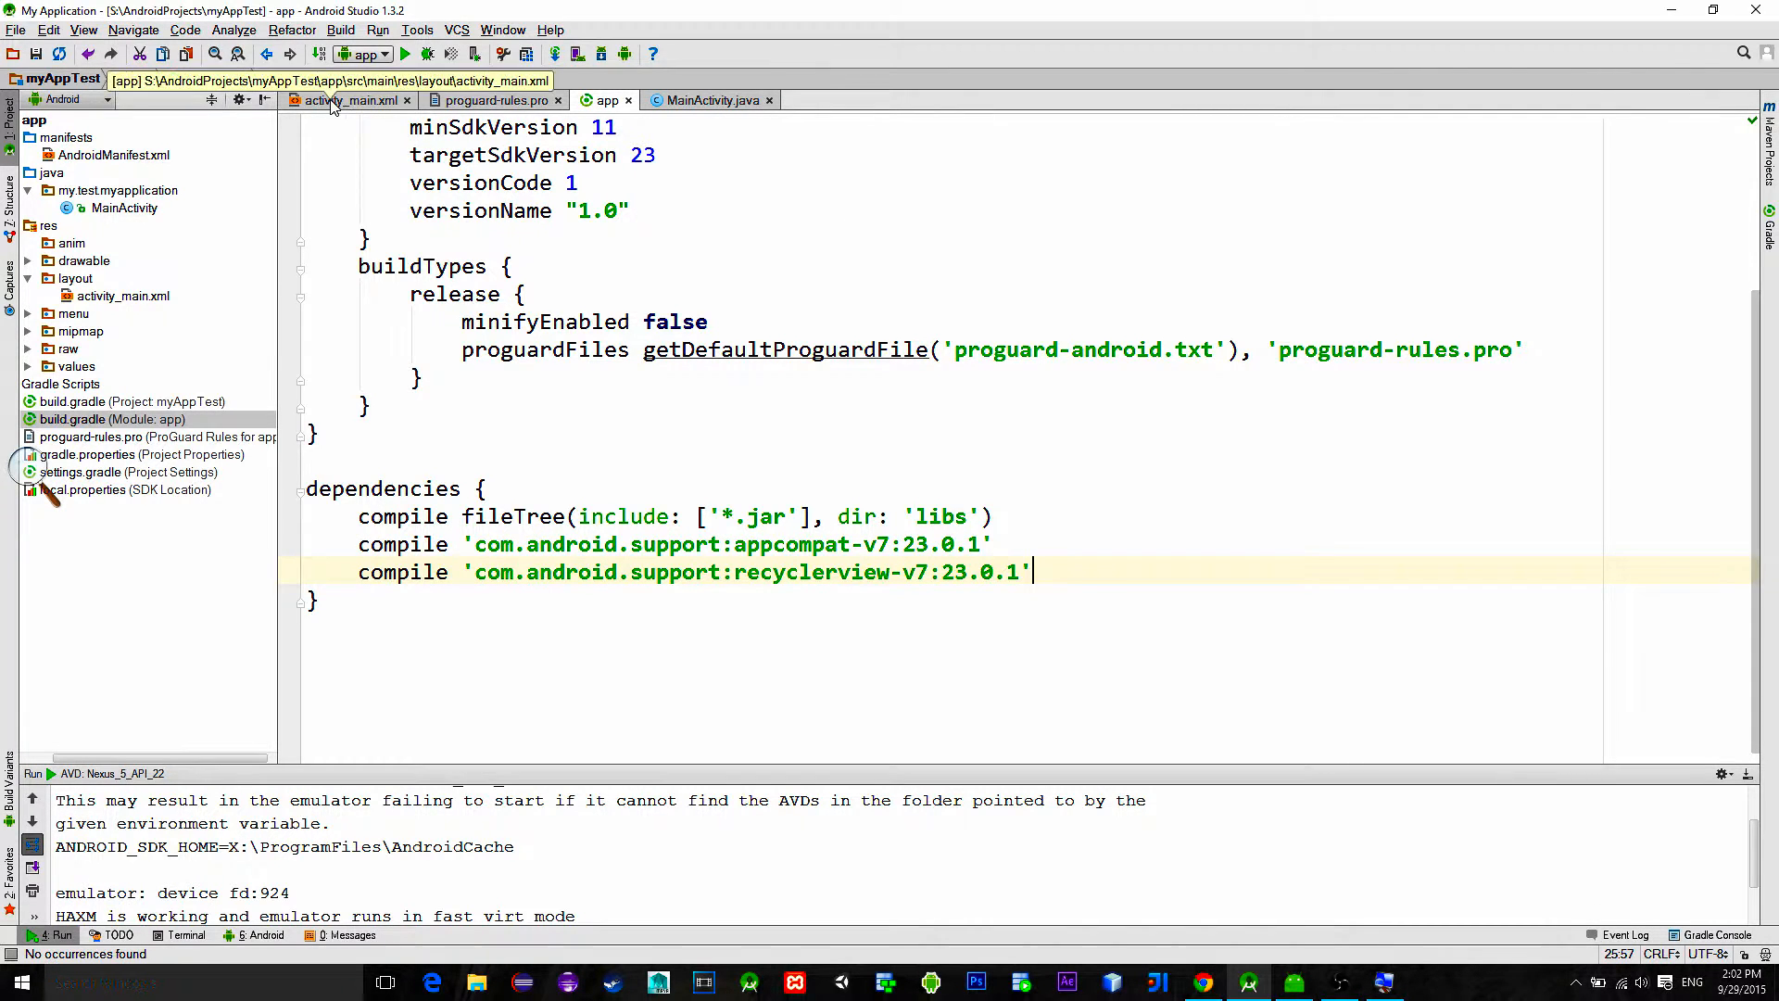
Step: Add a RecyclerView to activity_main.xml's LinearLayout and set its layout_width to match_parent
{"action": "left_click", "coordinate": [348, 100]}
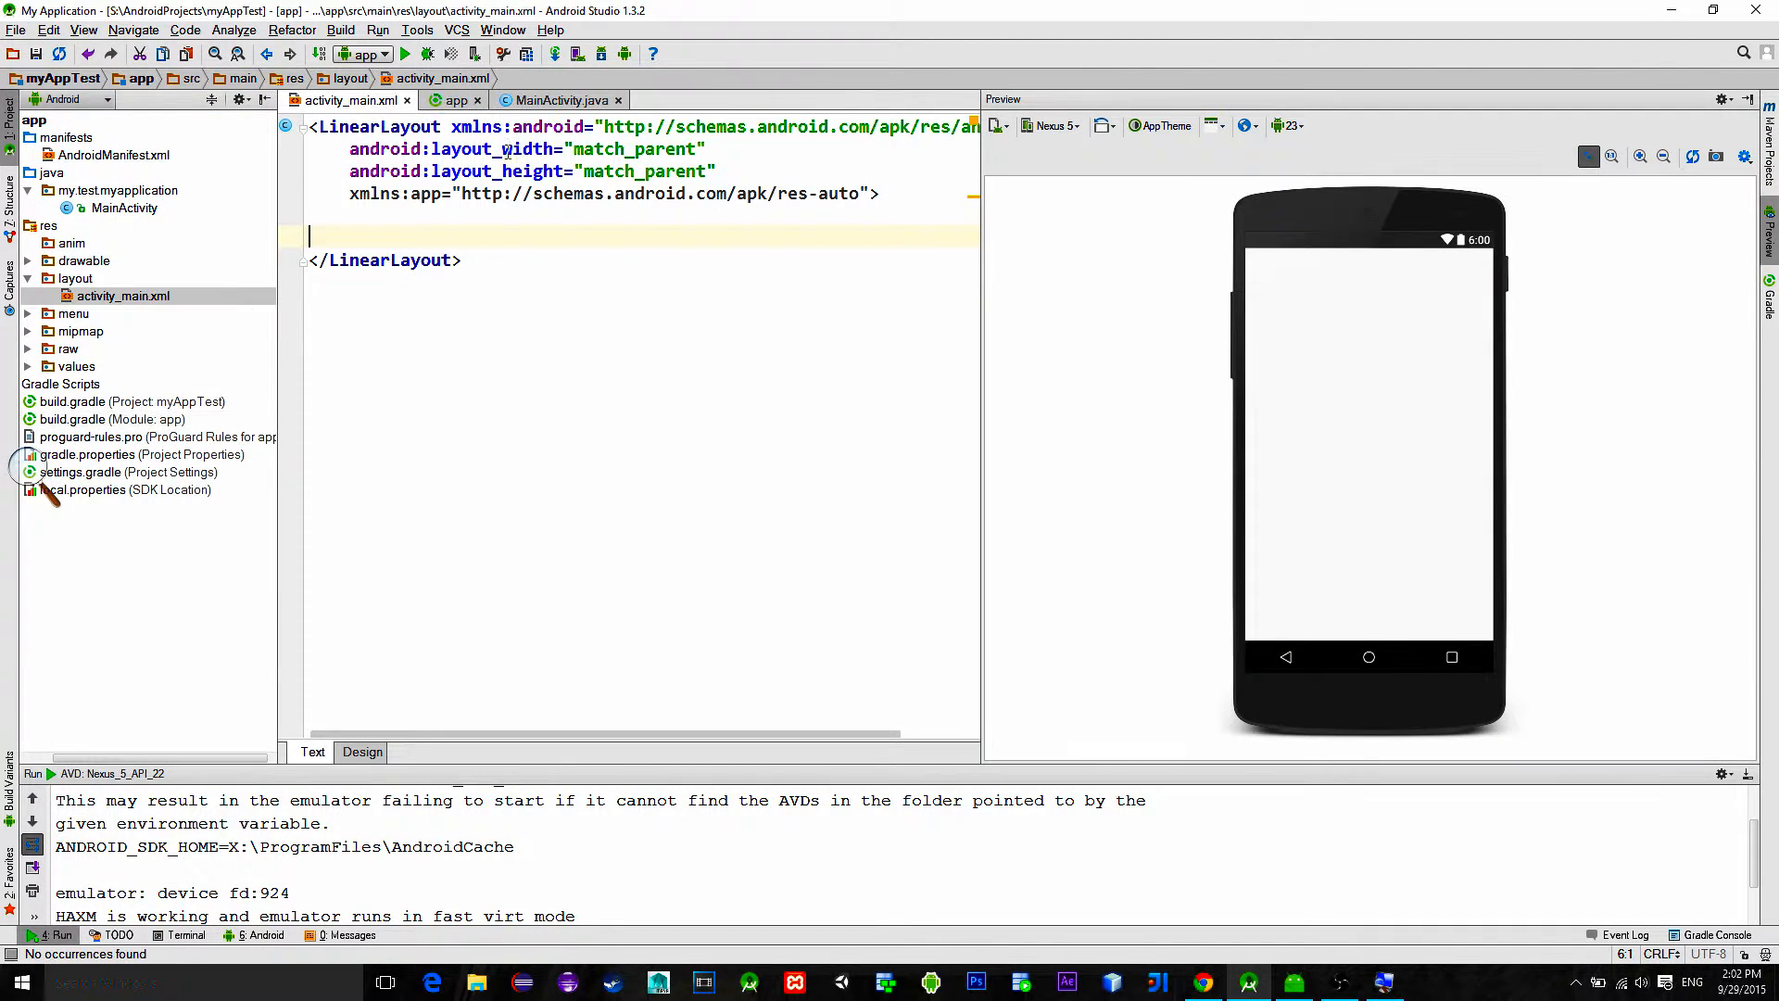
{"action": "left_click", "coordinate": [361, 750]}
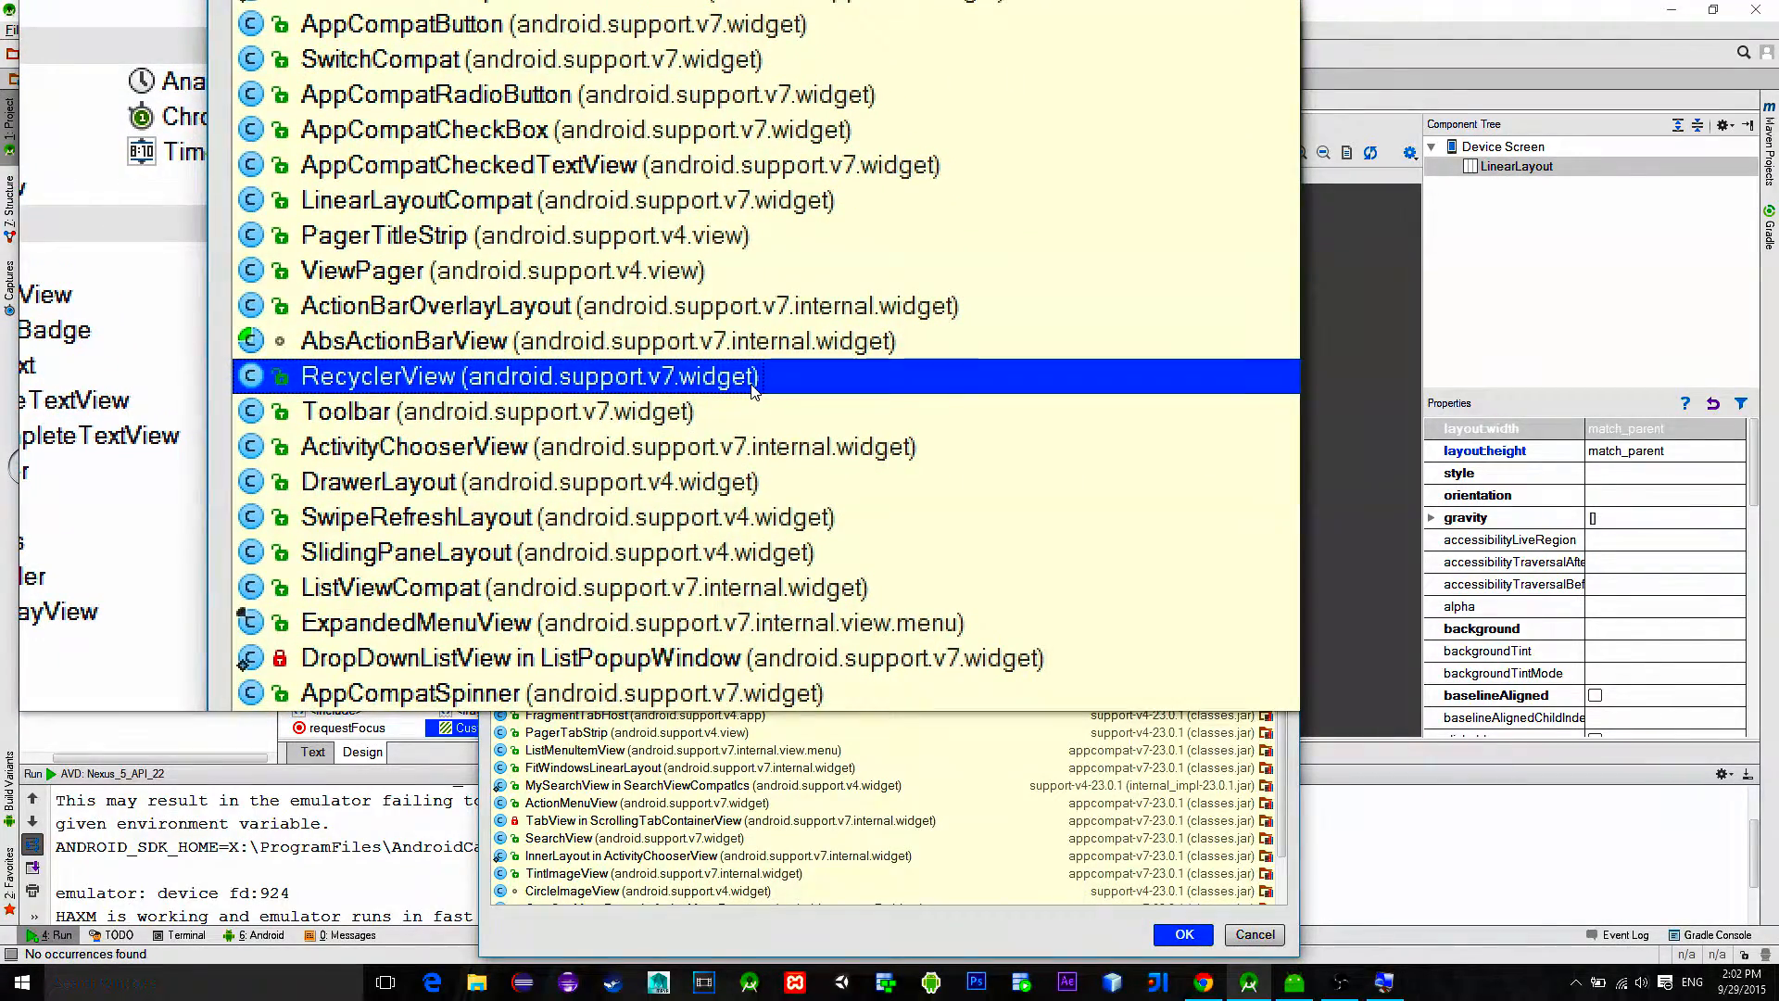
{"action": "left_click", "coordinate": [1182, 933]}
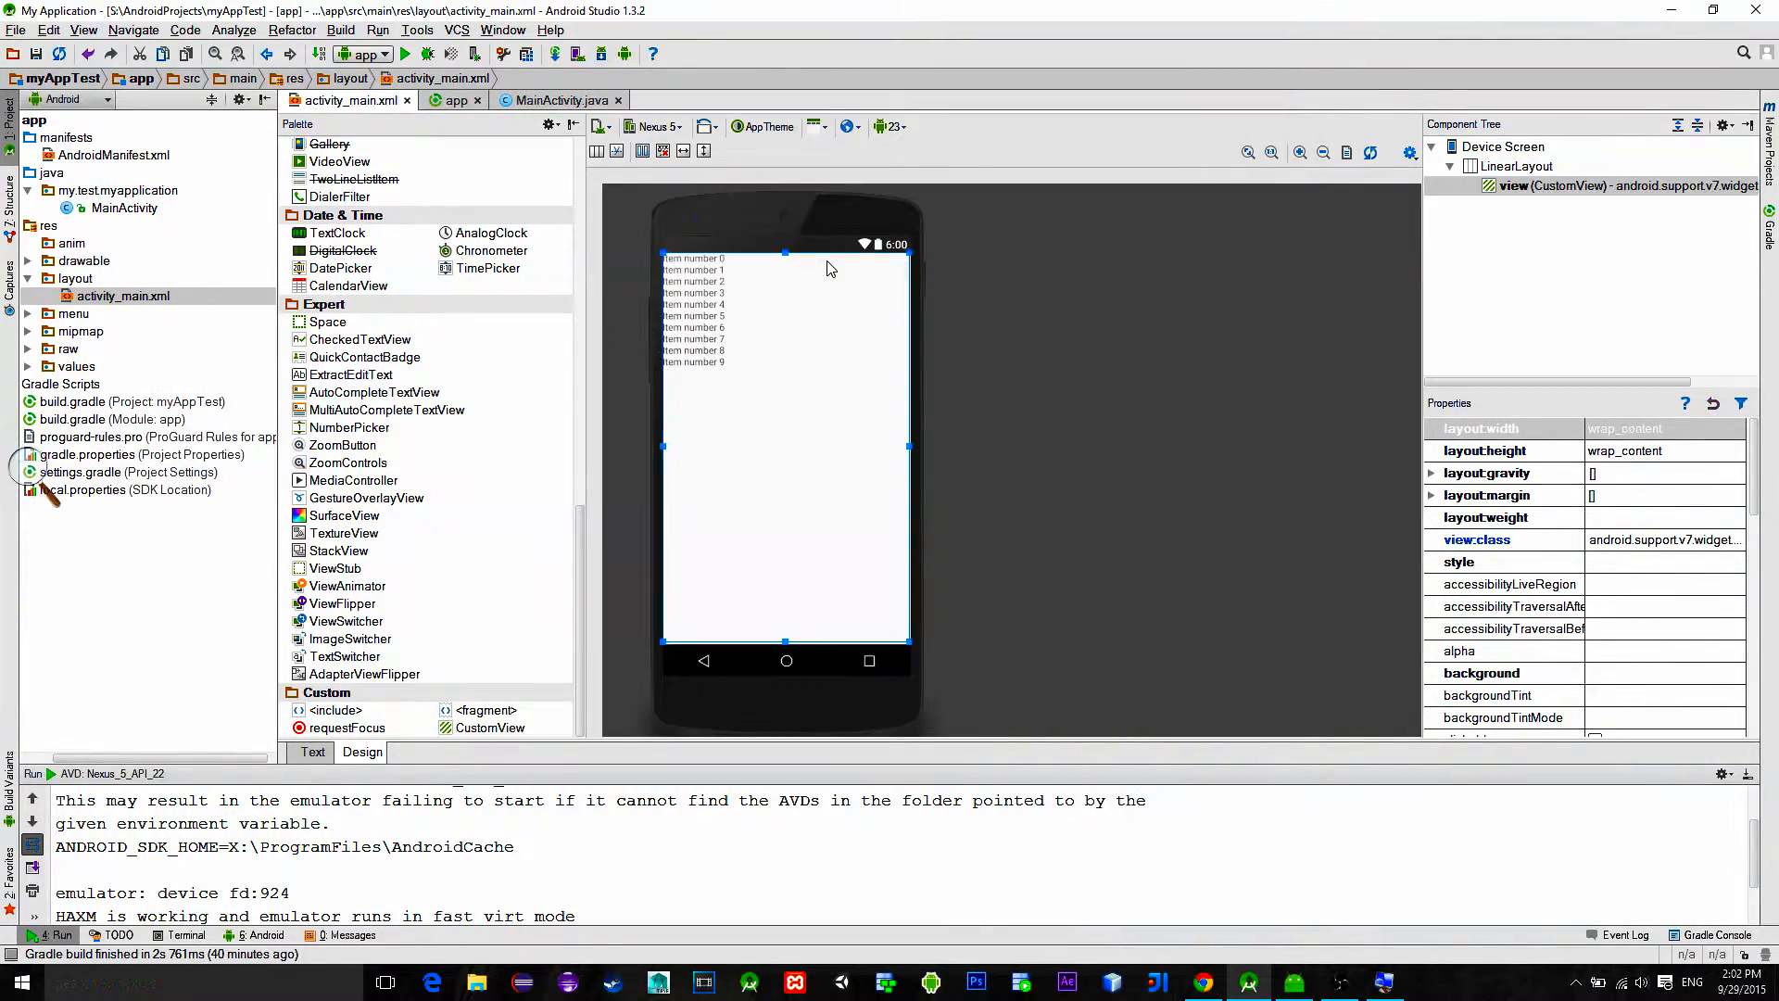
{"action": "left_click", "coordinate": [313, 751]}
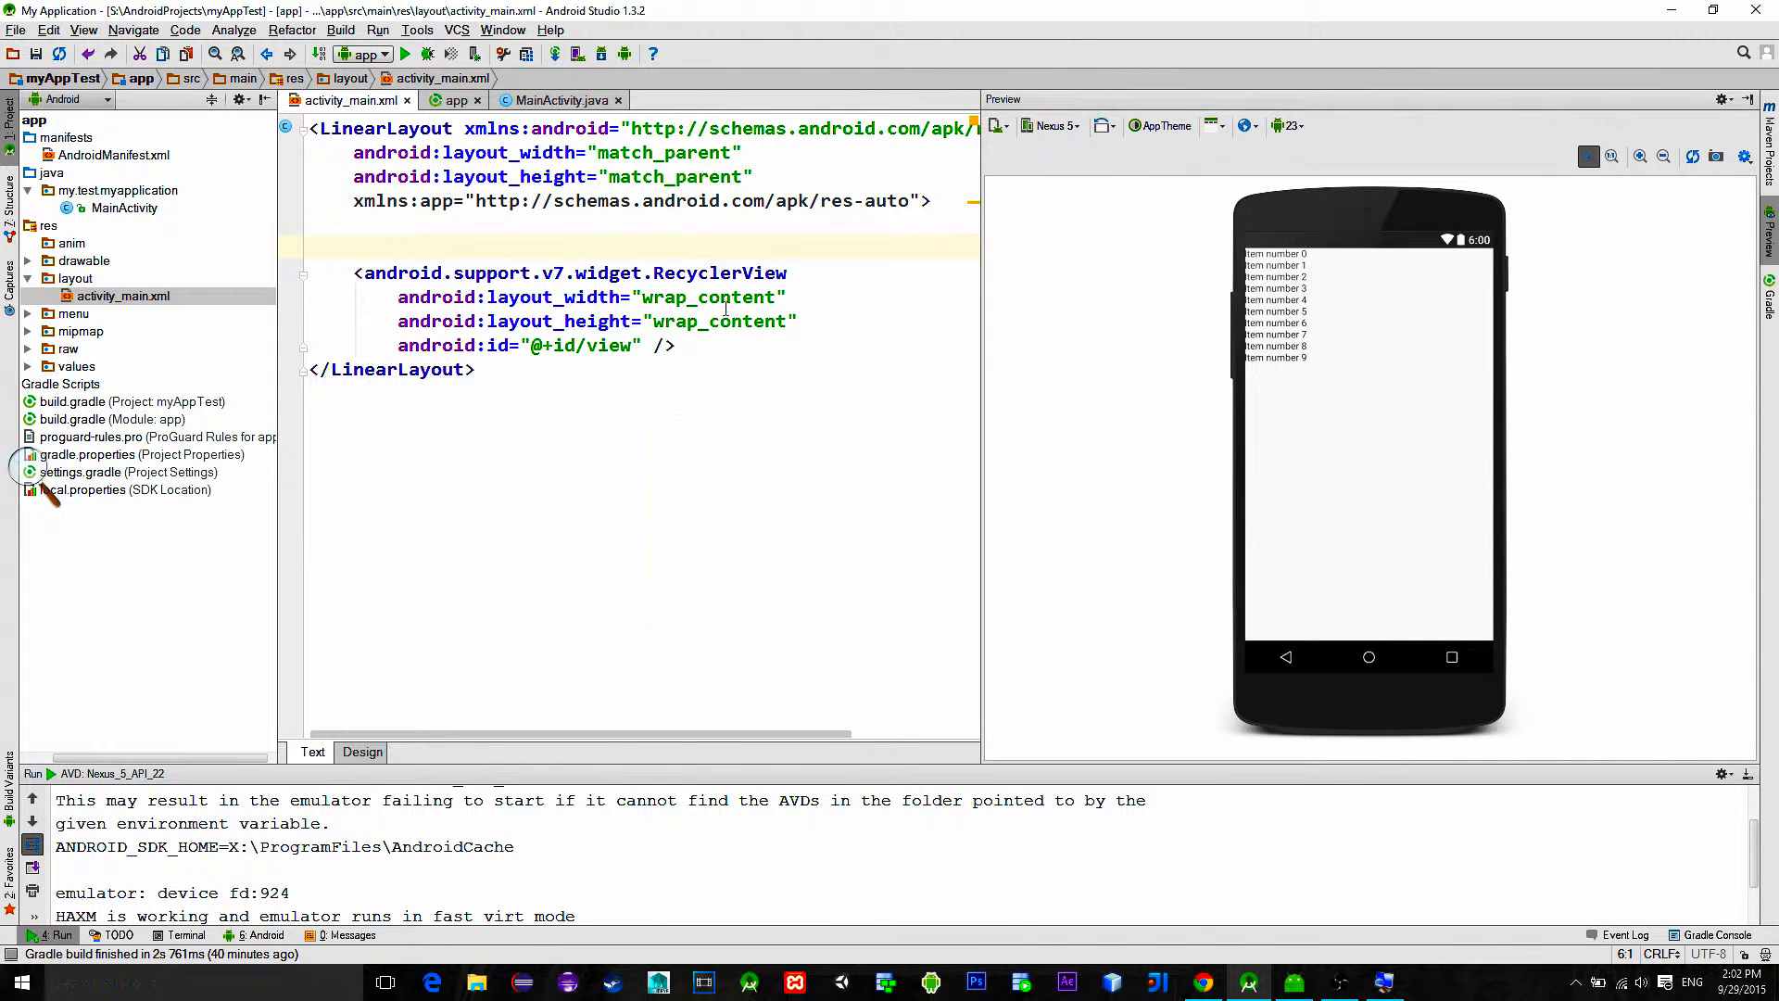
{"action": "double_click", "coordinate": [708, 297]}
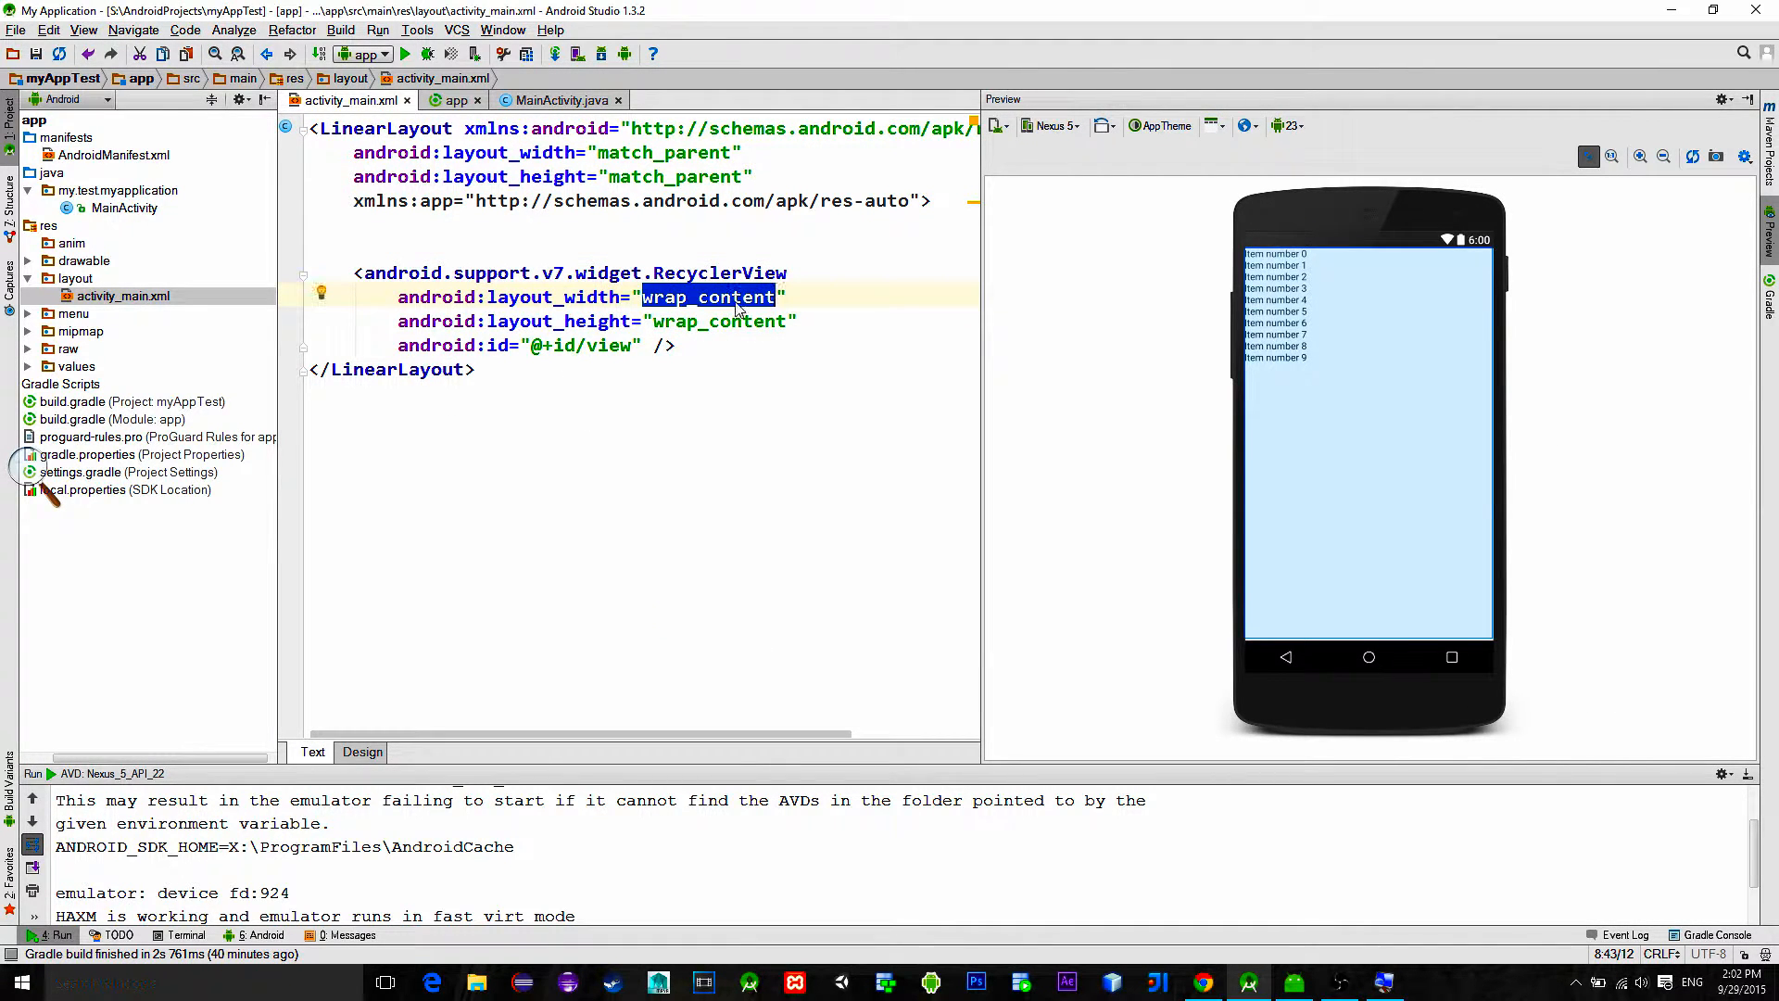
{"action": "type", "text": "match_parent"}
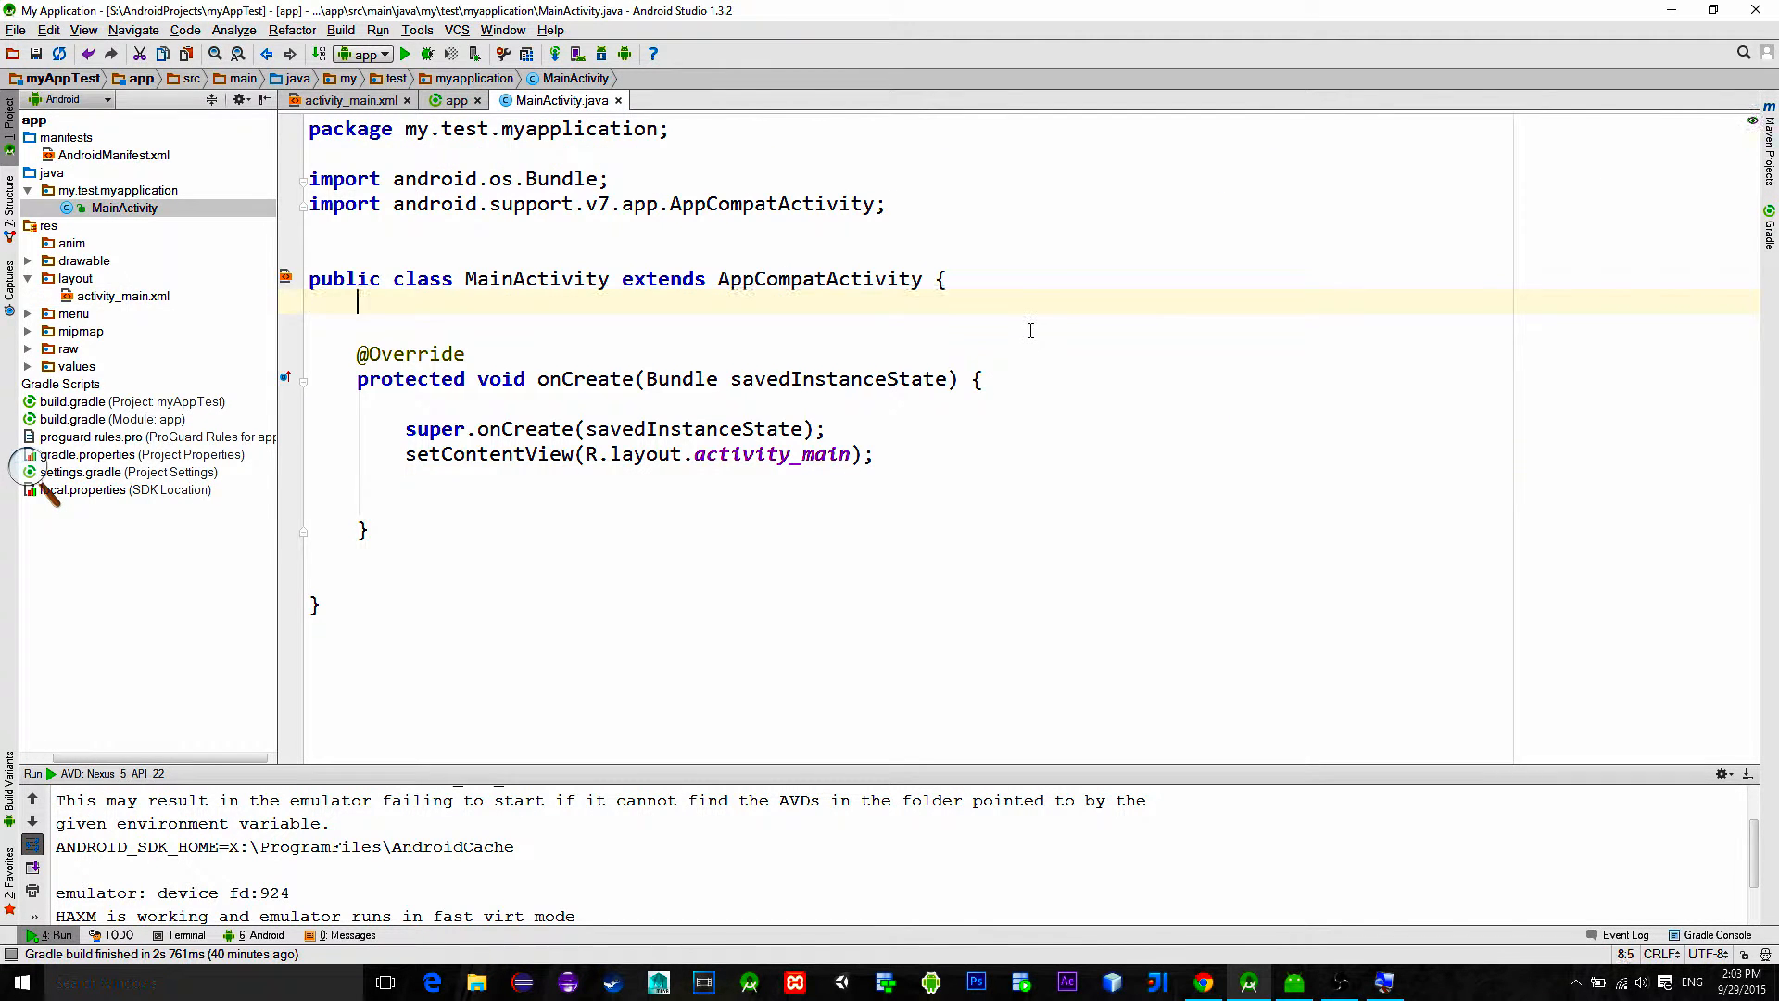
Step: Declare private RecyclerView recyclerView, find it by id and set a new LinearLayoutManager(this)
{"action": "type", "text": "private RecyclerView recyclerView;"}
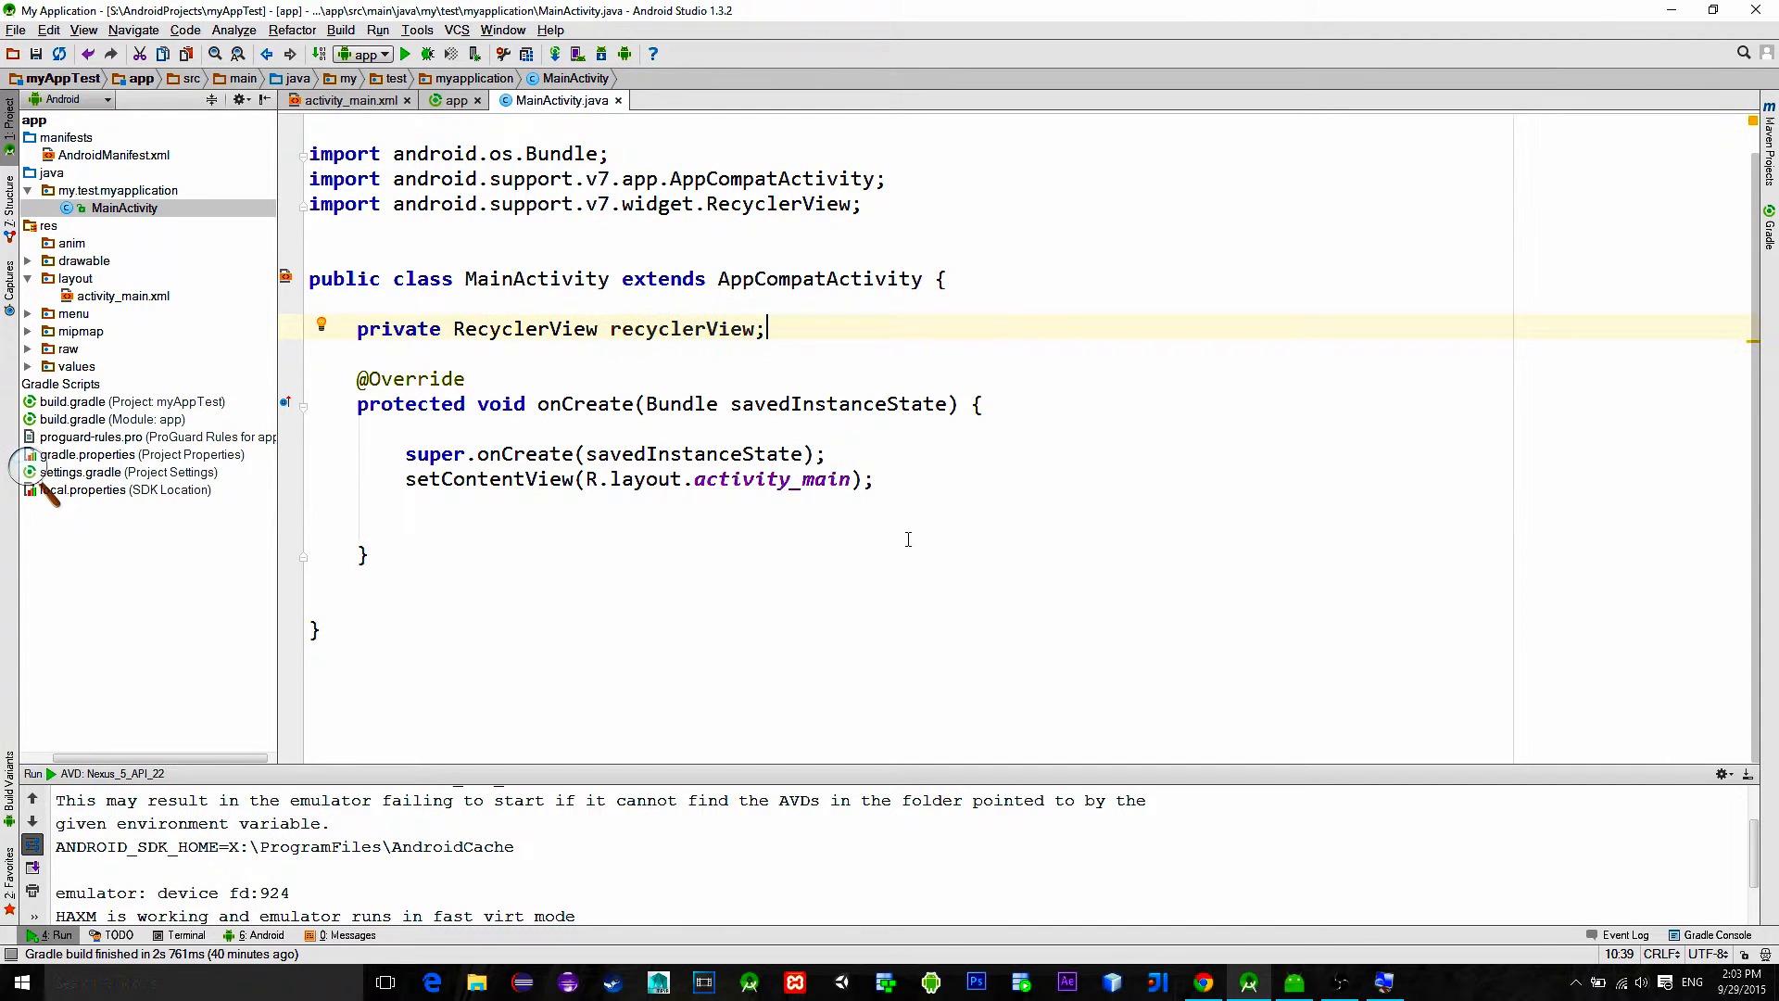
{"action": "type", "text": "recyclerView"}
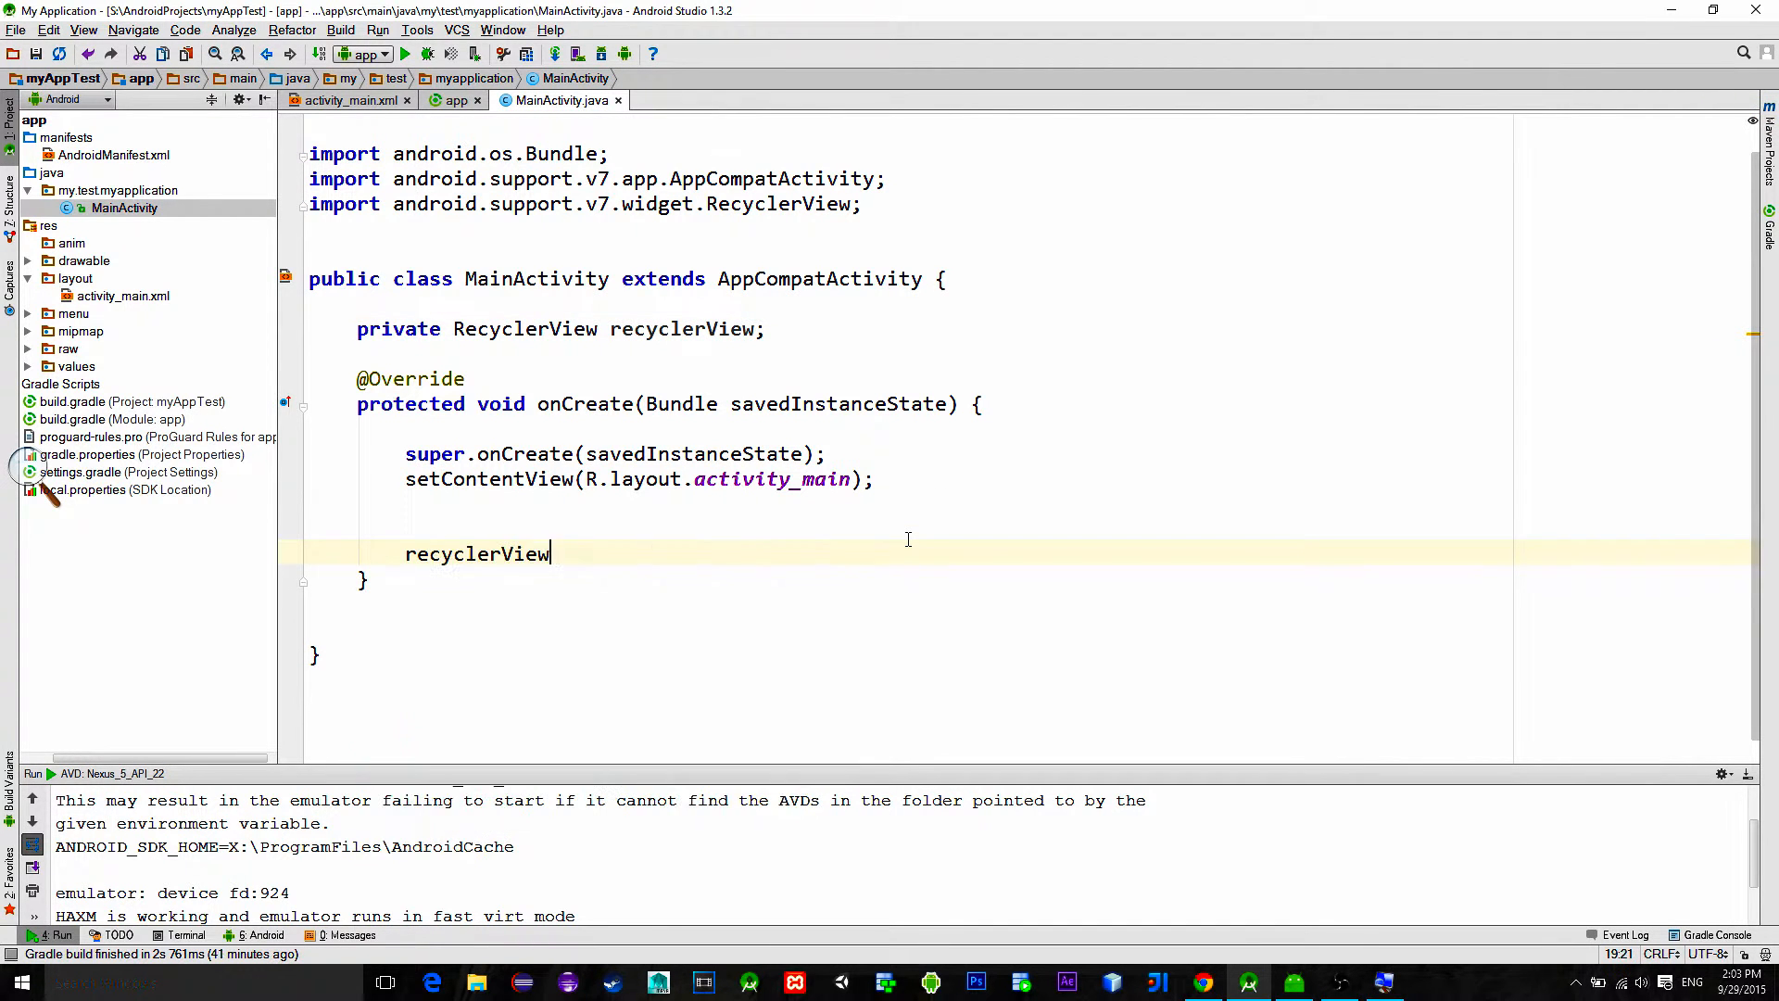
{"action": "type", "text": "= (RecyclerView) findViewById(R.id.recyclerView);"}
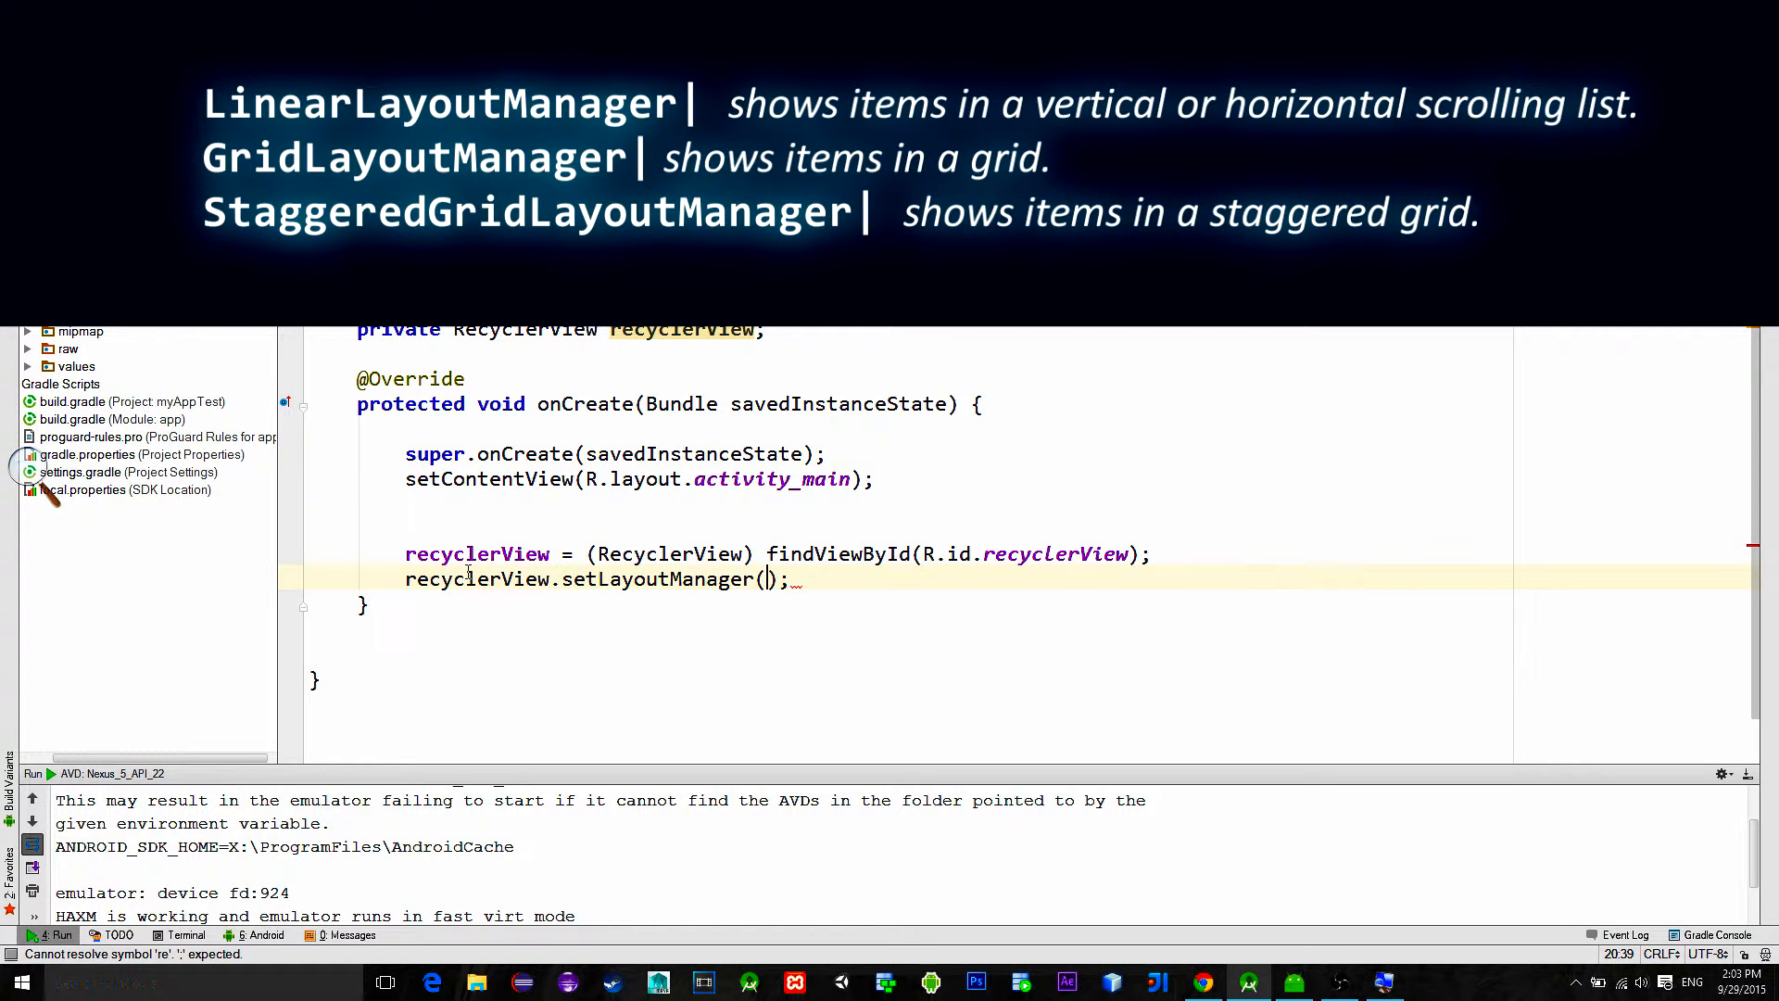
{"action": "type", "text": "new L"}
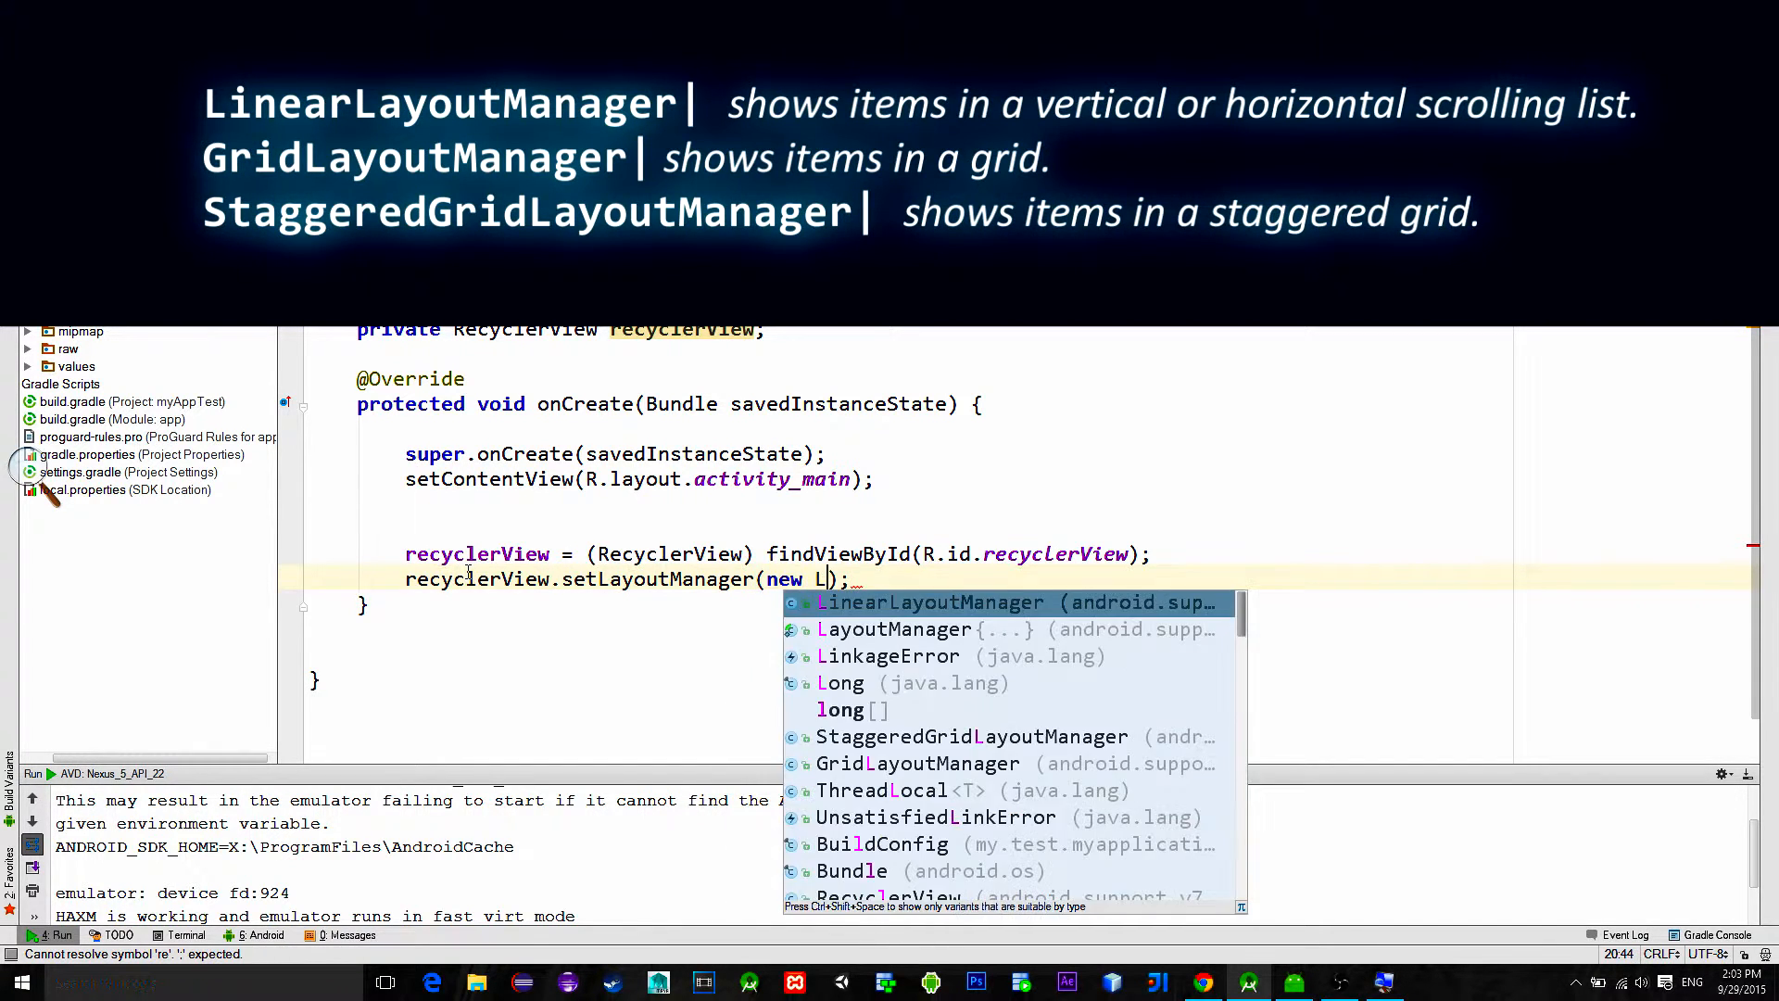
{"action": "left_click", "coordinate": [930, 600]}
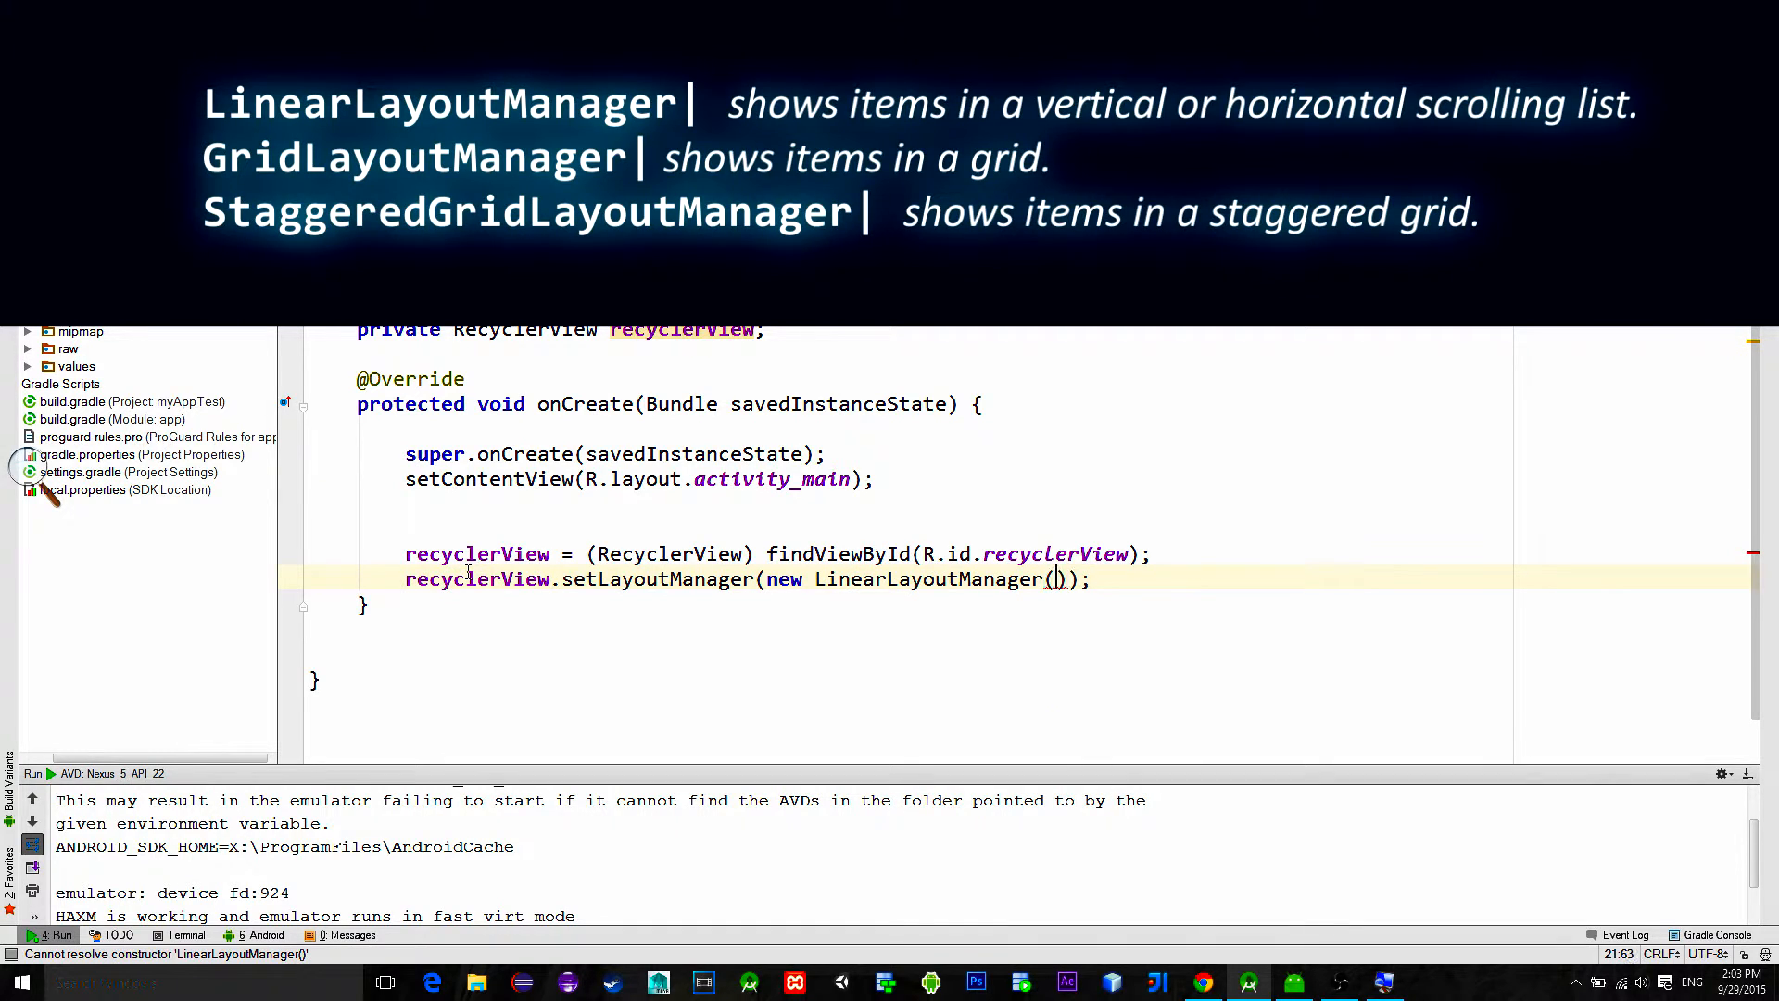
{"action": "type", "text": "this"}
{"action": "type", "text": "recyclerView.setAdapter();"}
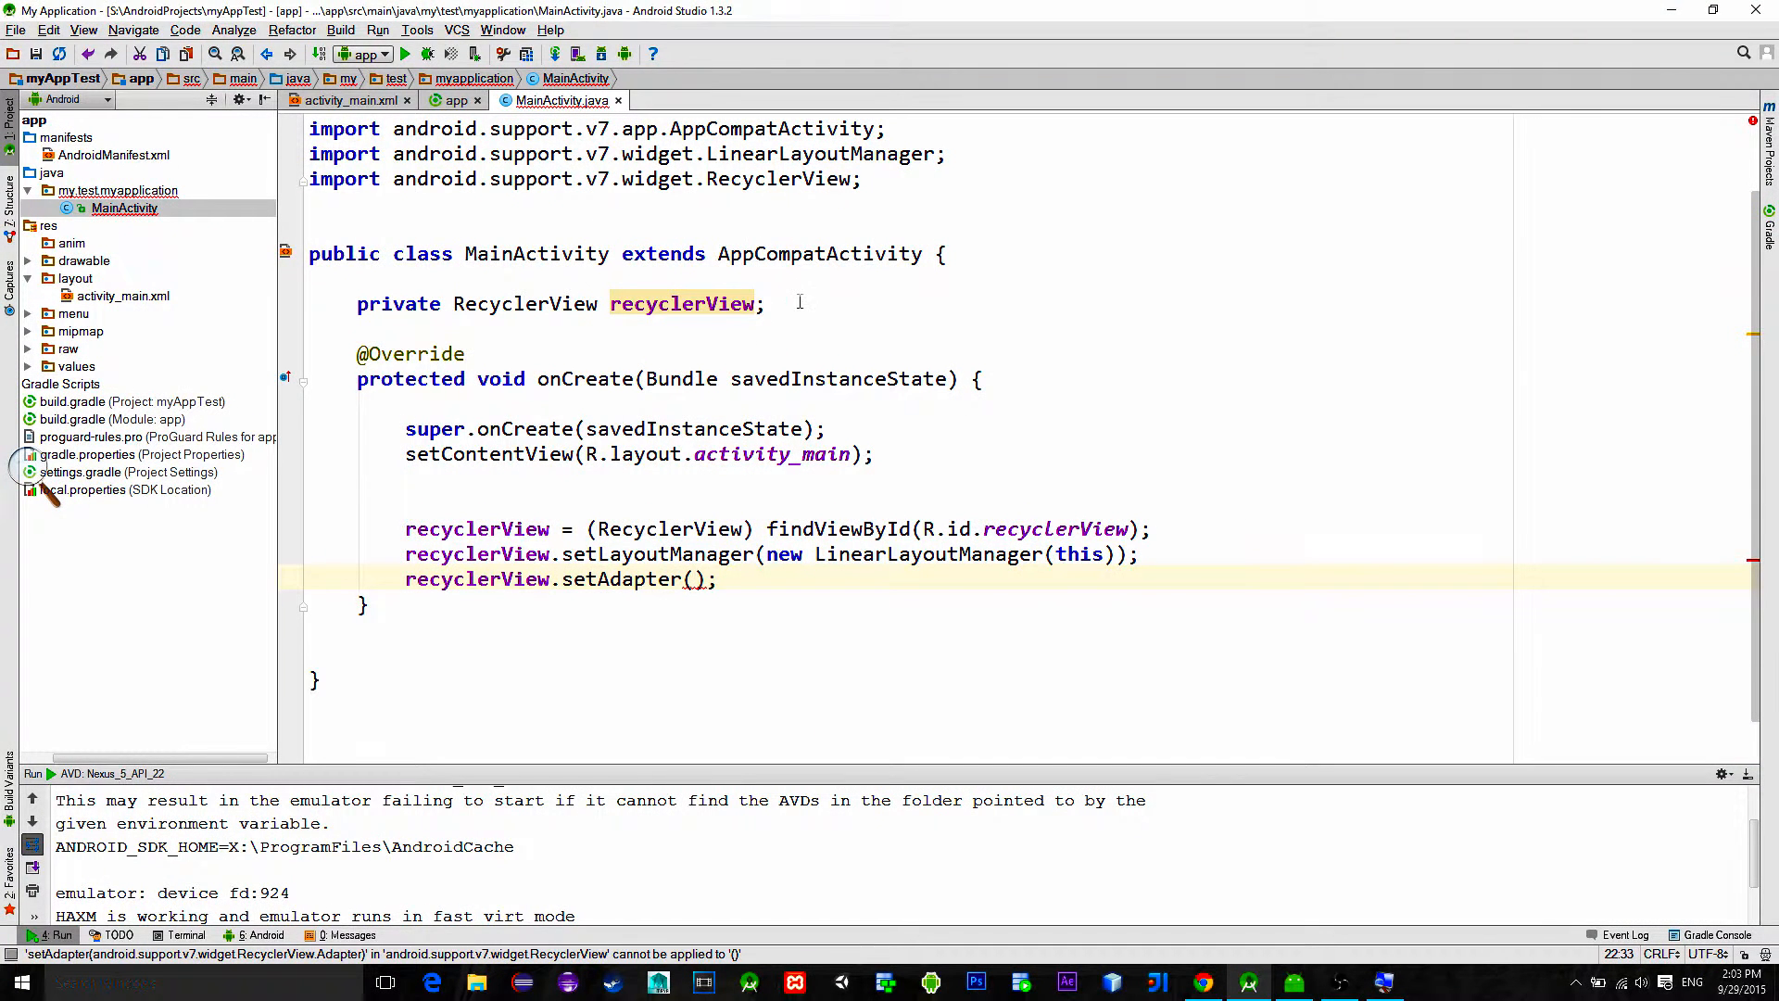
Step: Declare customAdapter as new CustomAdapter(getApplicationContext()) and pass it to recyclerView.setAdapter()
{"action": "type", "text": "private"}
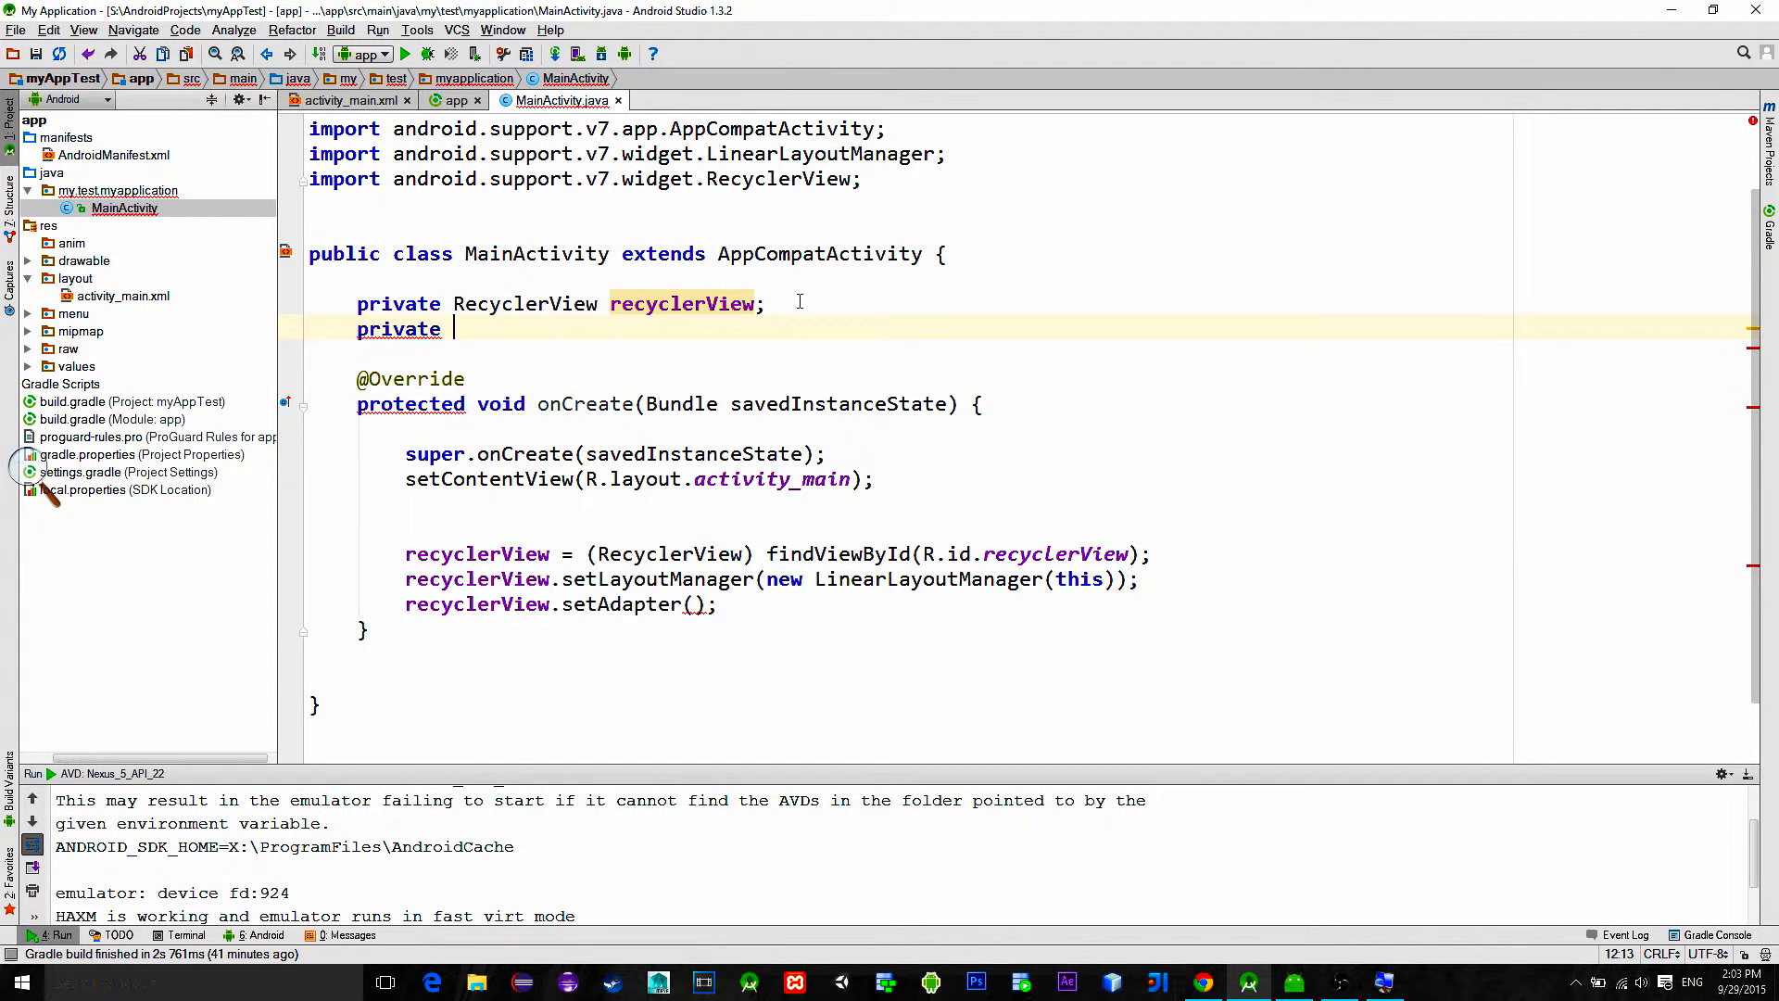
{"action": "type", "text": "CustomAdapter customAdapter;"}
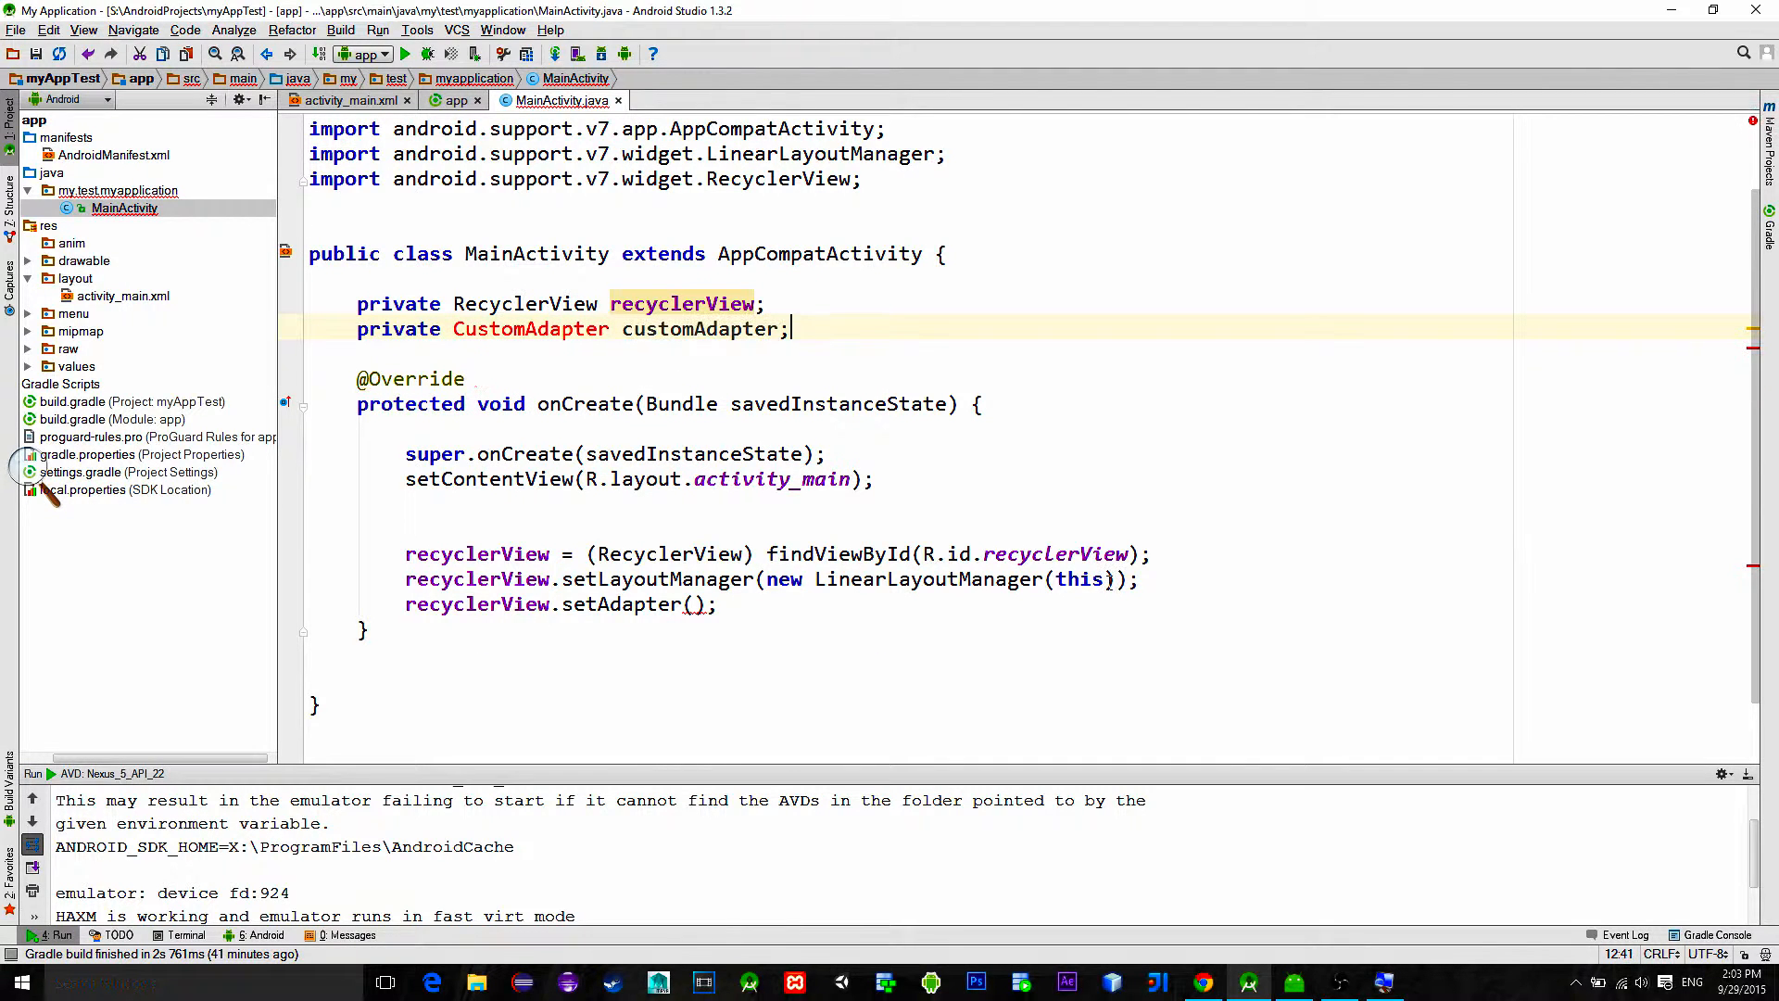
{"action": "type", "text": "cu"}
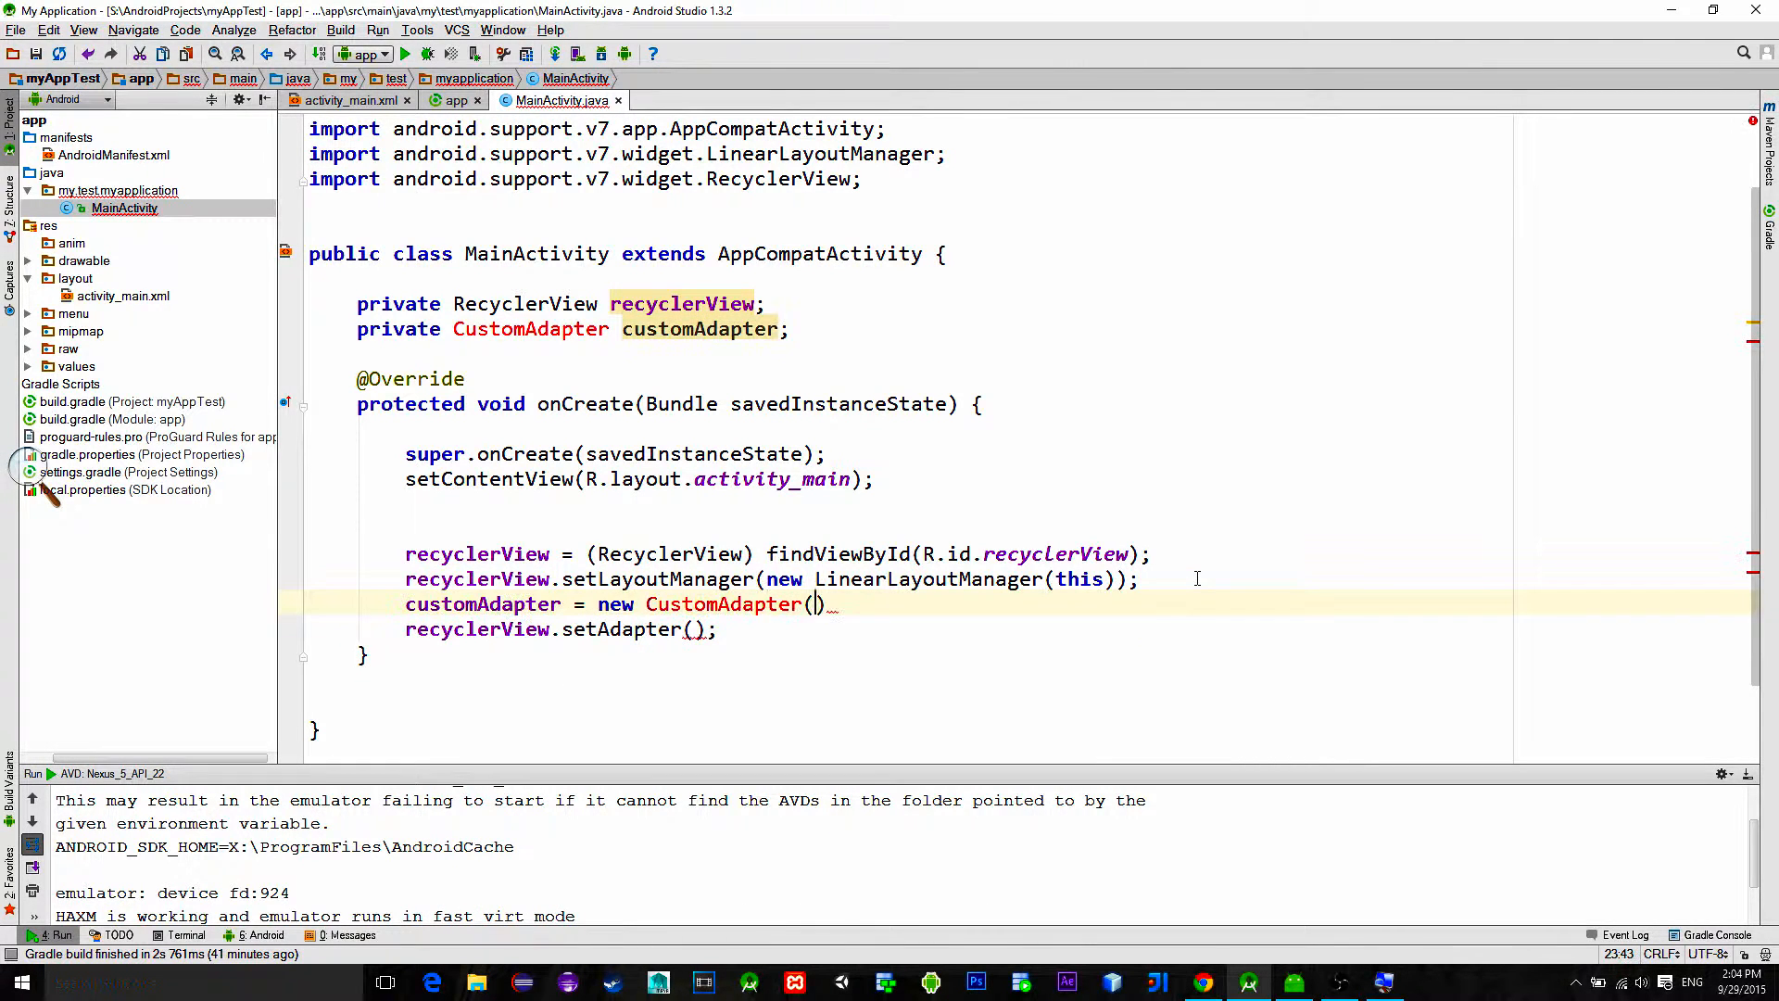
{"action": "type", "text": "getApplicationContext()"}
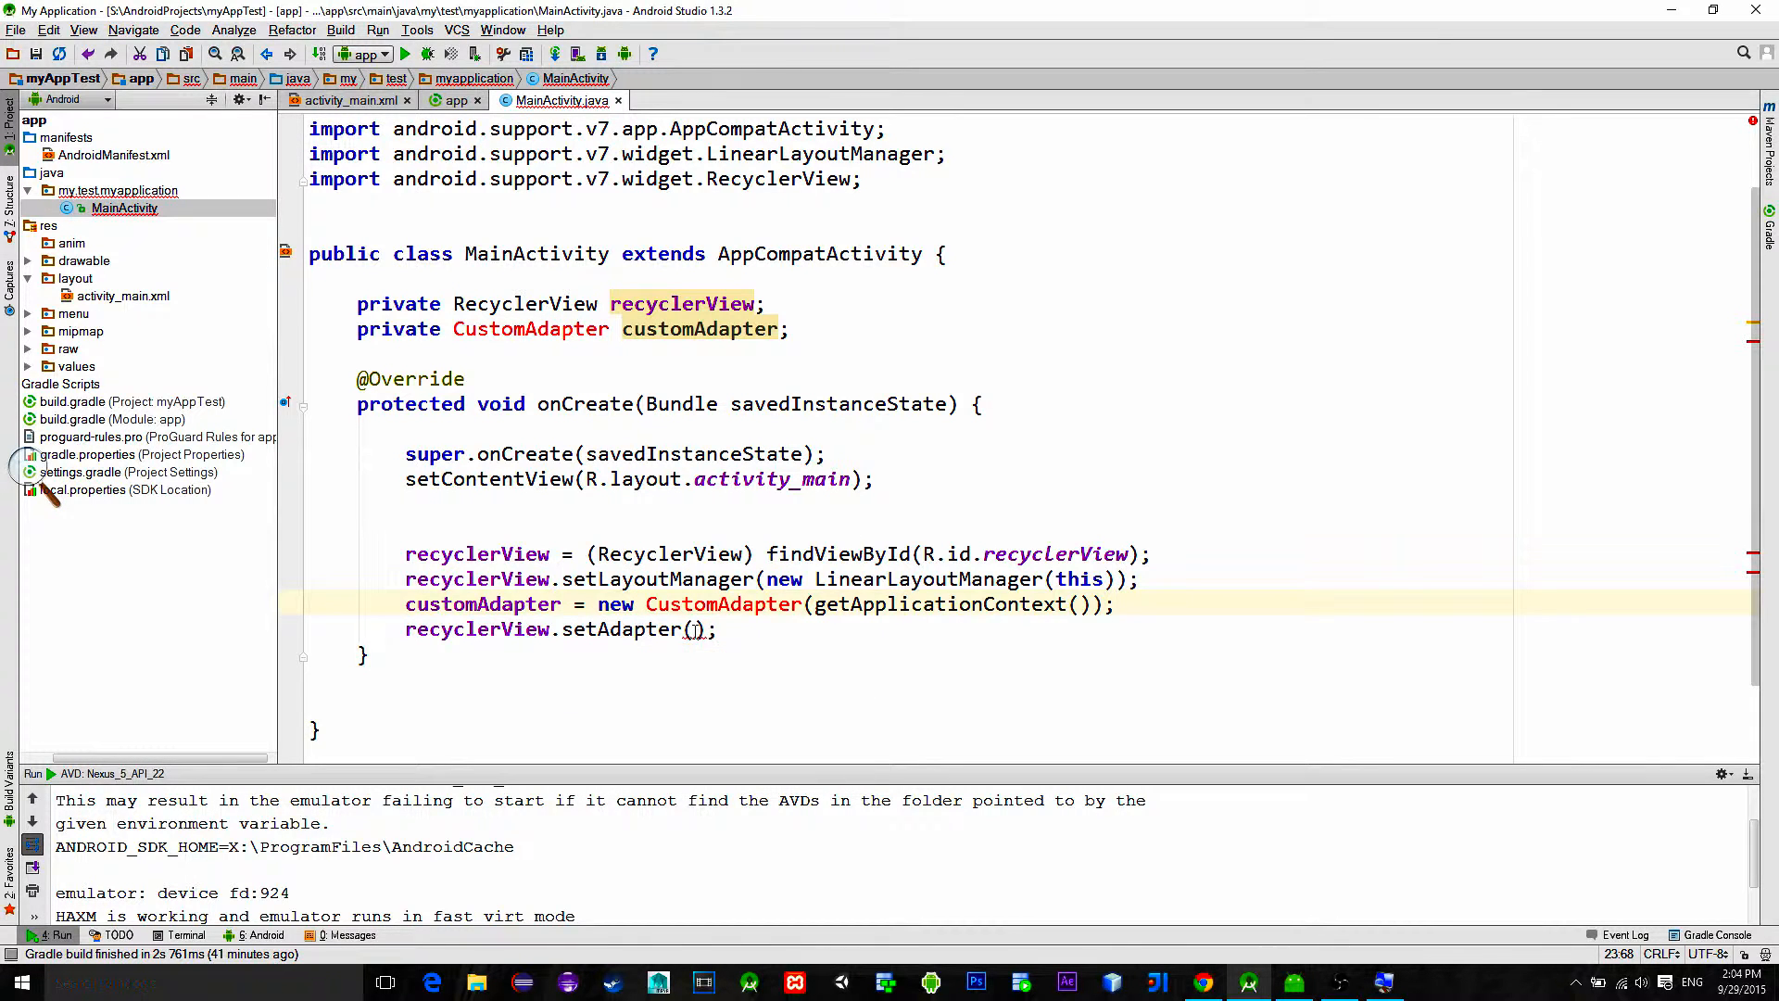
{"action": "type", "text": "customAdapter"}
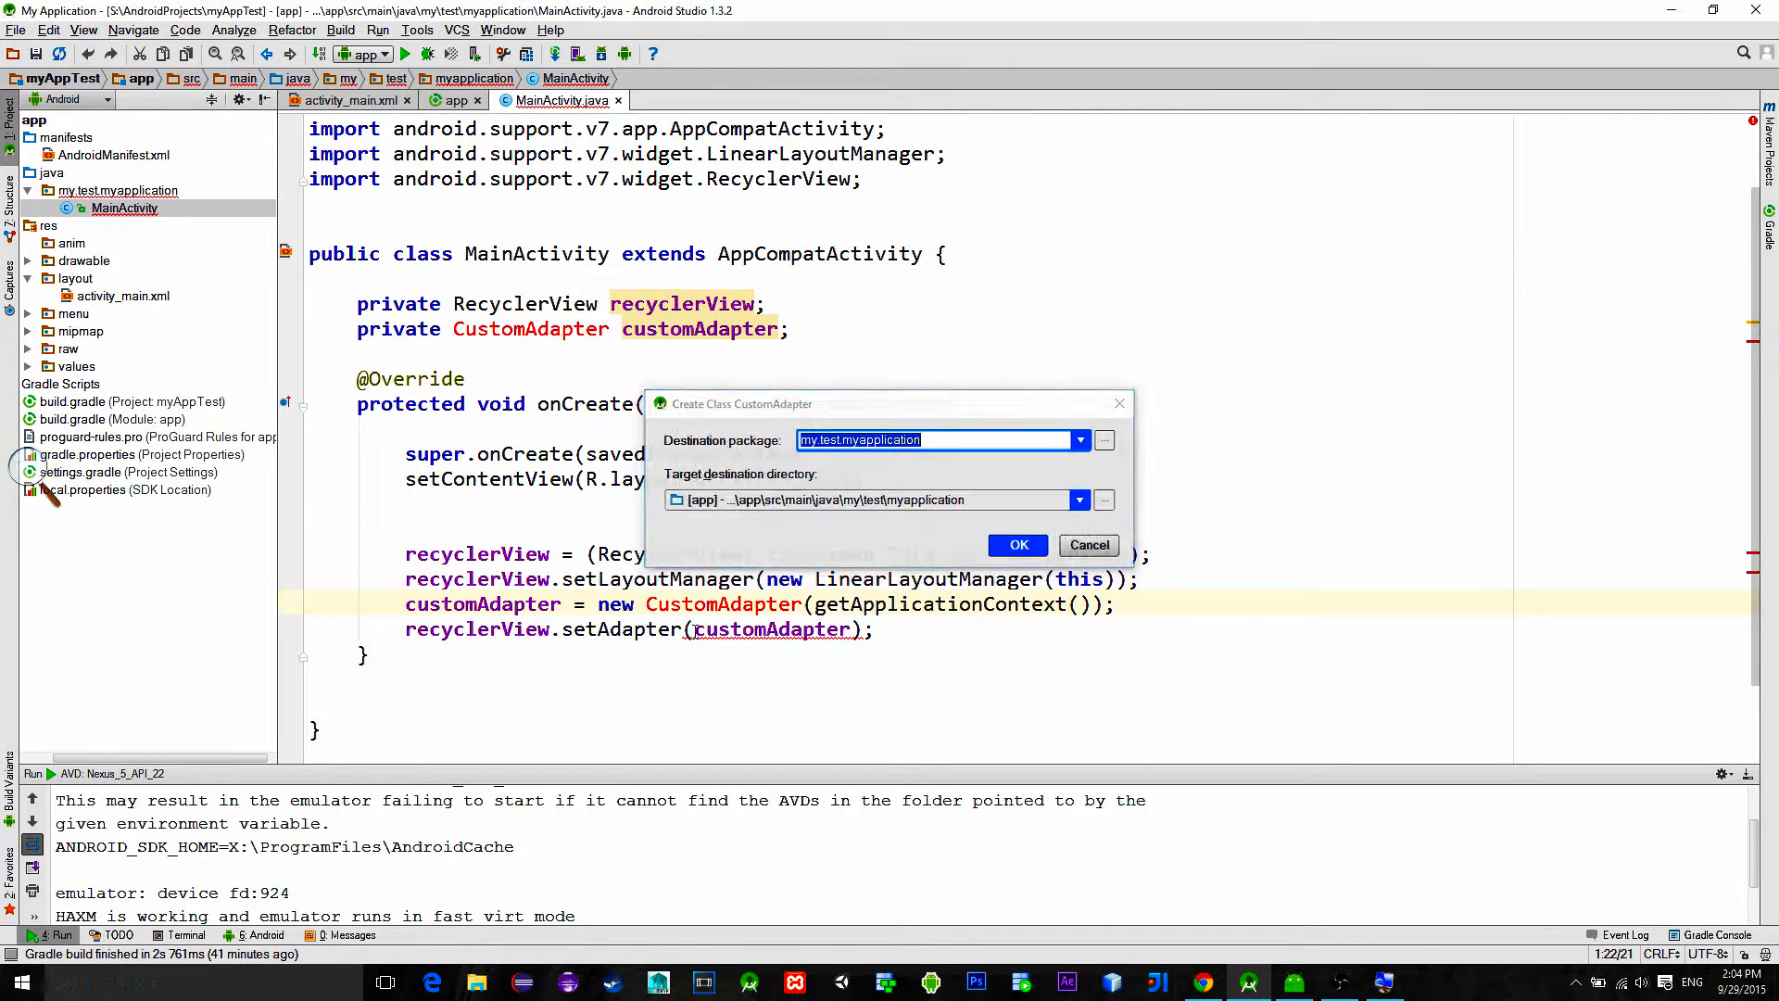
Step: Create CustomAdapter in my.test.myapplication extending RecyclerView.Adapter<CustomAdapter.MyClass>
{"action": "left_click", "coordinate": [1015, 544]}
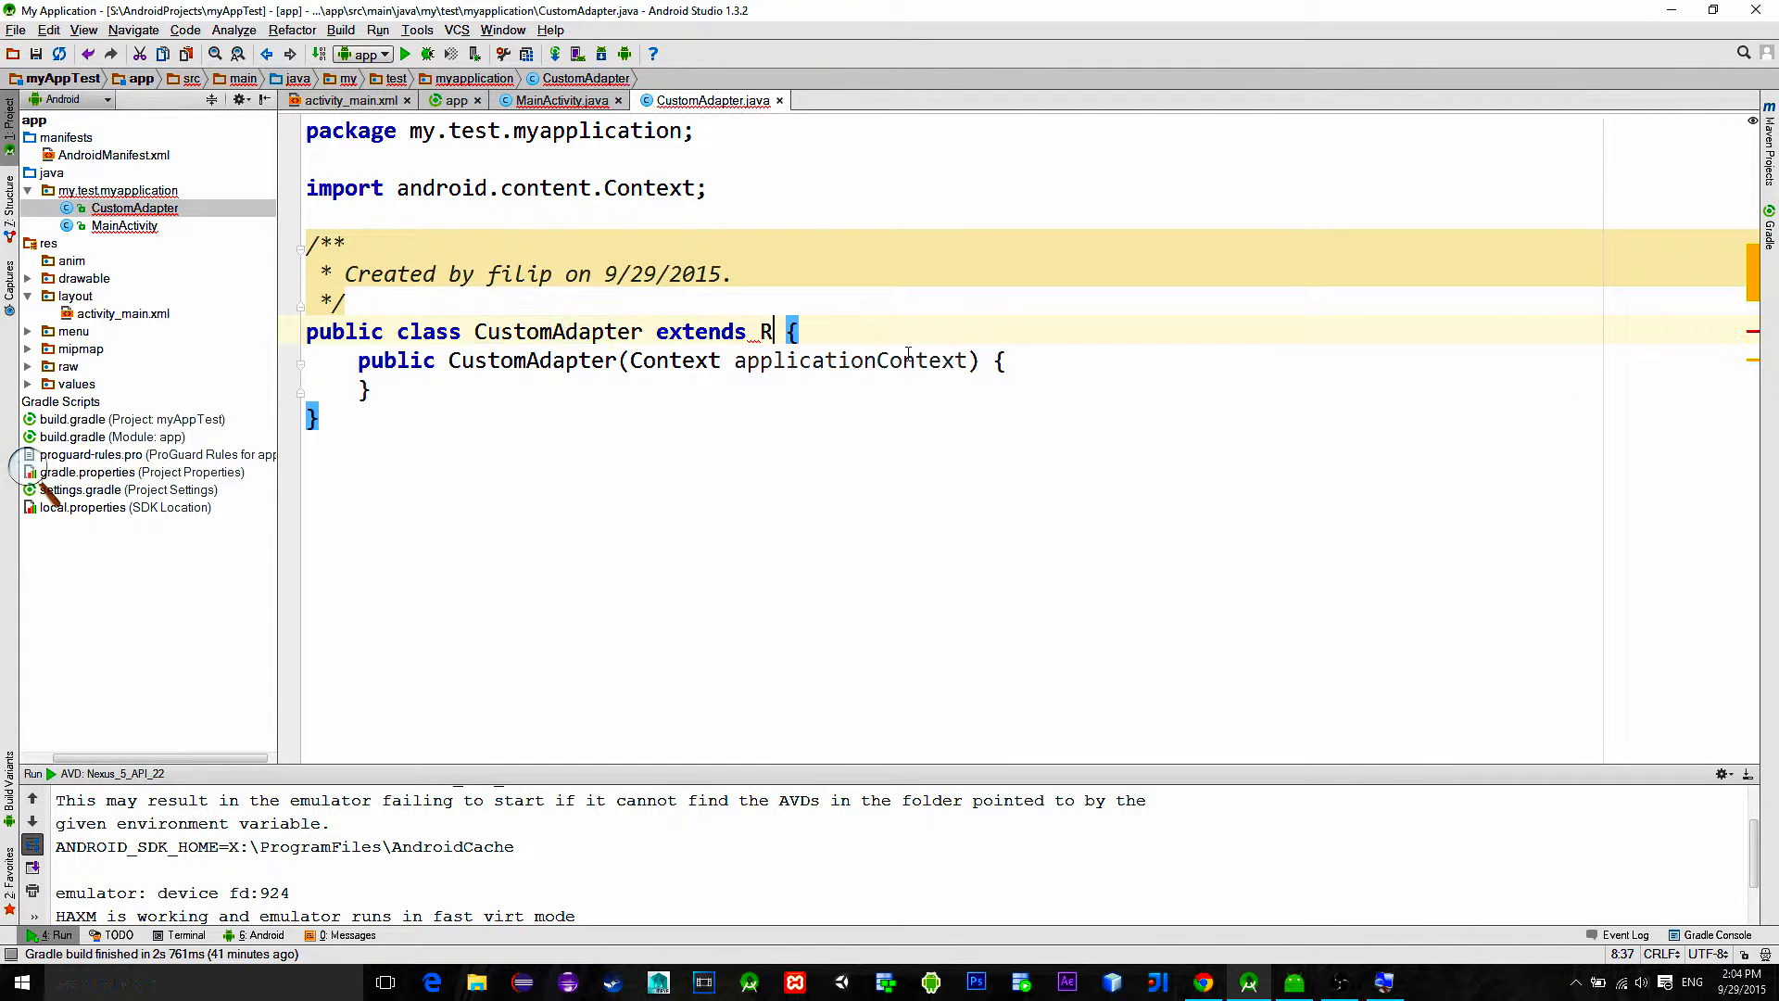
{"action": "type", "text": "ecyclerView.Adapter"}
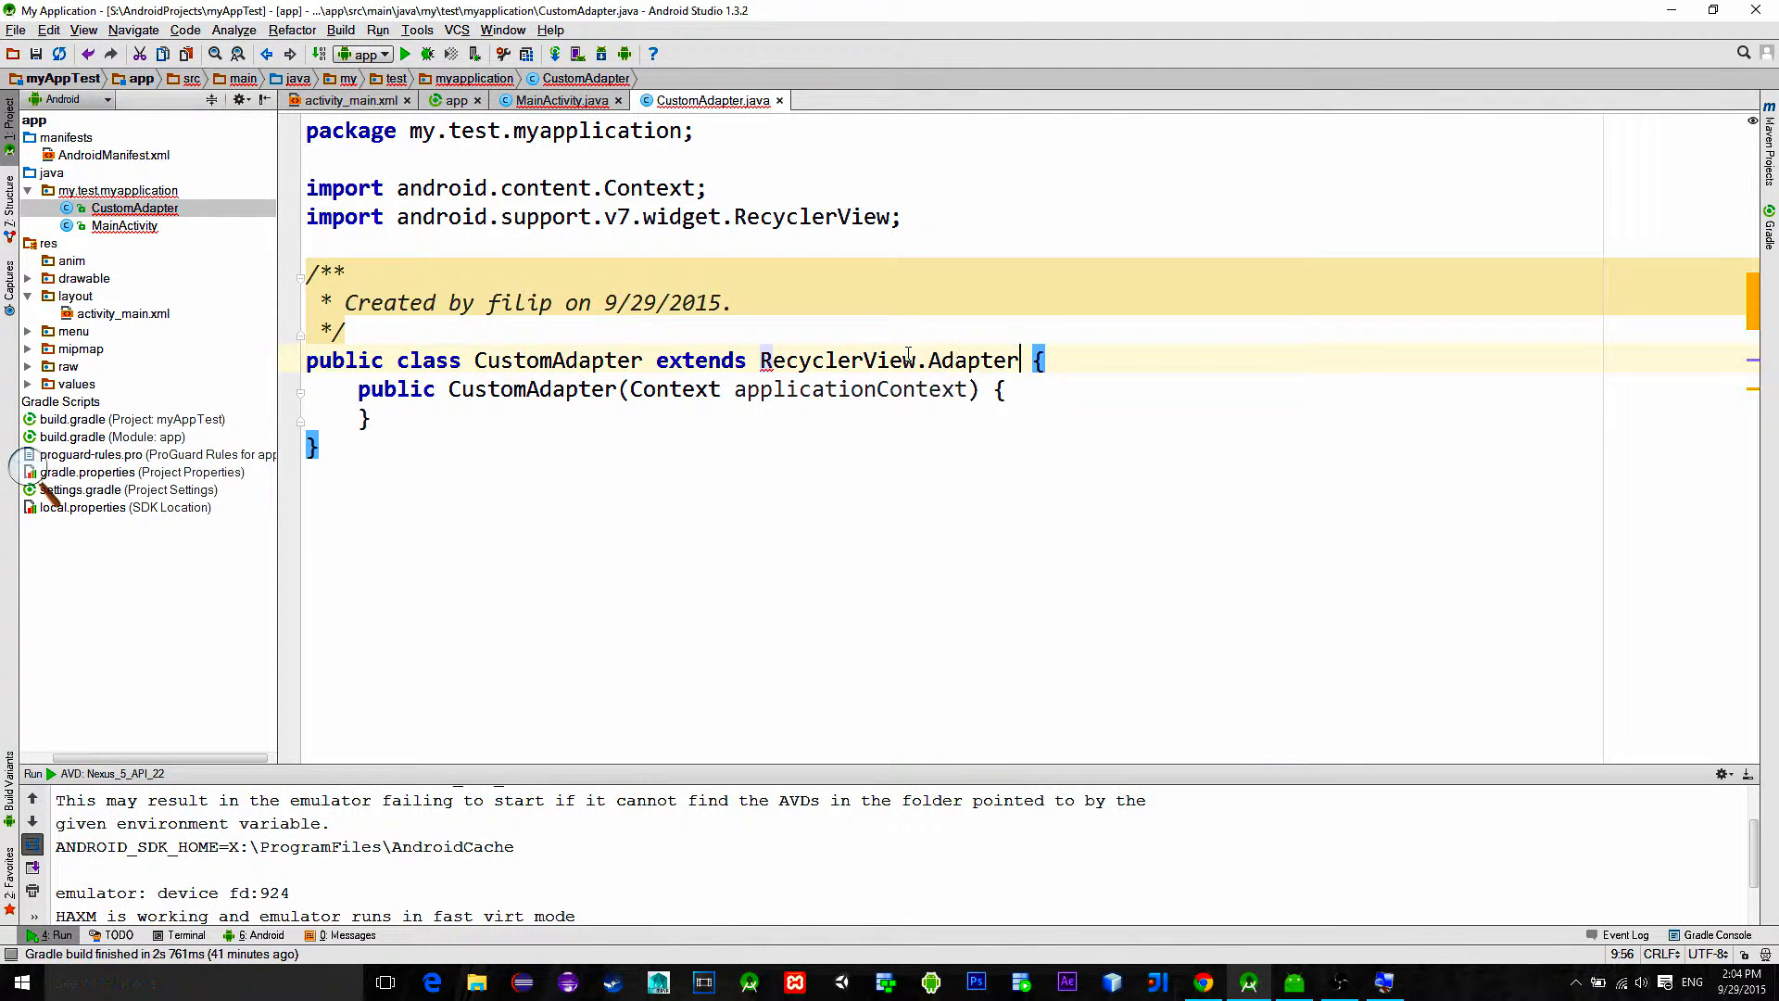
{"action": "type", "text": "<>"}
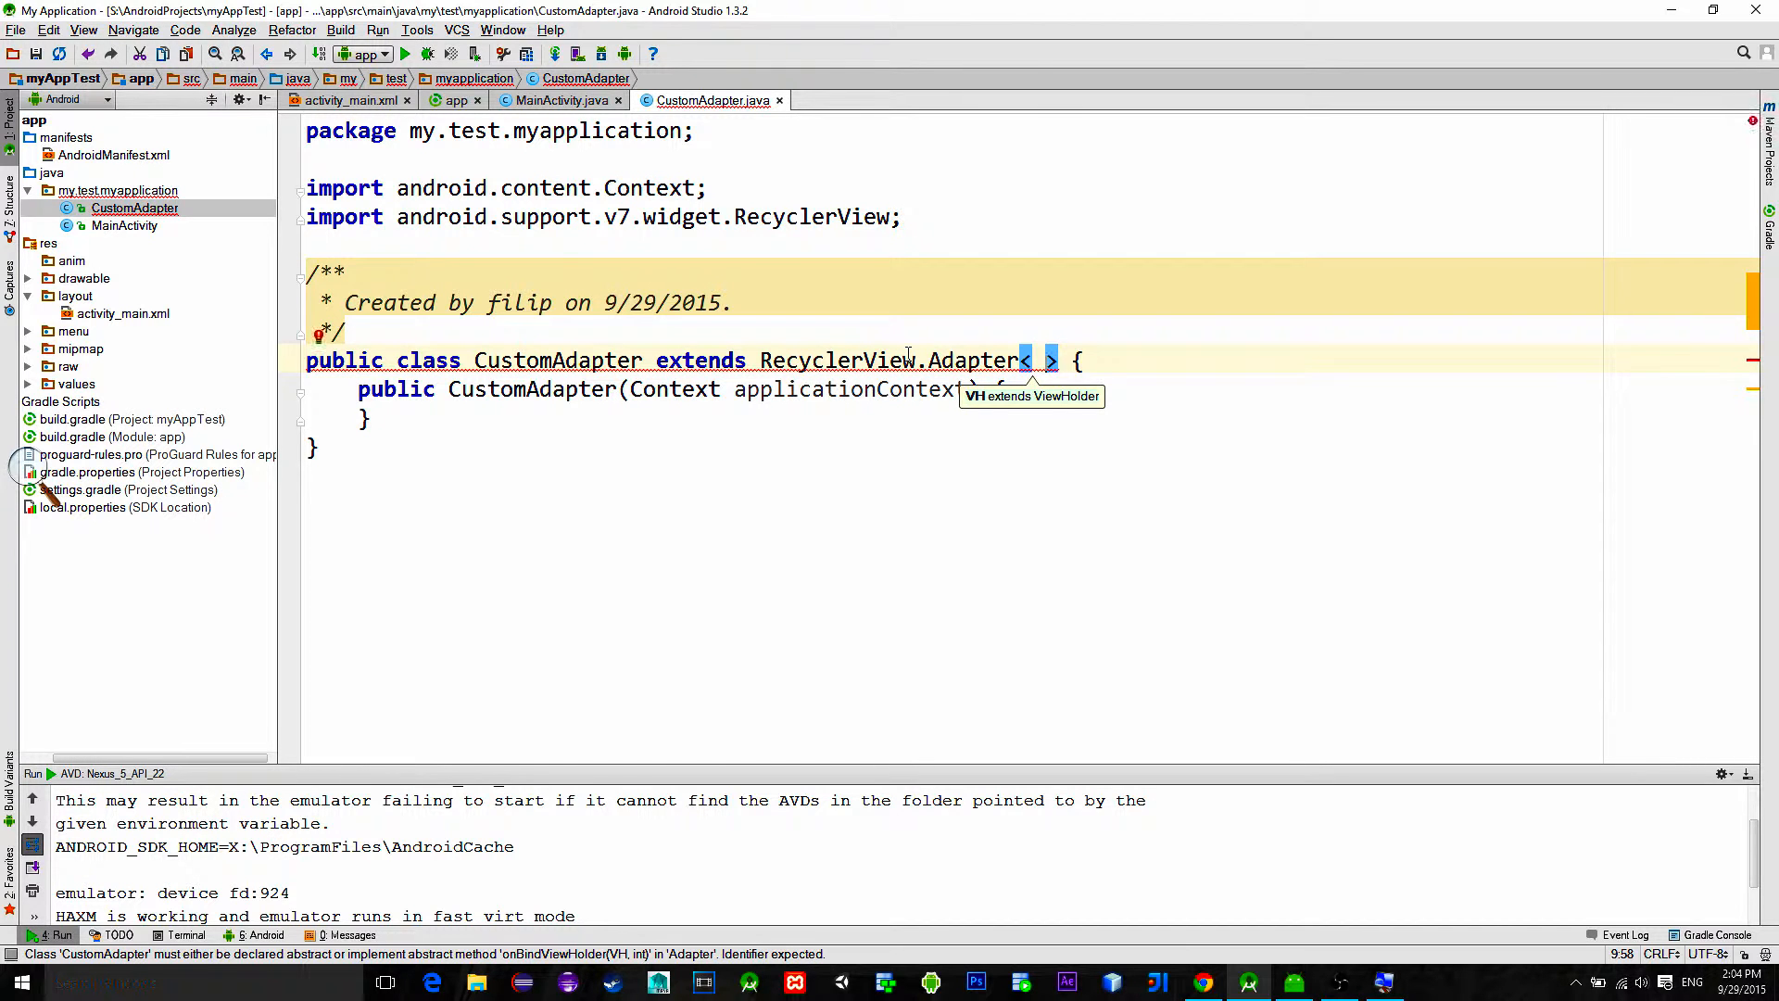
{"action": "type", "text": "Cu4"}
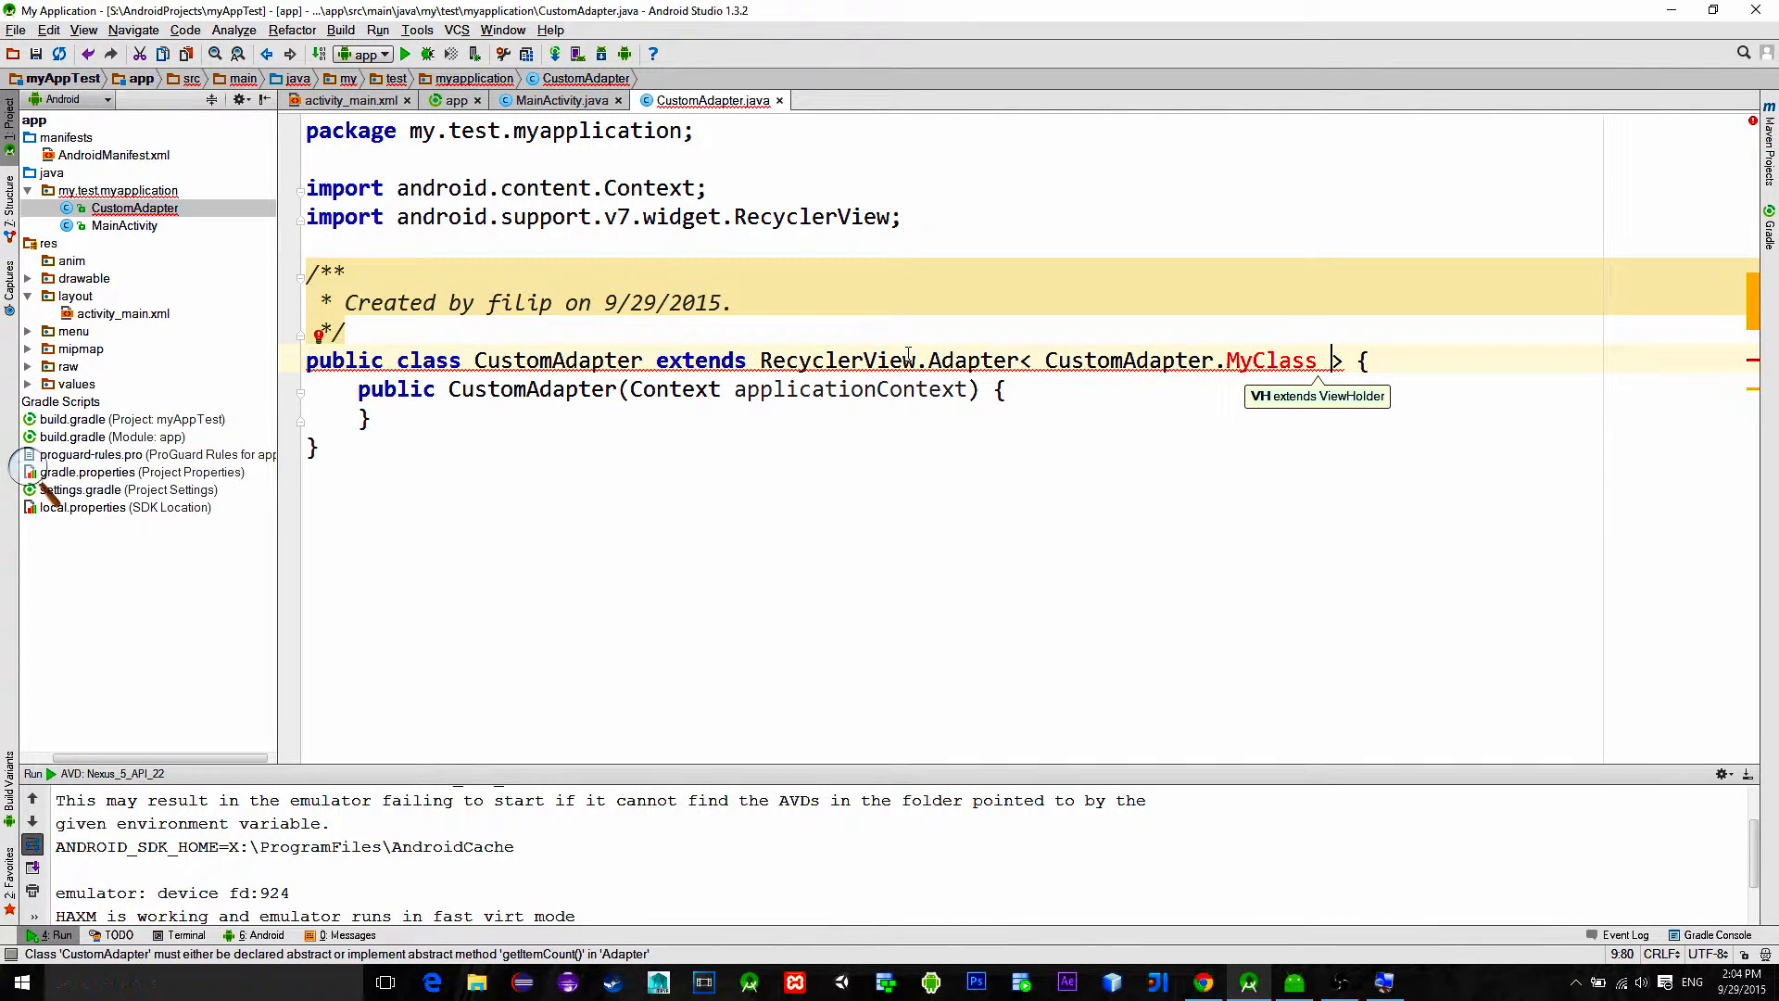
{"action": "mouse_move", "coordinate": [1099, 392]}
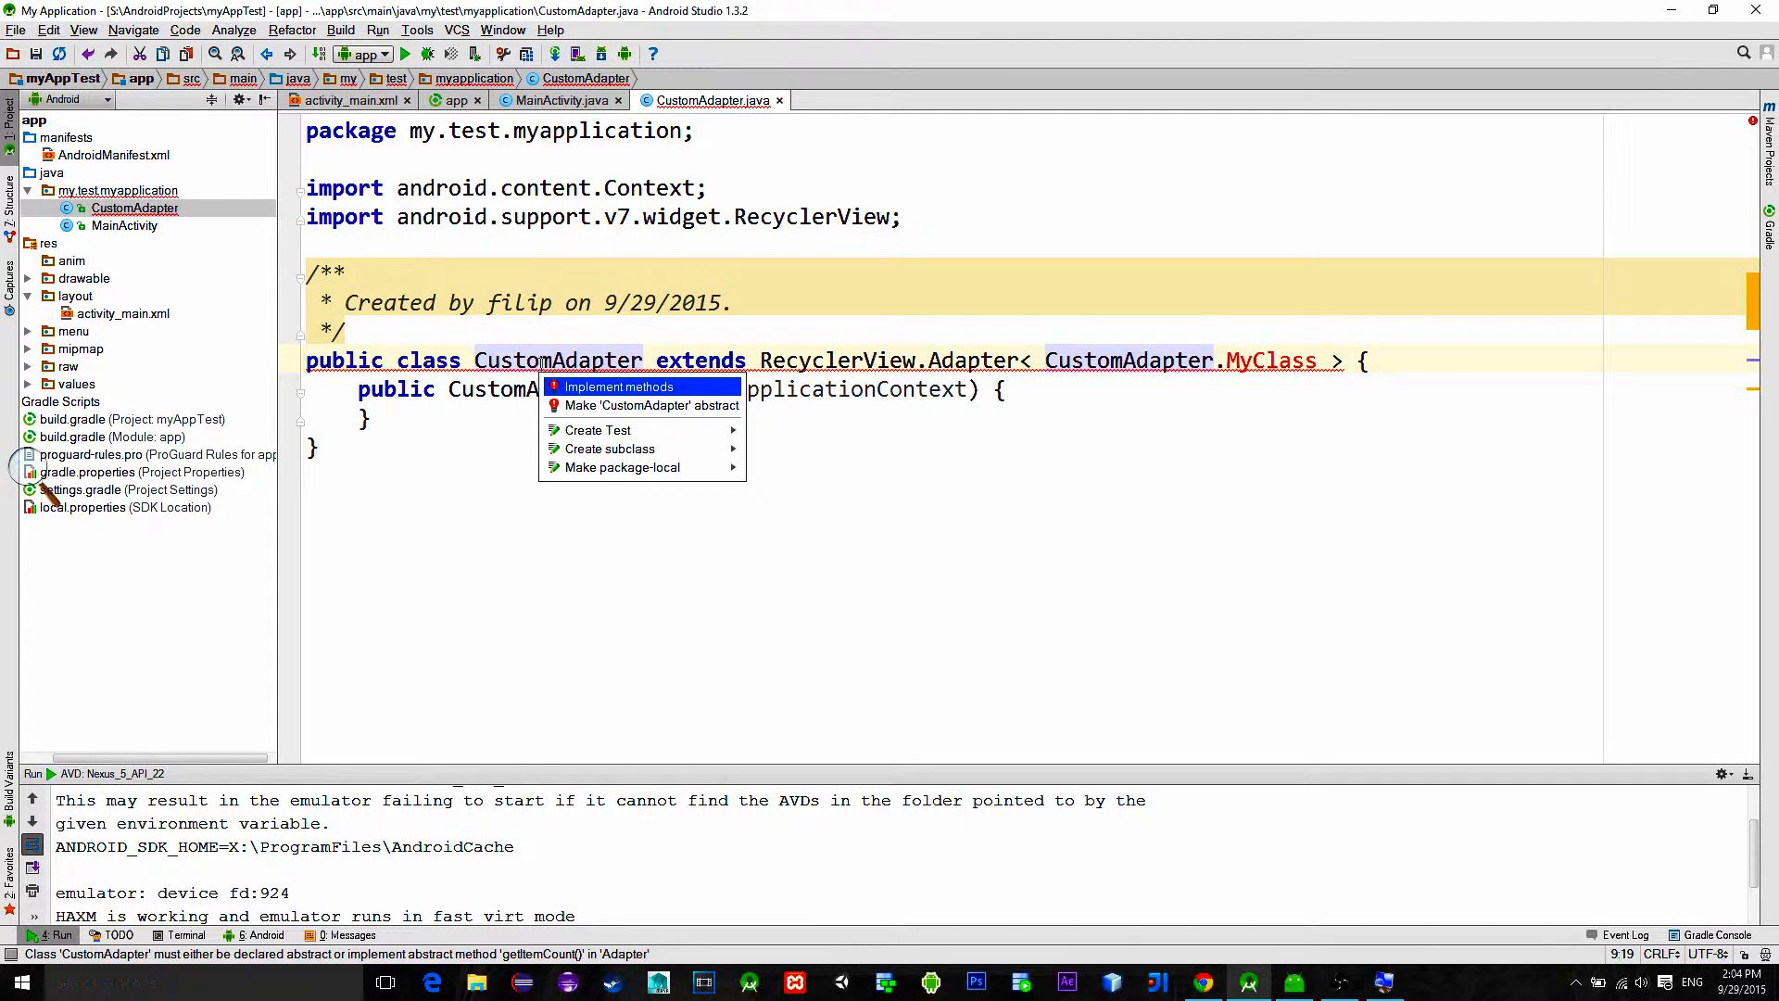
Step: Implement onCreateViewHolder, onBindViewHolder and getItemCount stubs via Alt+Enter Implement methods
{"action": "key", "text": "alt+enter"}
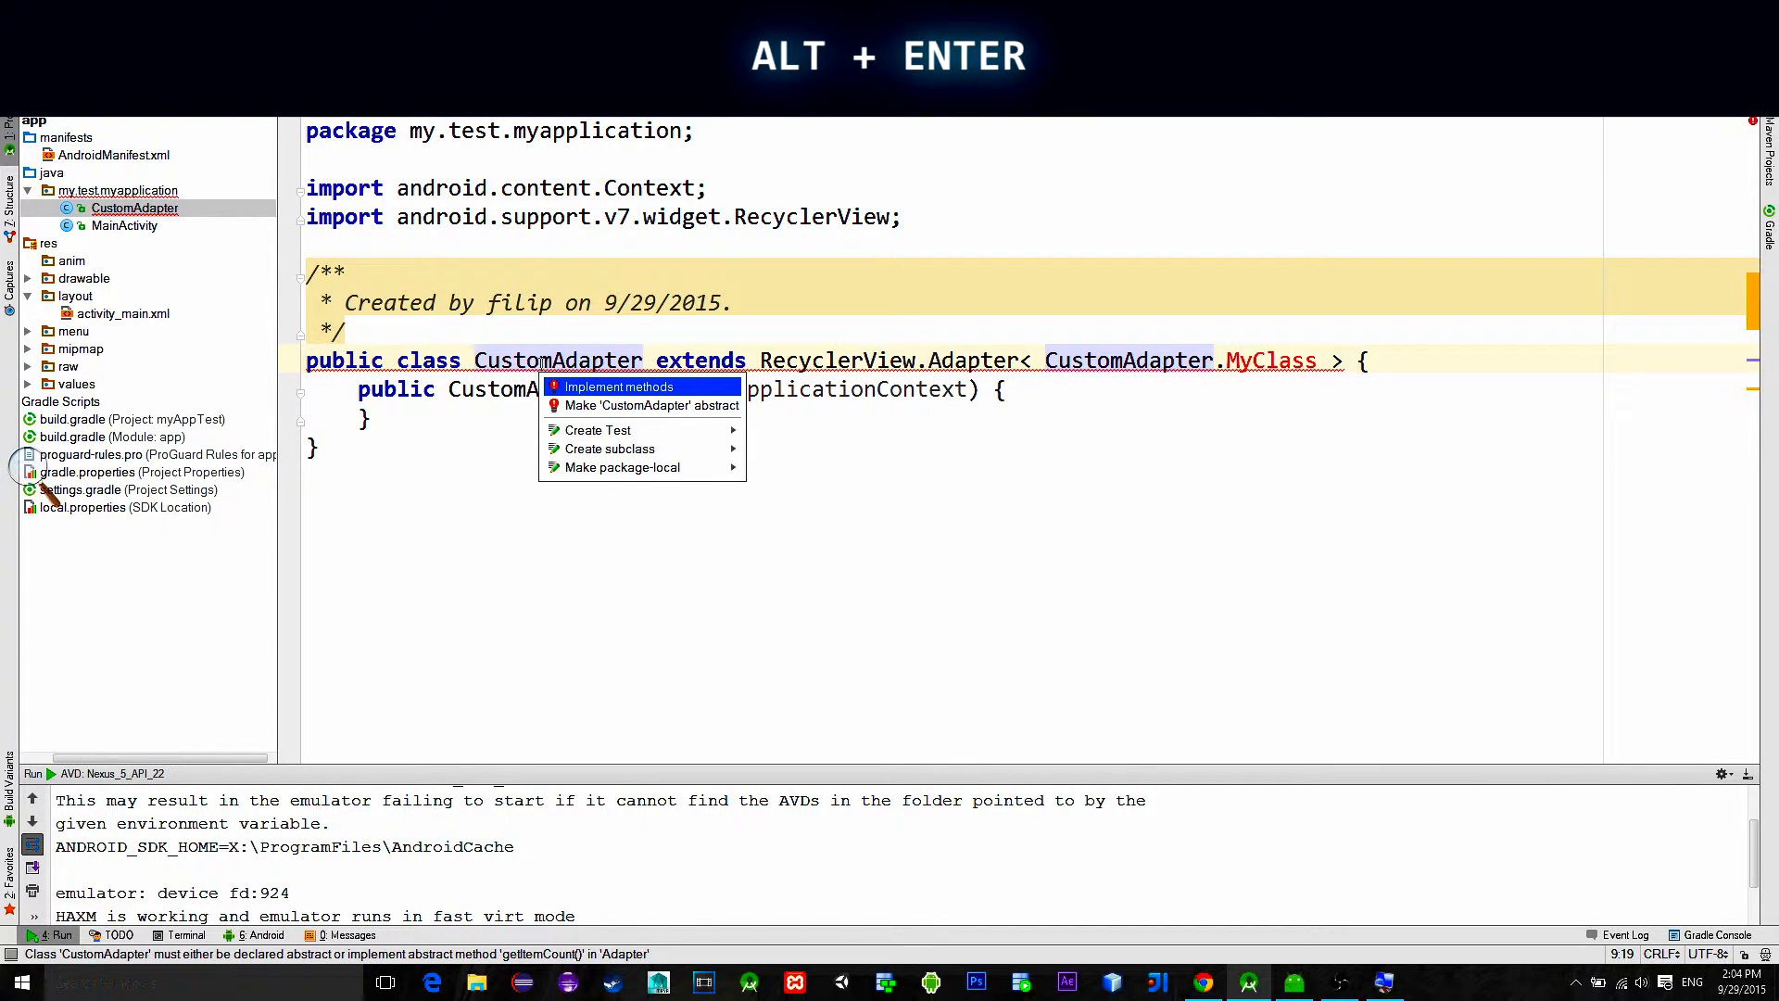
{"action": "left_click", "coordinate": [620, 386]}
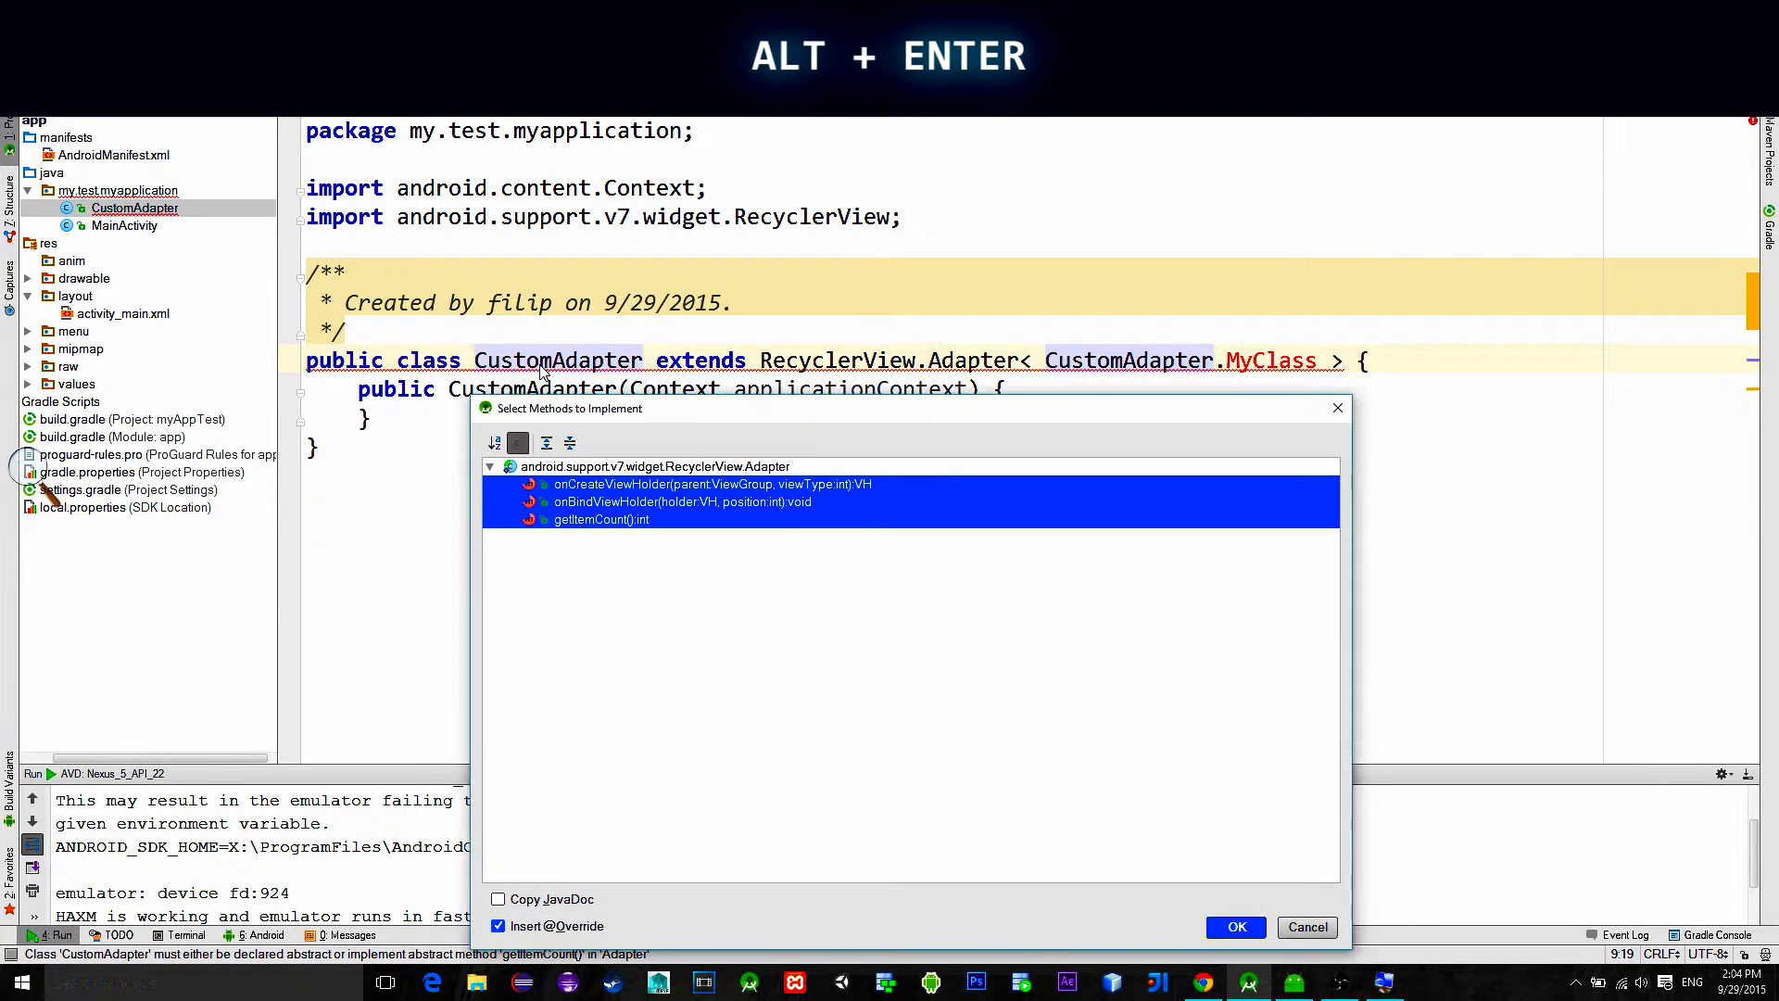
{"action": "left_click", "coordinate": [1234, 926]}
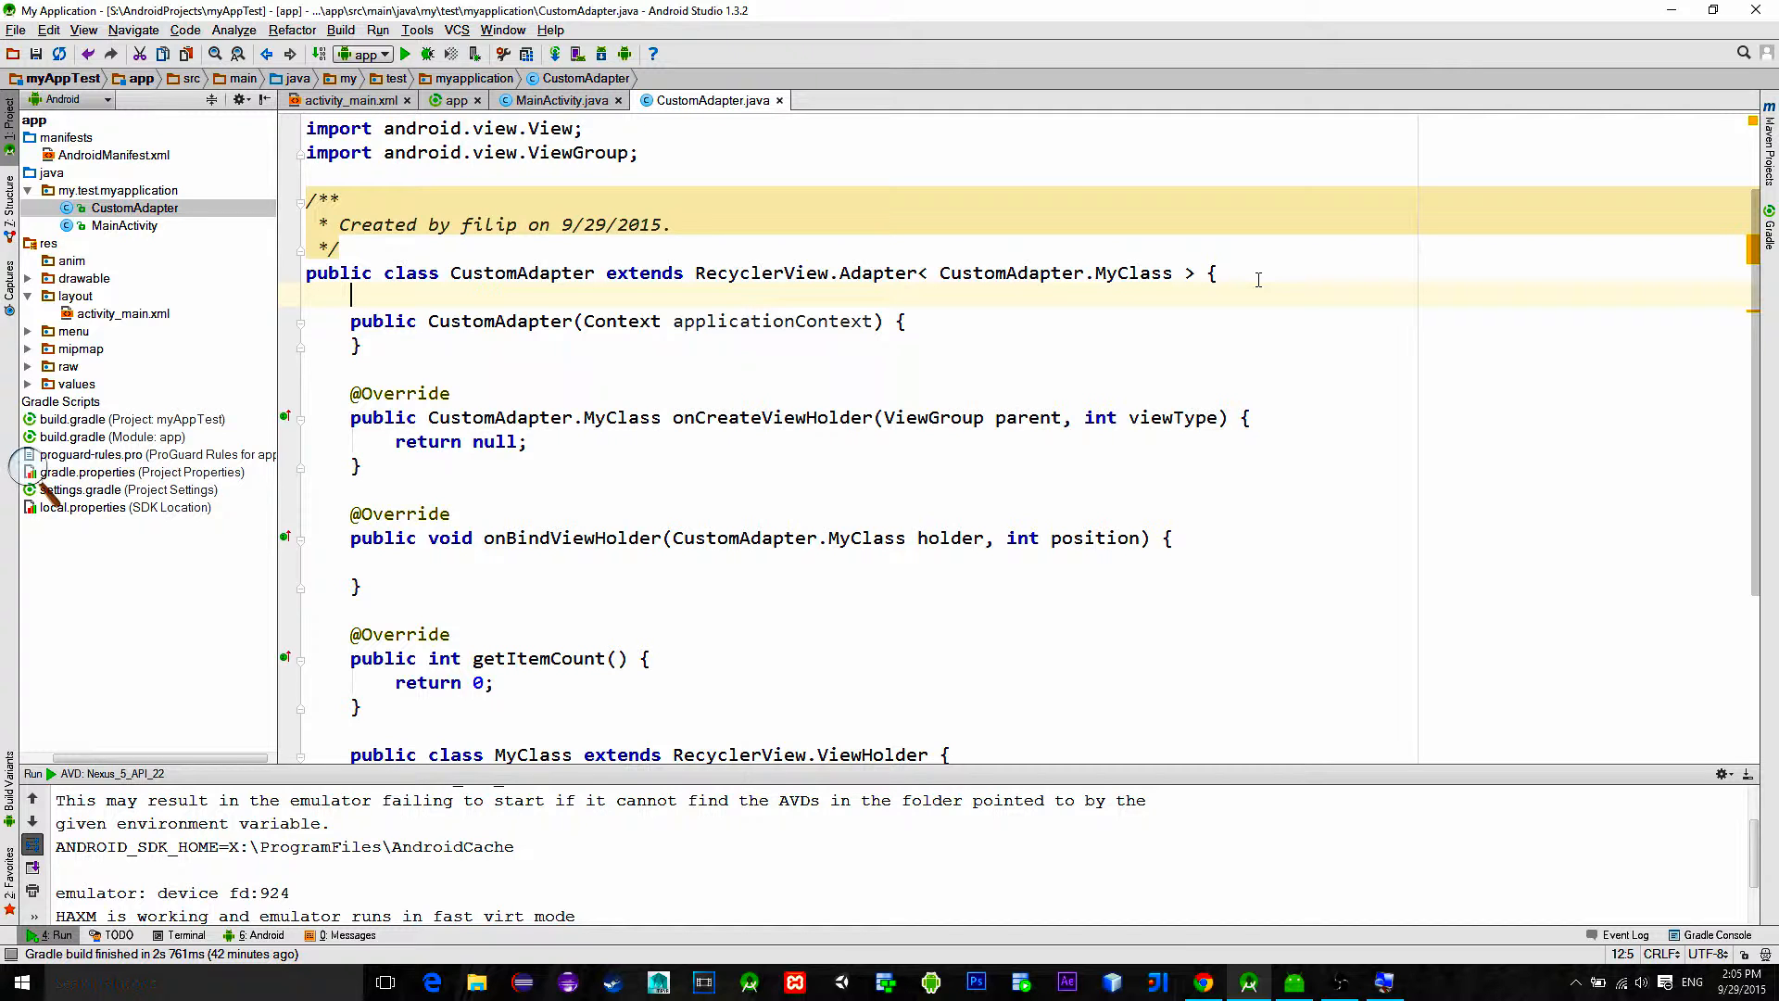
Step: Declare private ArrayList<String> arrayList and assign new ArrayList<>(Arrays.asList("")) in the constructor
{"action": "type", "text": "private ArrayList<String>"}
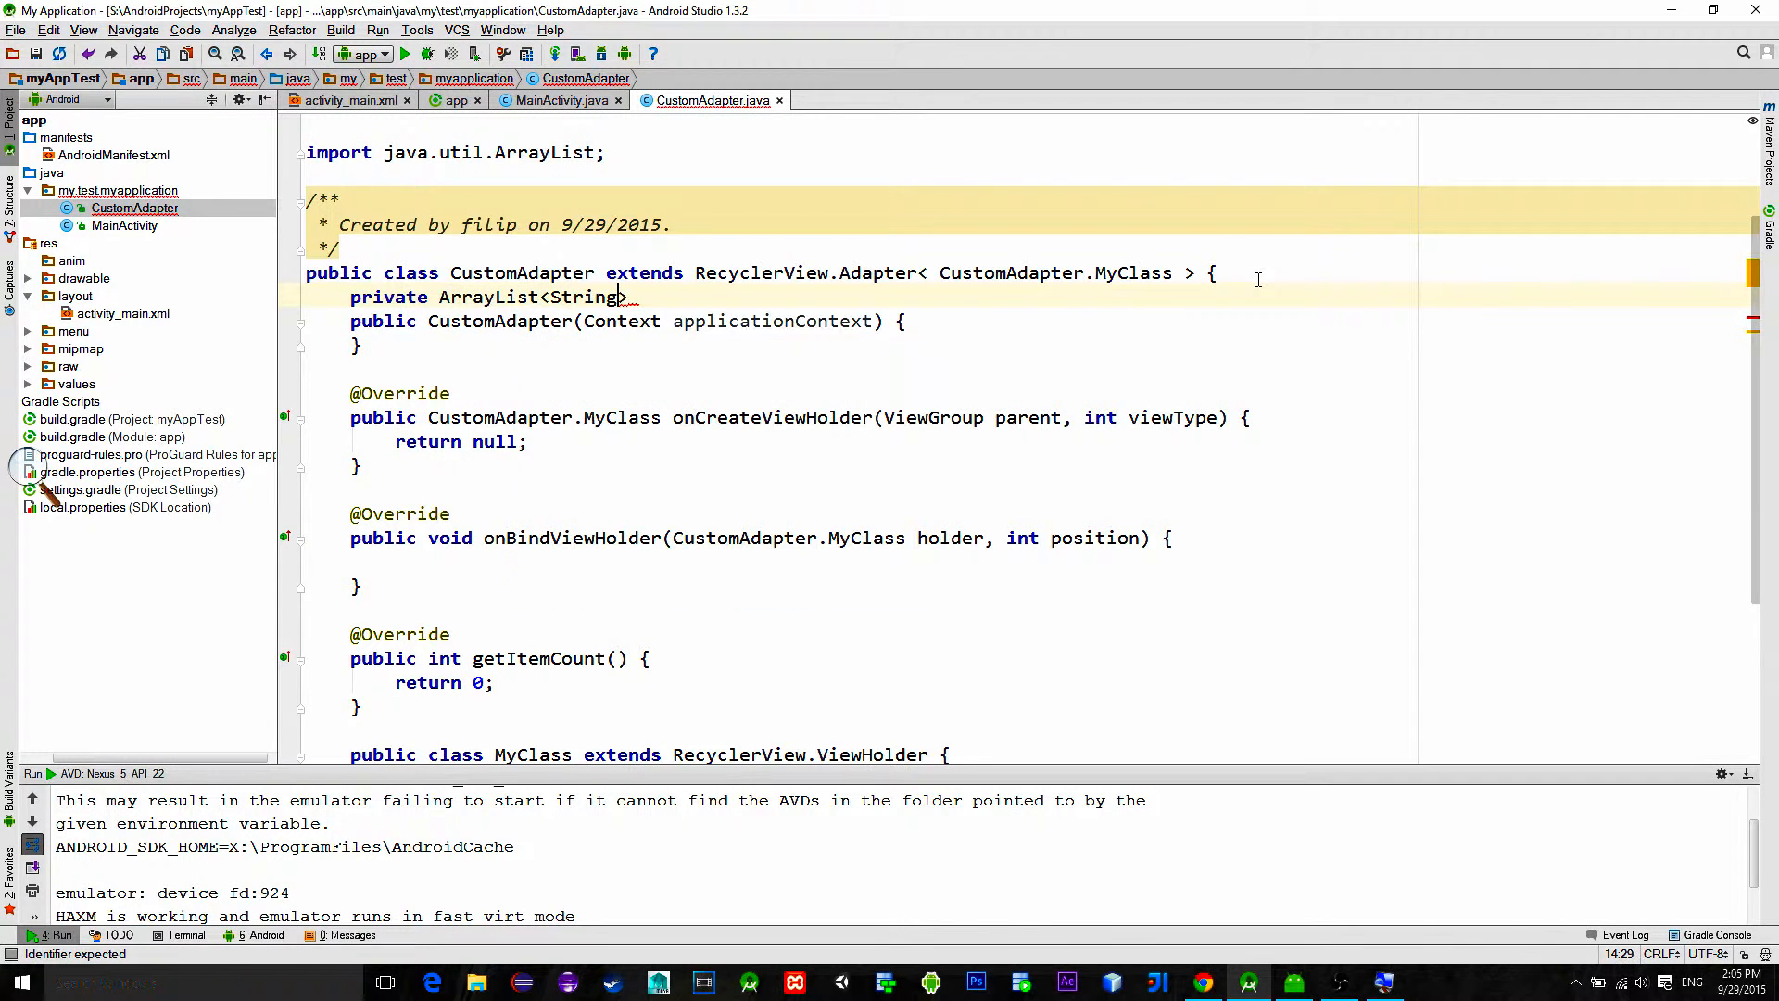
{"action": "type", "text": "_arrayList;"}
{"action": "type", "text": "arrayList ="}
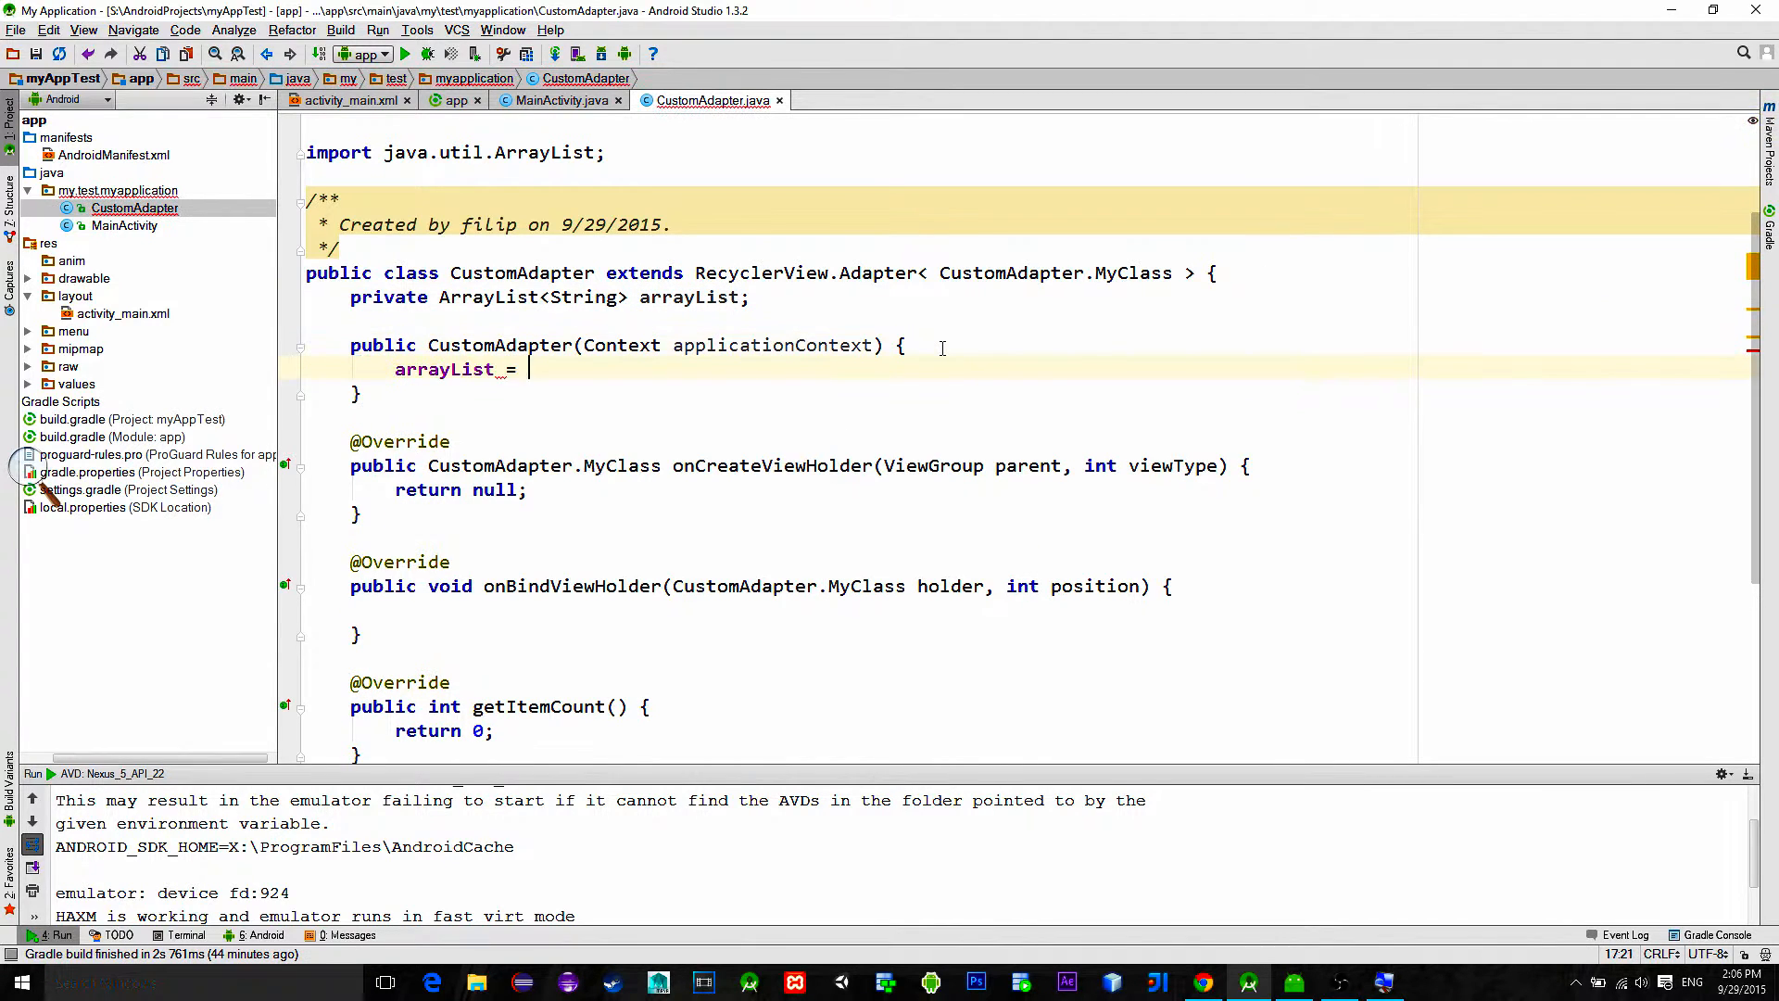
{"action": "type", "text": "new ArrayList<>(A"}
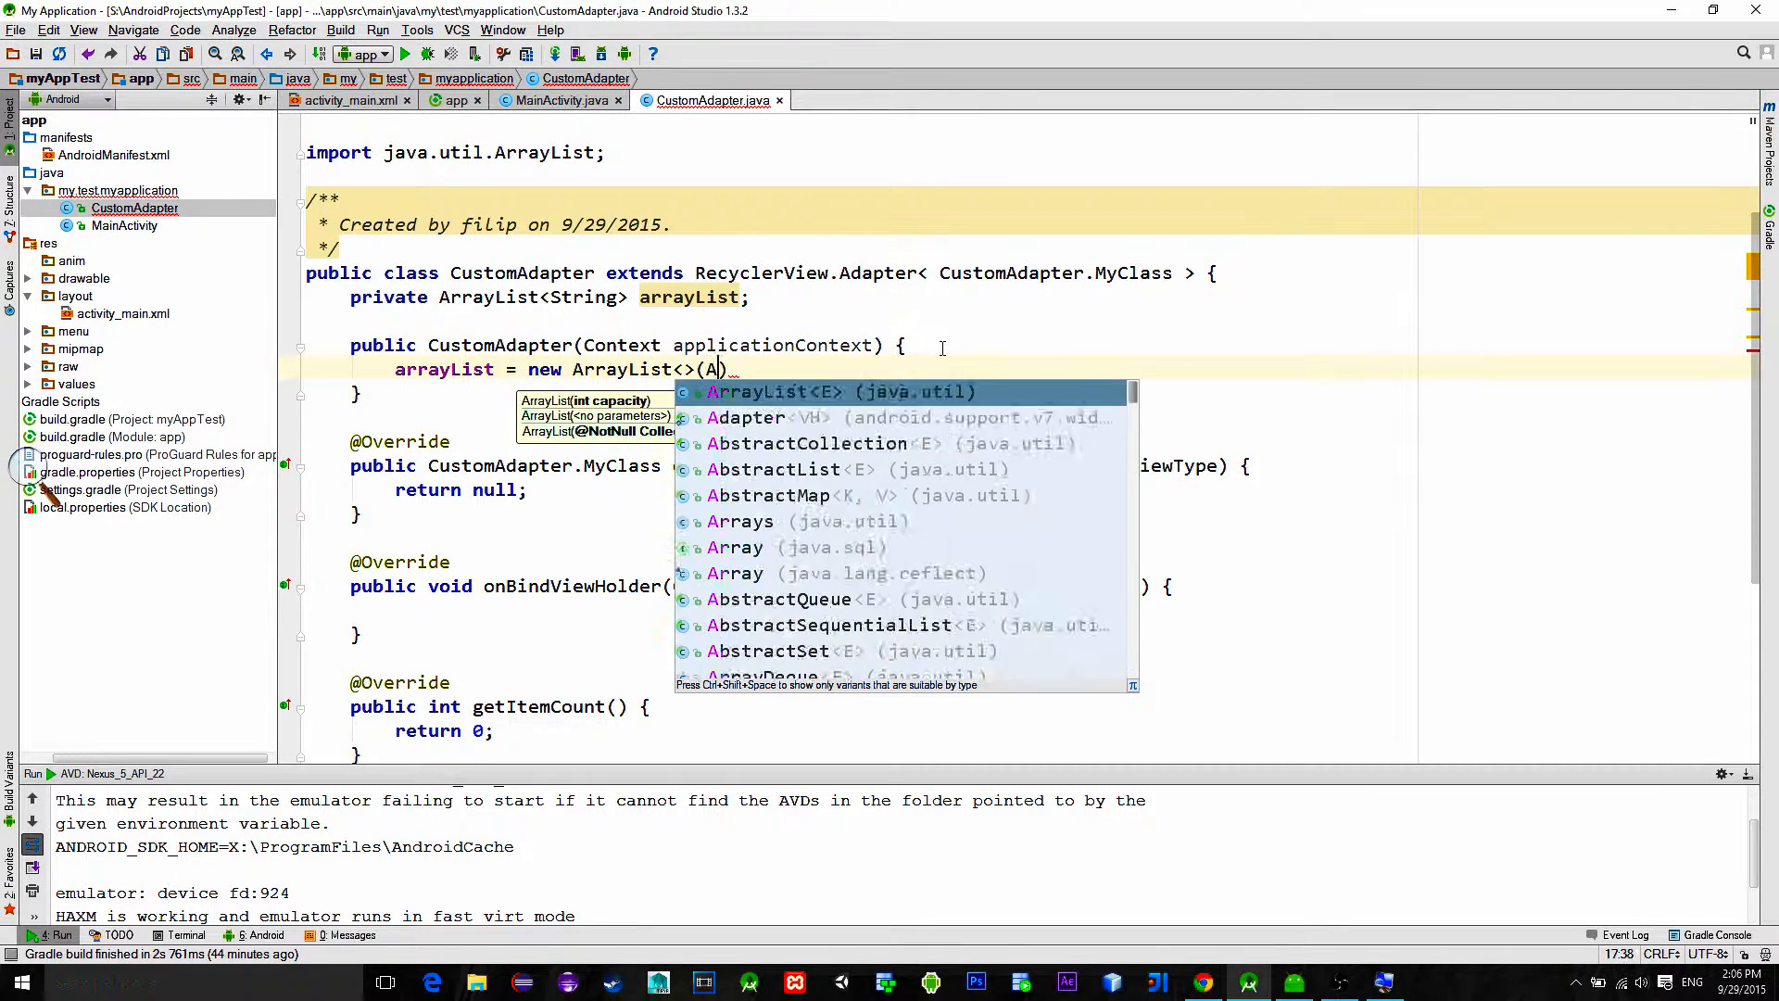
{"action": "type", "text": "Arrays.asList(\"\")"}
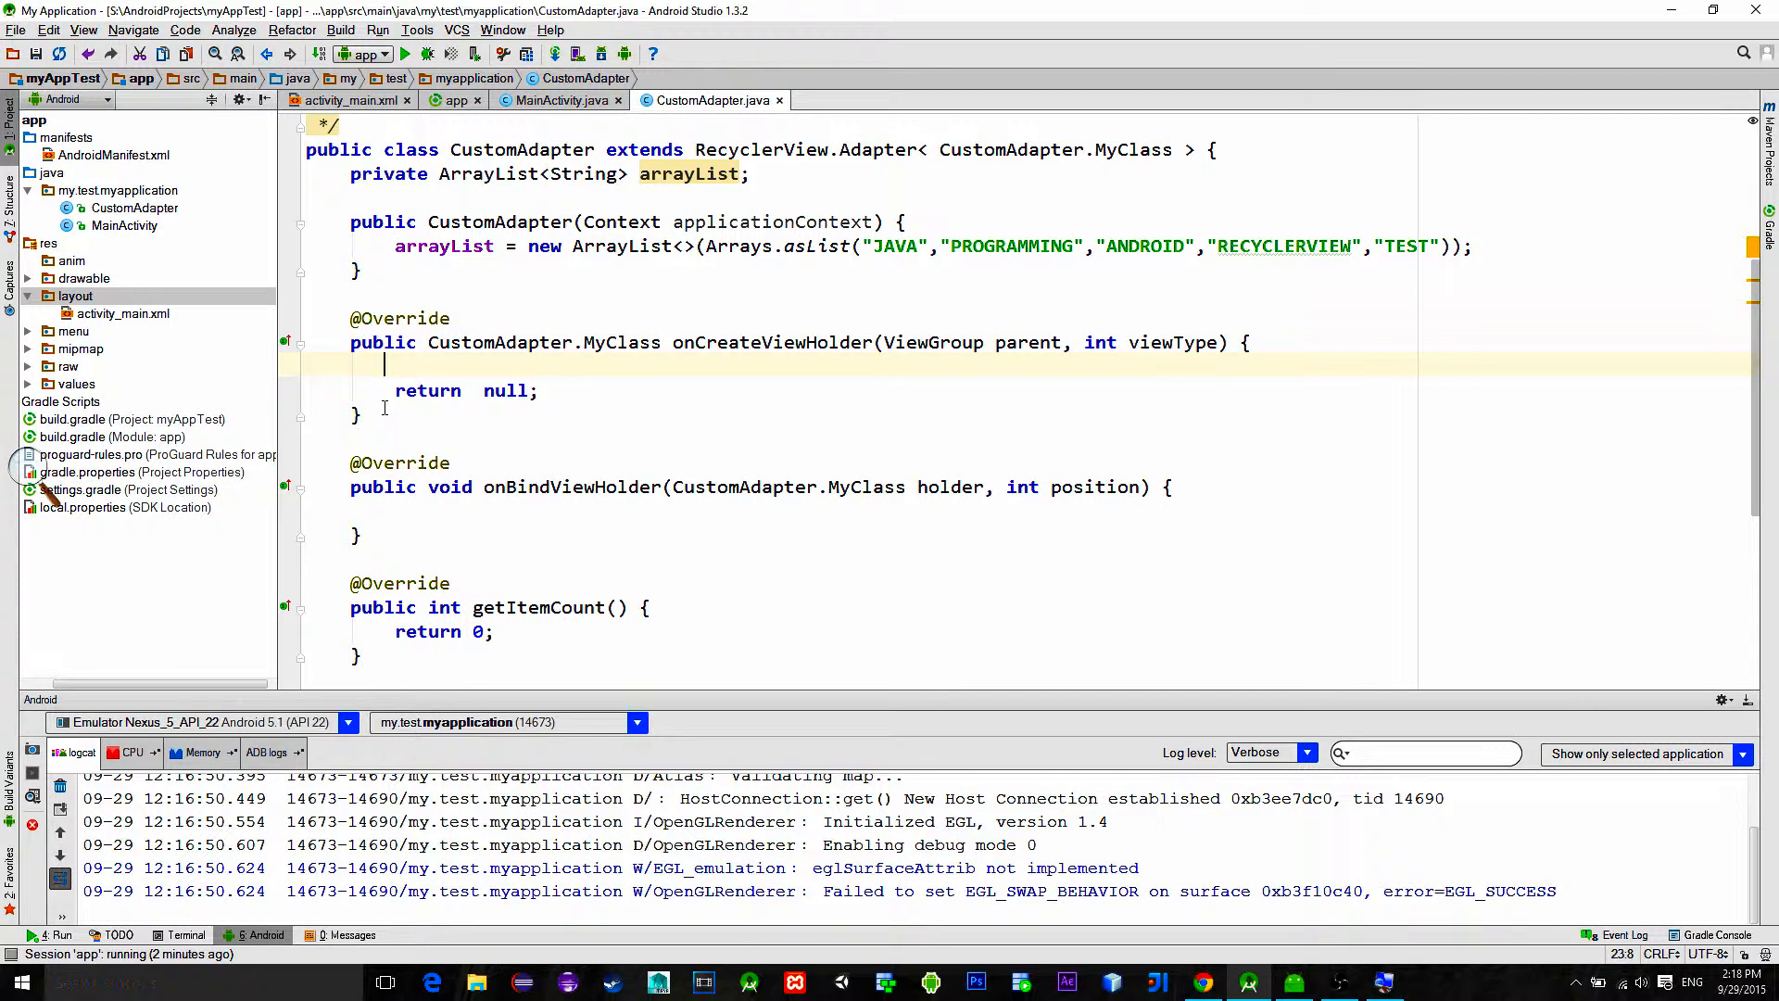
Step: Write View oneRow = LayoutInflater.from(parent.getContext()).inflate(R in onCreateViewHolder
{"action": "type", "text": "View o"}
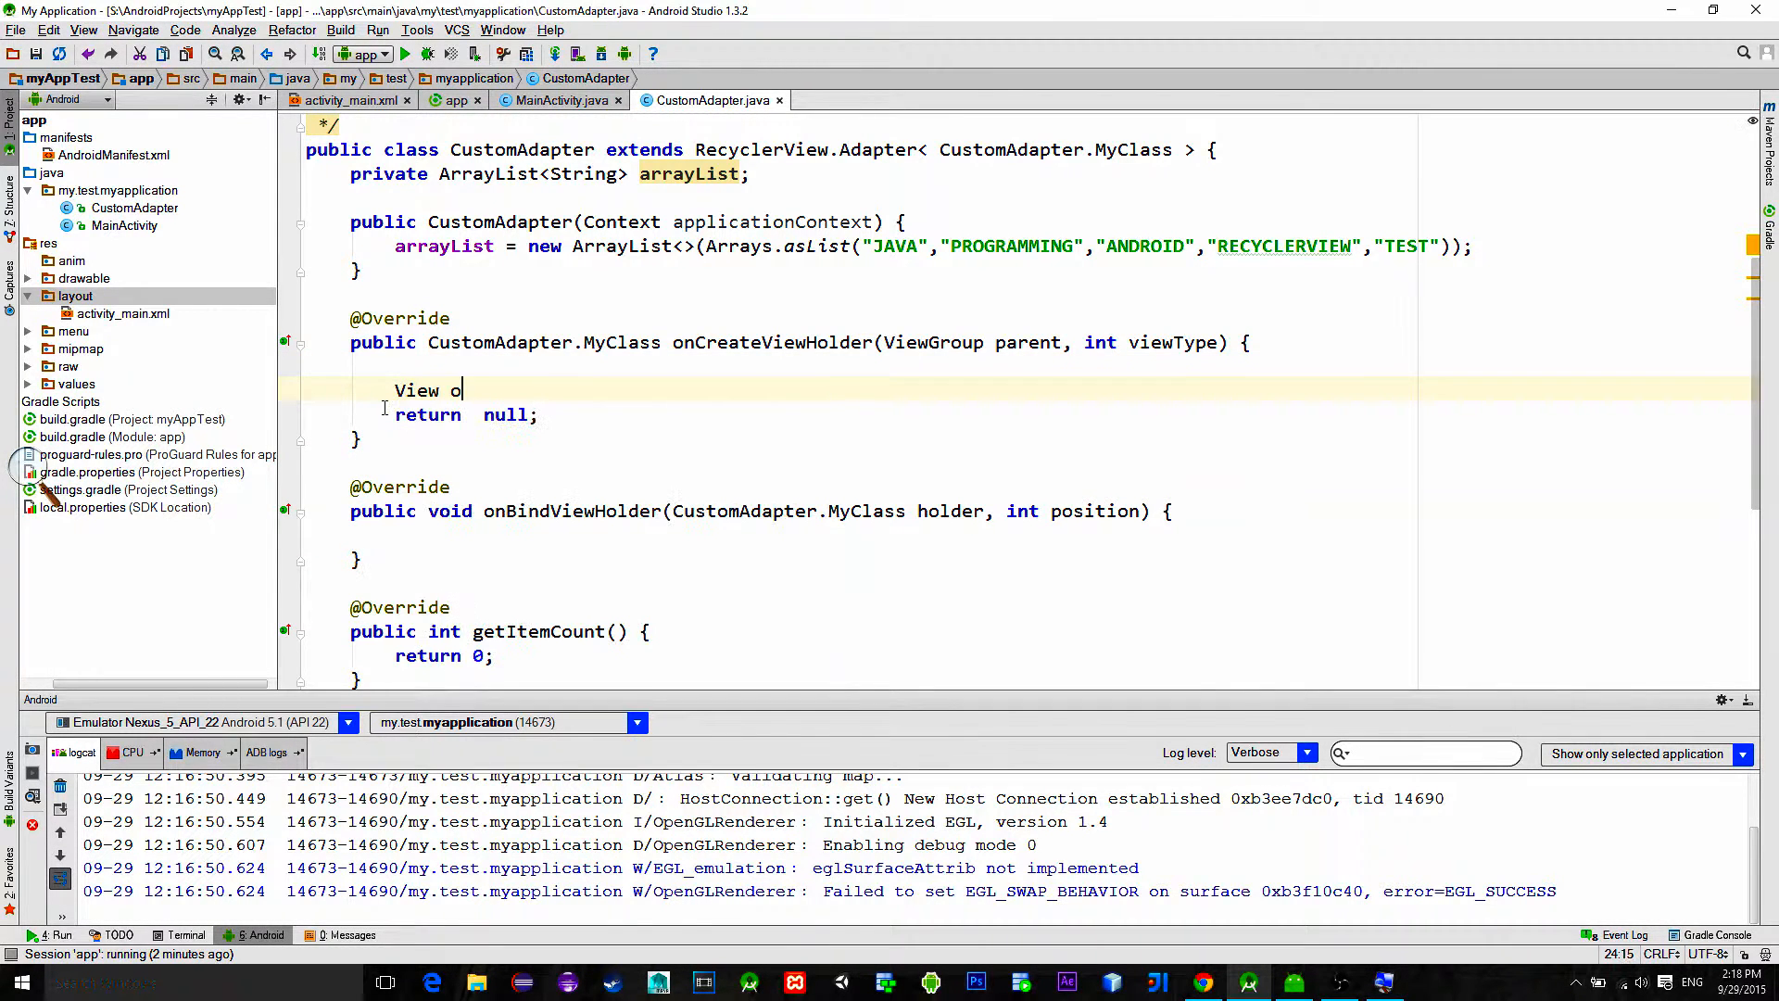
{"action": "type", "text": "neRow ="}
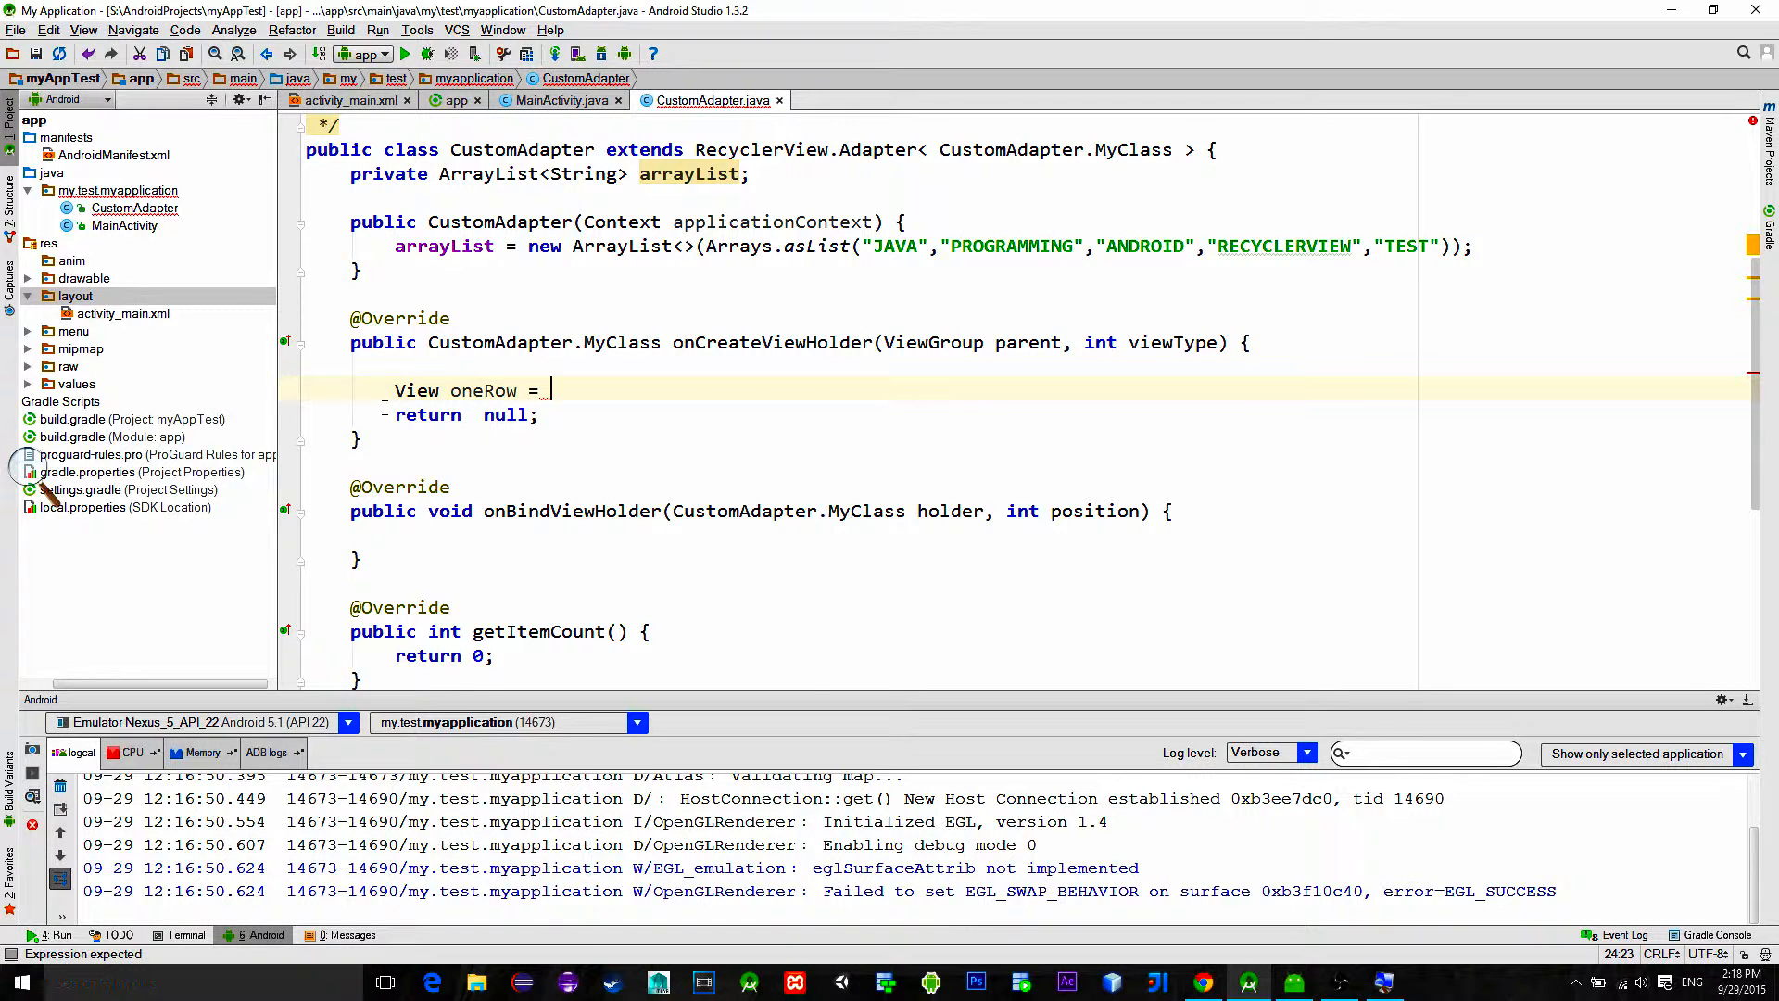
{"action": "type", "text": "LayoutInflater"}
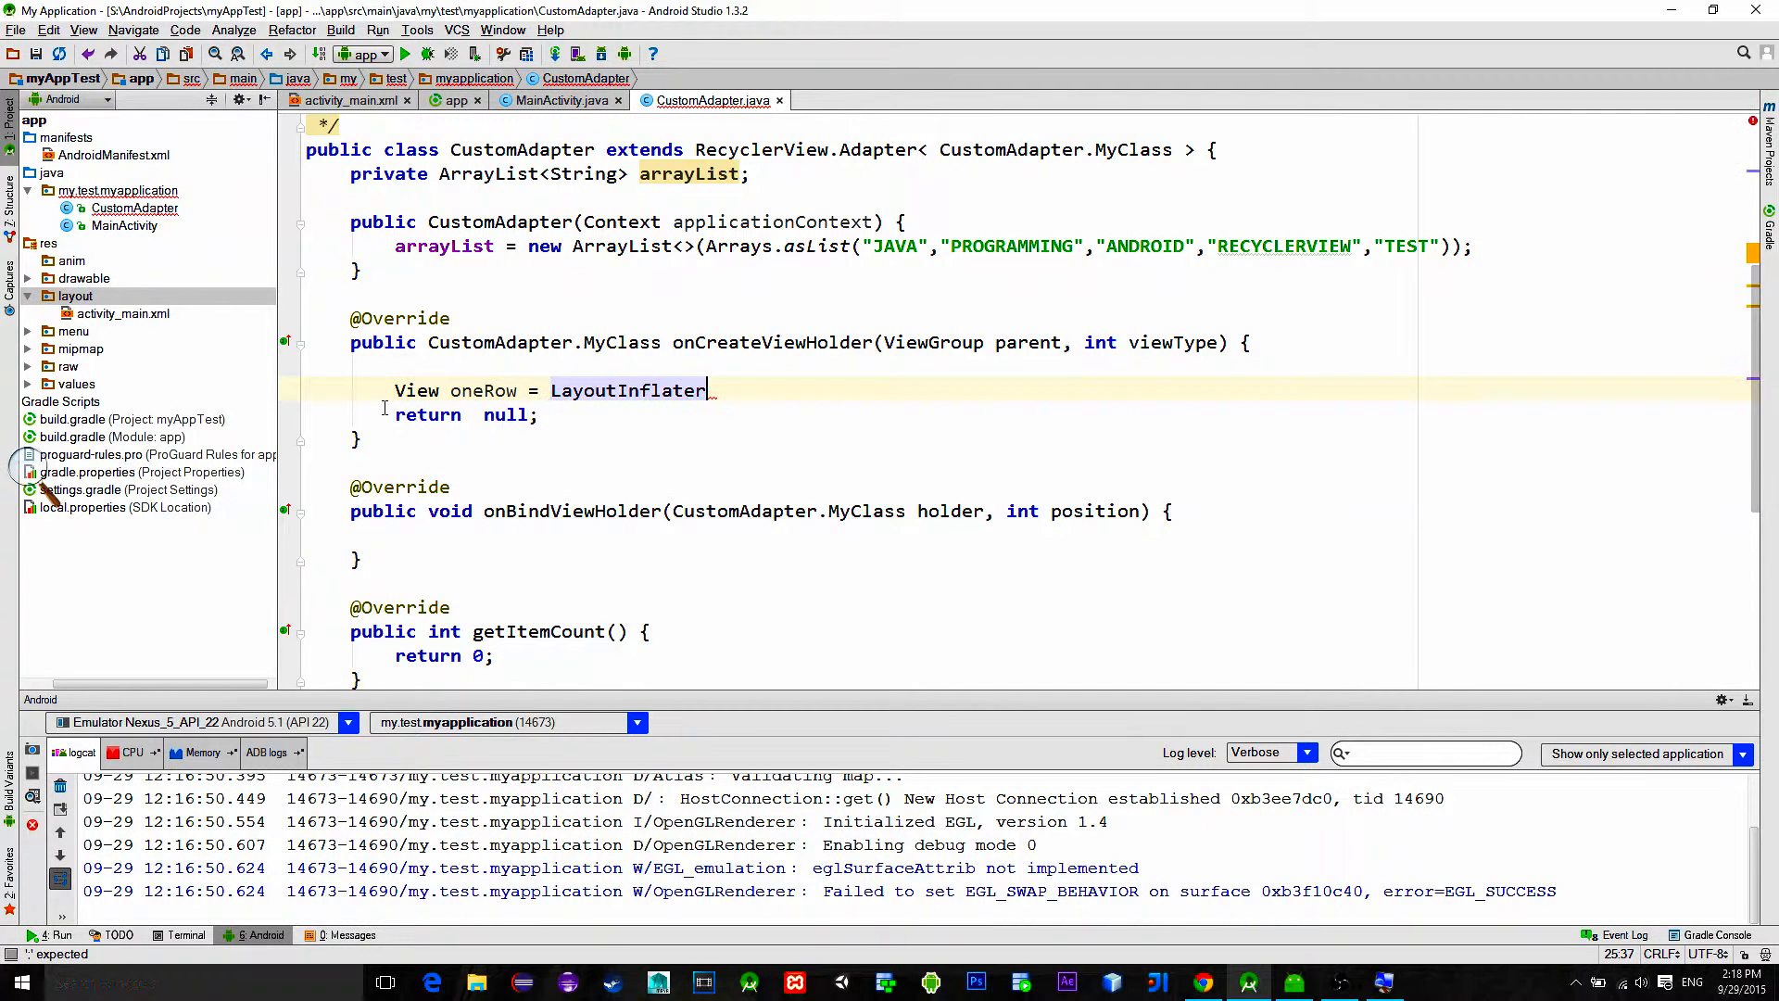
{"action": "type", "text": ".from("}
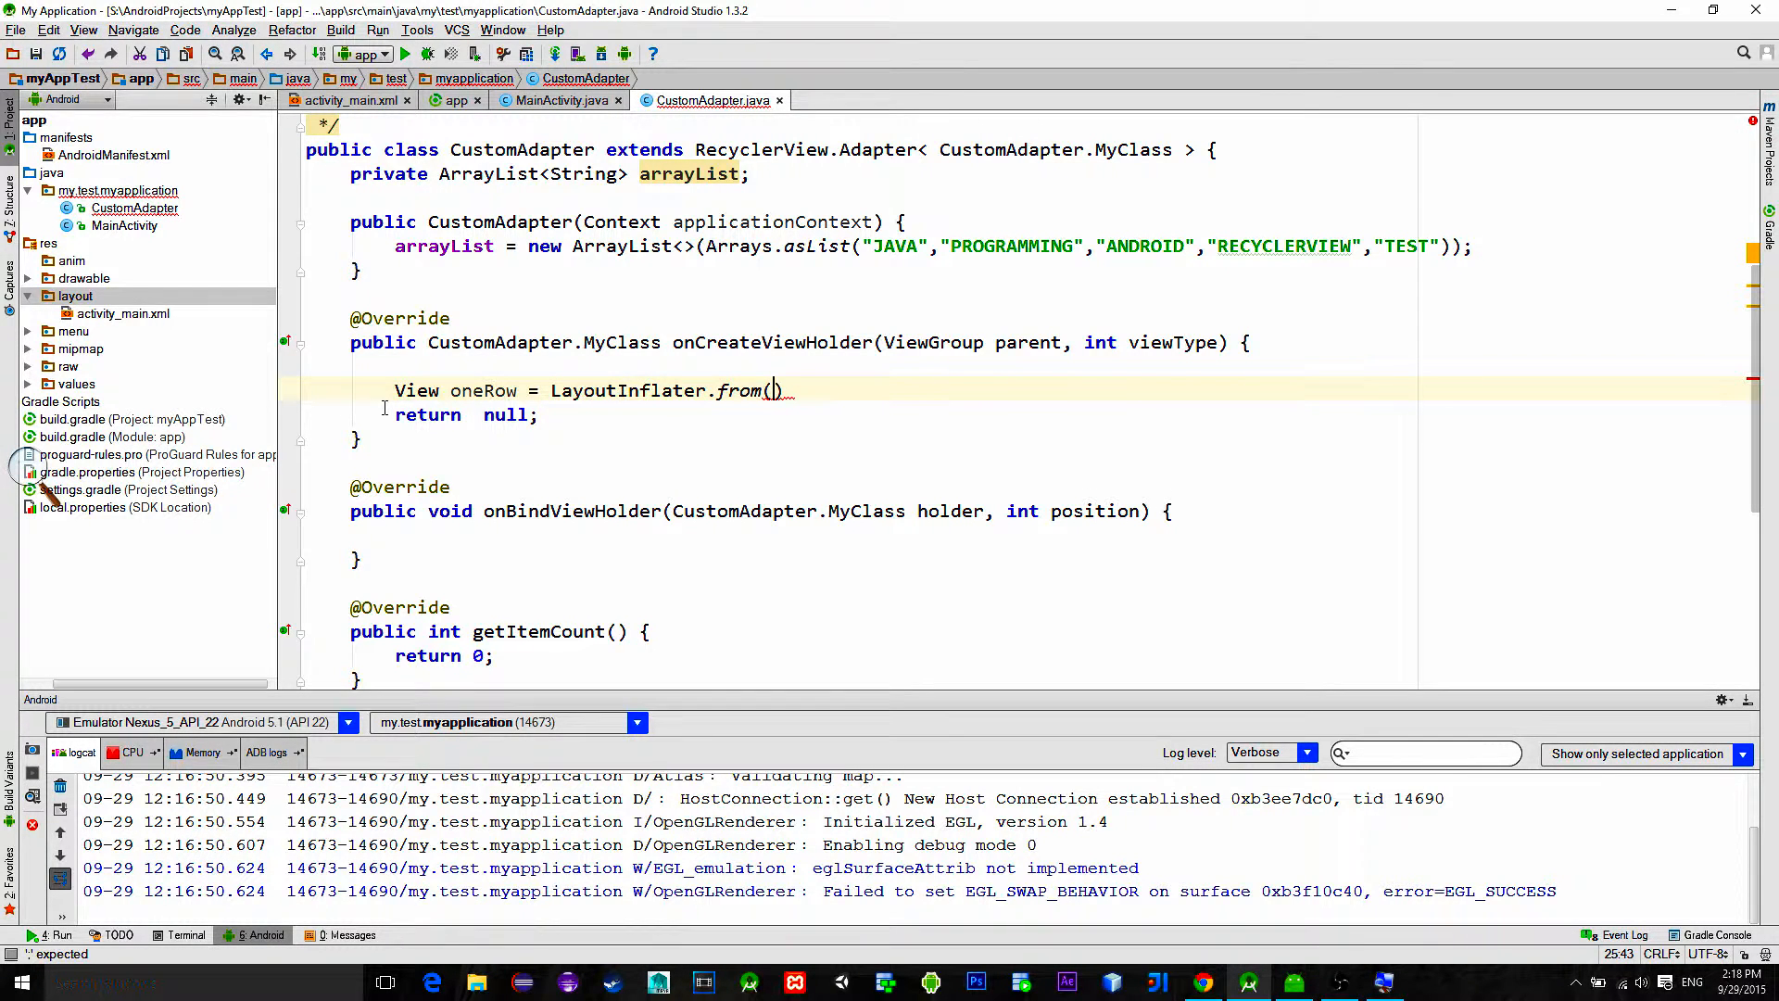
{"action": "type", "text": "parent.getContext()"}
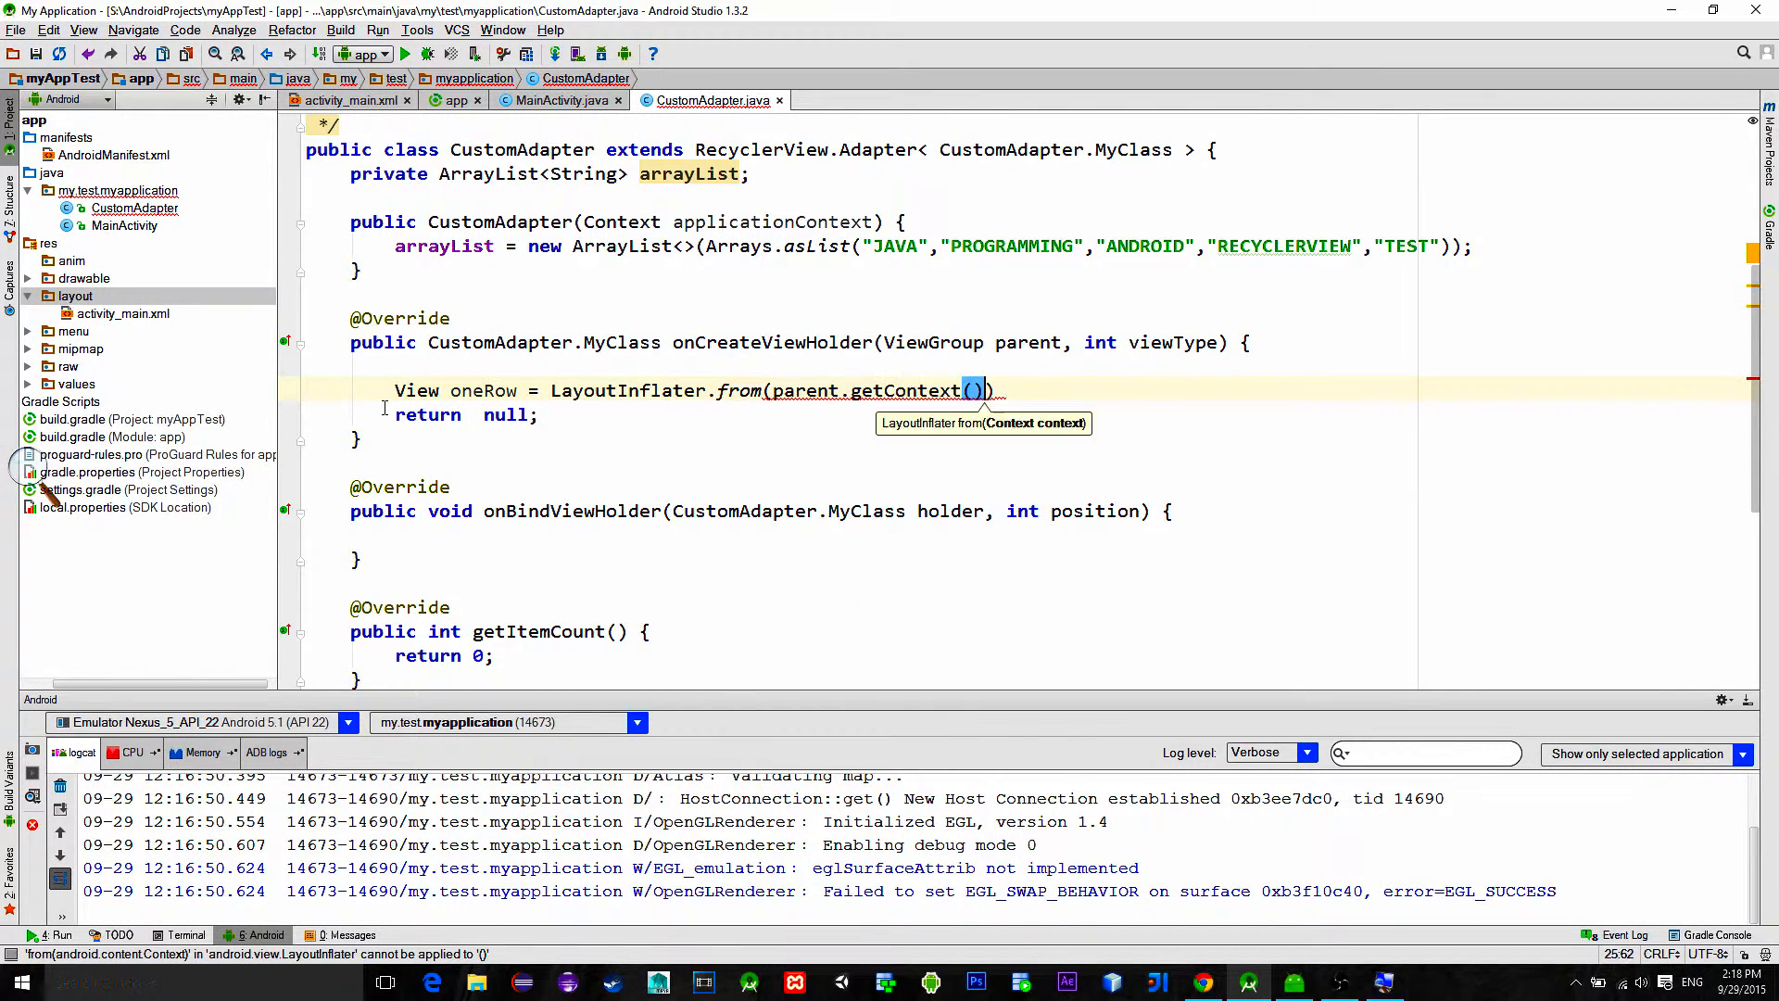
{"action": "type", "text": ".inflate(R"}
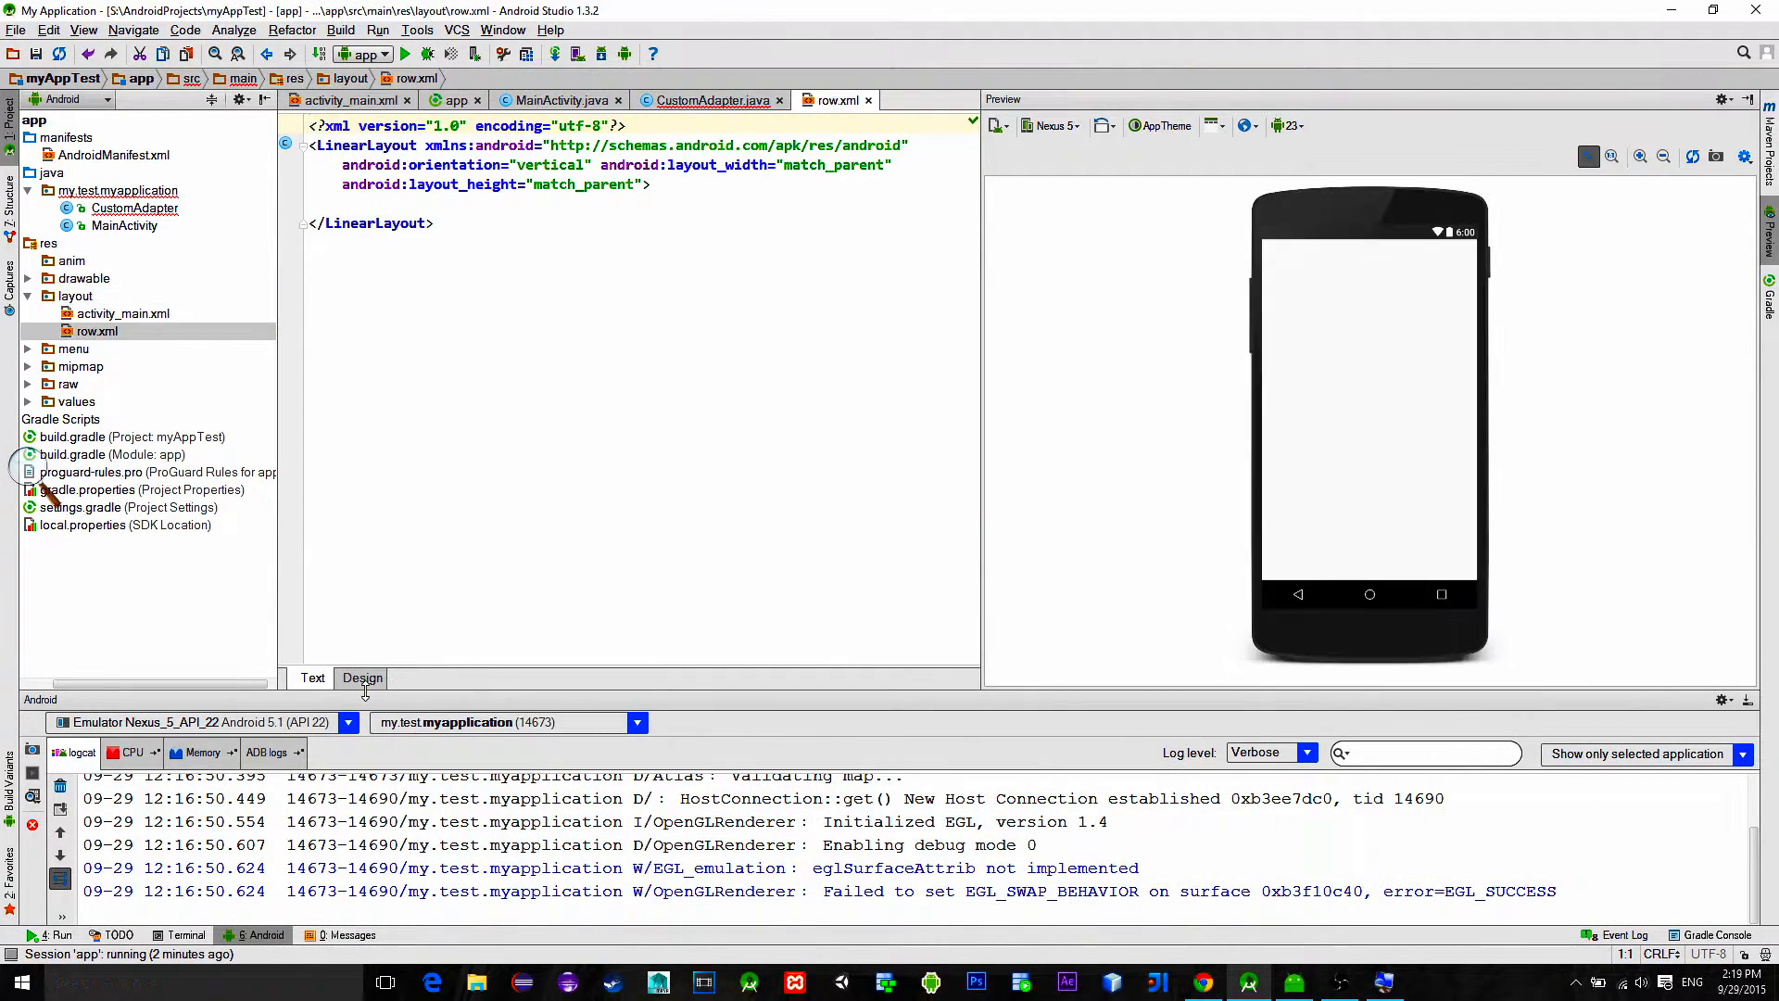
Step: In row.xml Design, make the Large Text view match_parent wide and choose a custom blue background colour
{"action": "left_click", "coordinate": [361, 678]}
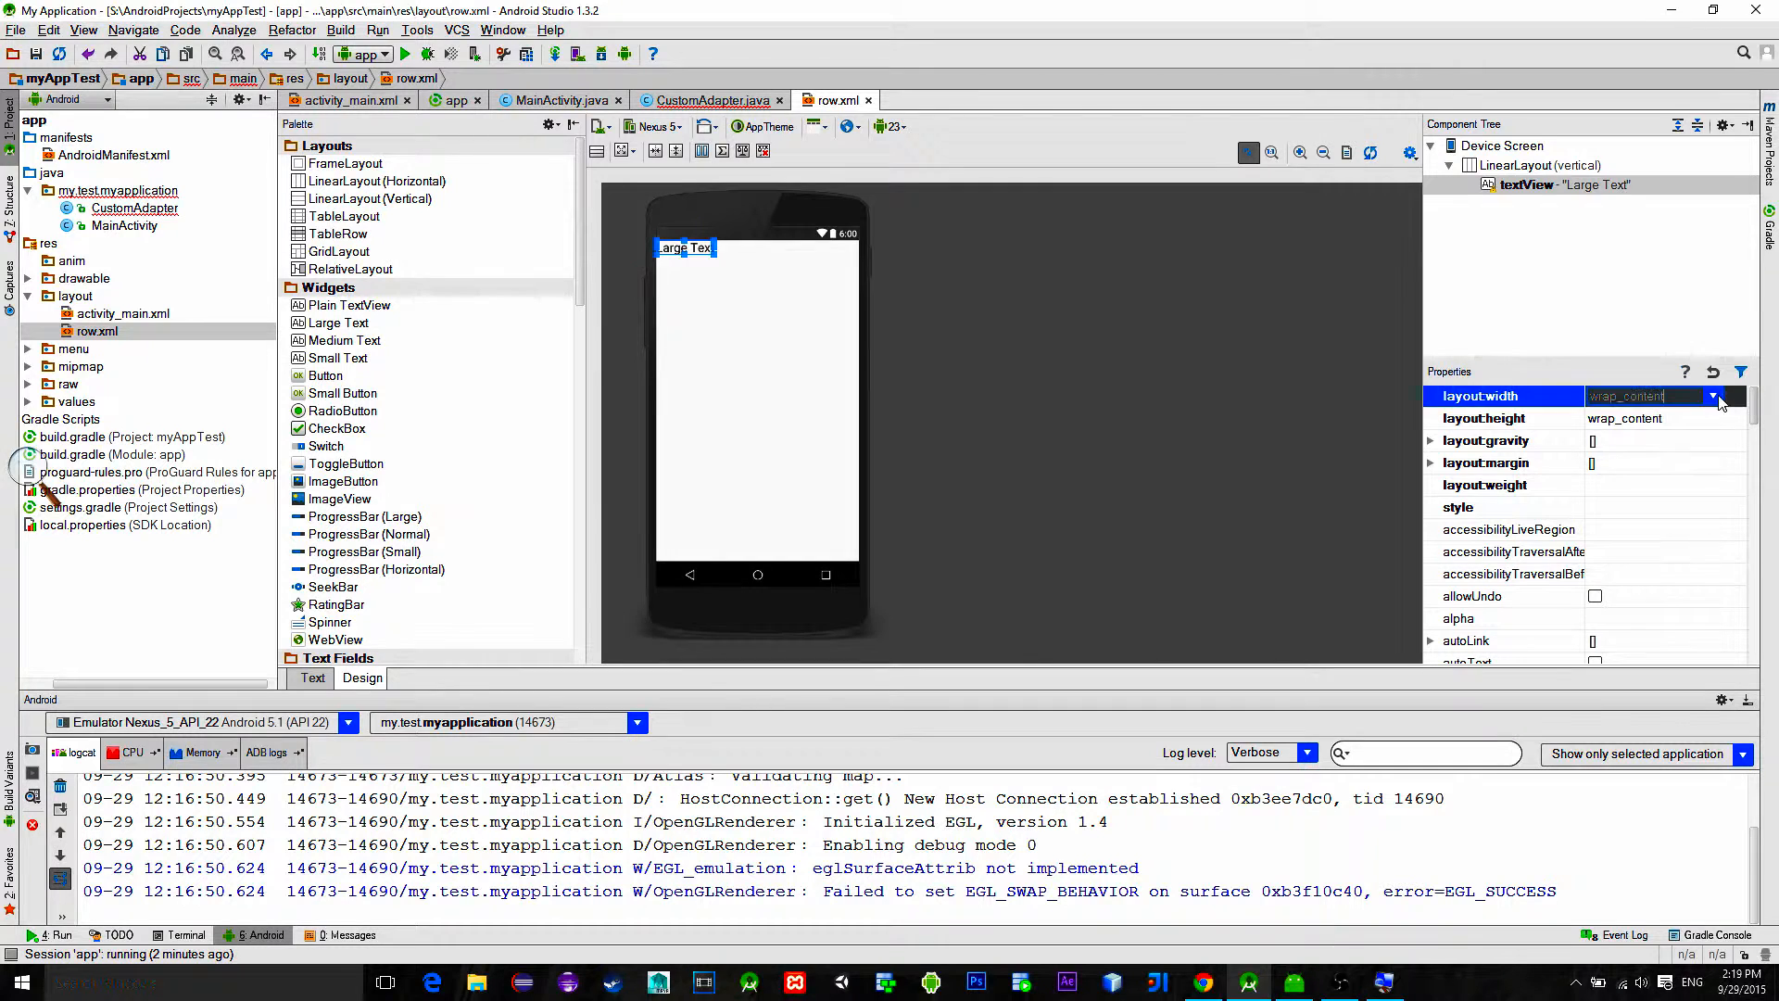
{"action": "left_click", "coordinate": [1714, 396]}
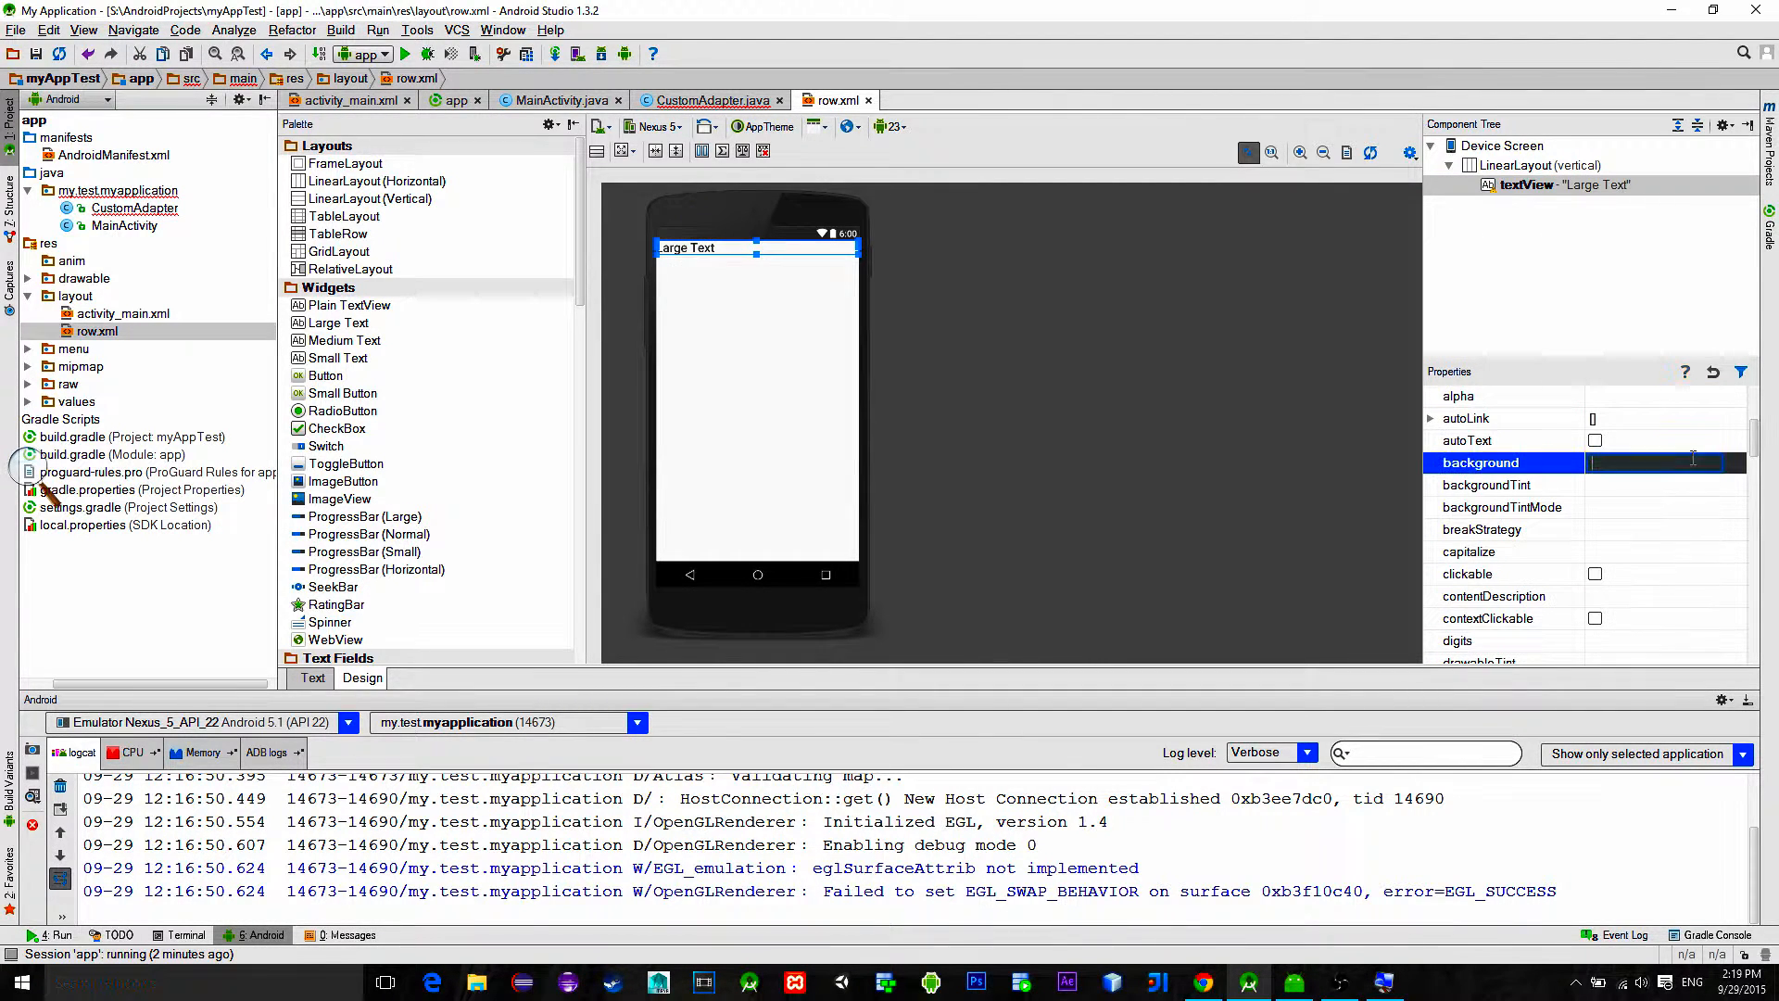
{"action": "left_click", "coordinate": [1657, 462]}
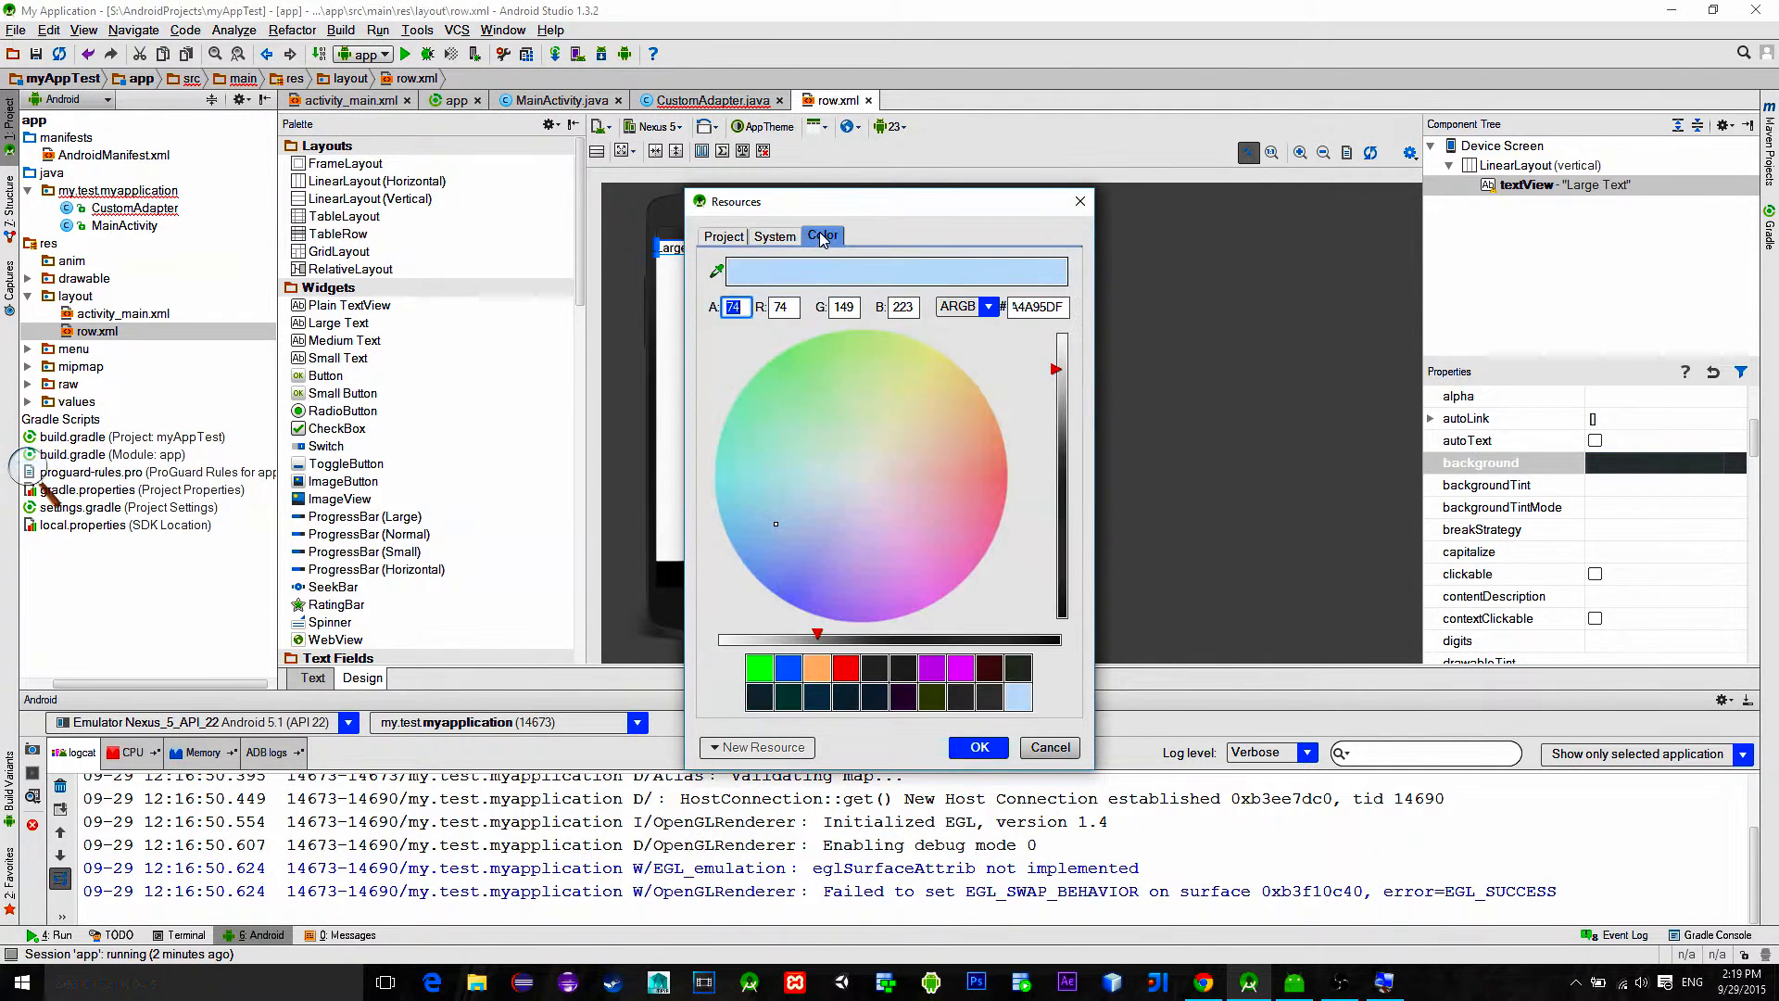
{"action": "left_click", "coordinate": [977, 747]}
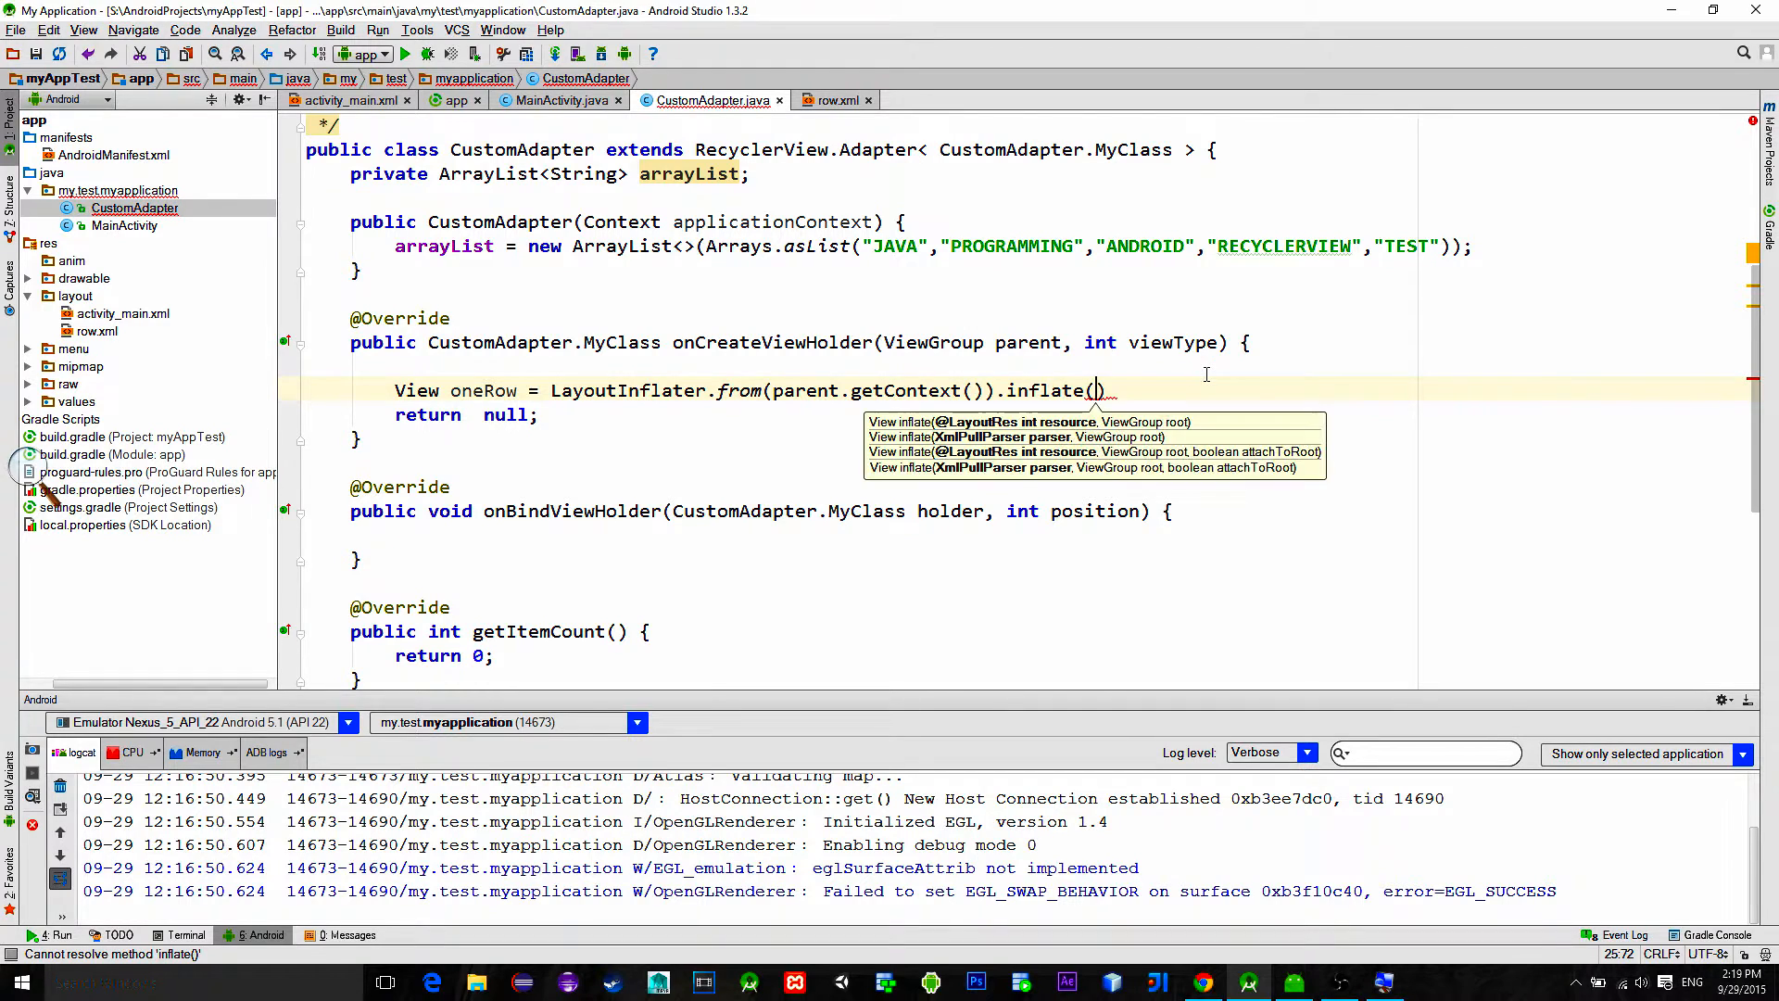
Step: Complete the inflate call with R.layout.row, parent and false as arguments
{"action": "type", "text": "R.layout.row,"}
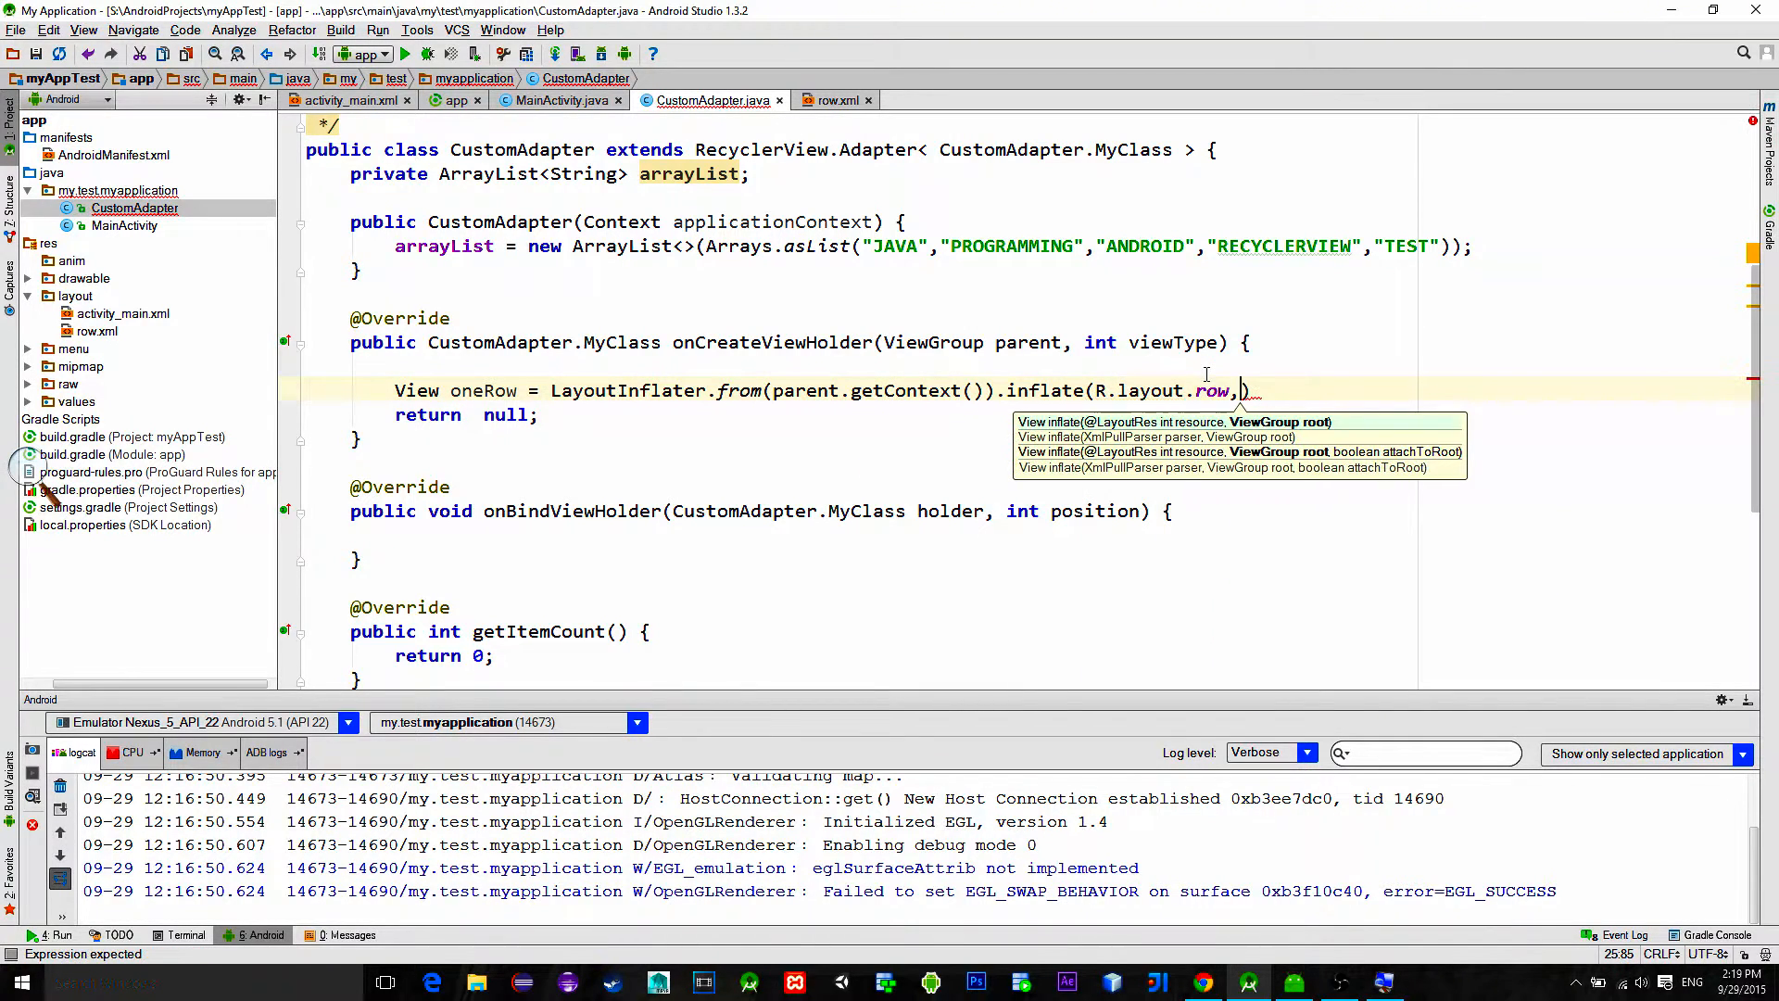
{"action": "type", "text": "parent"}
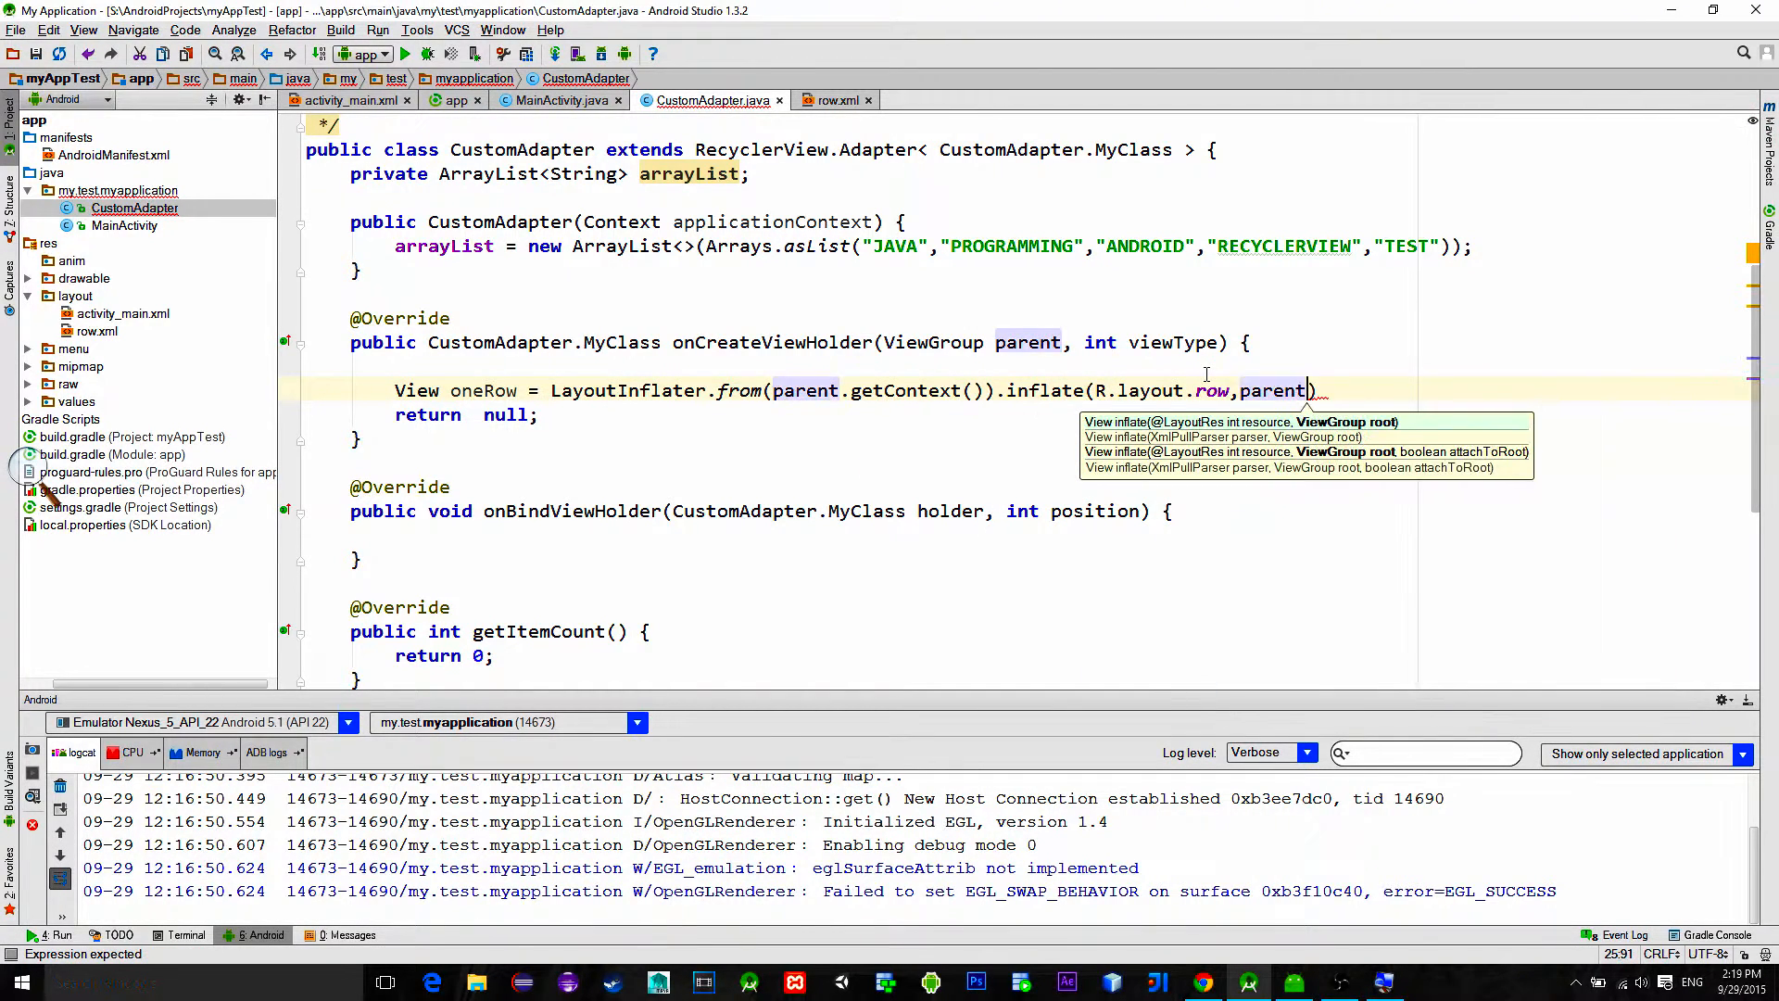
{"action": "type", "text": ",false"}
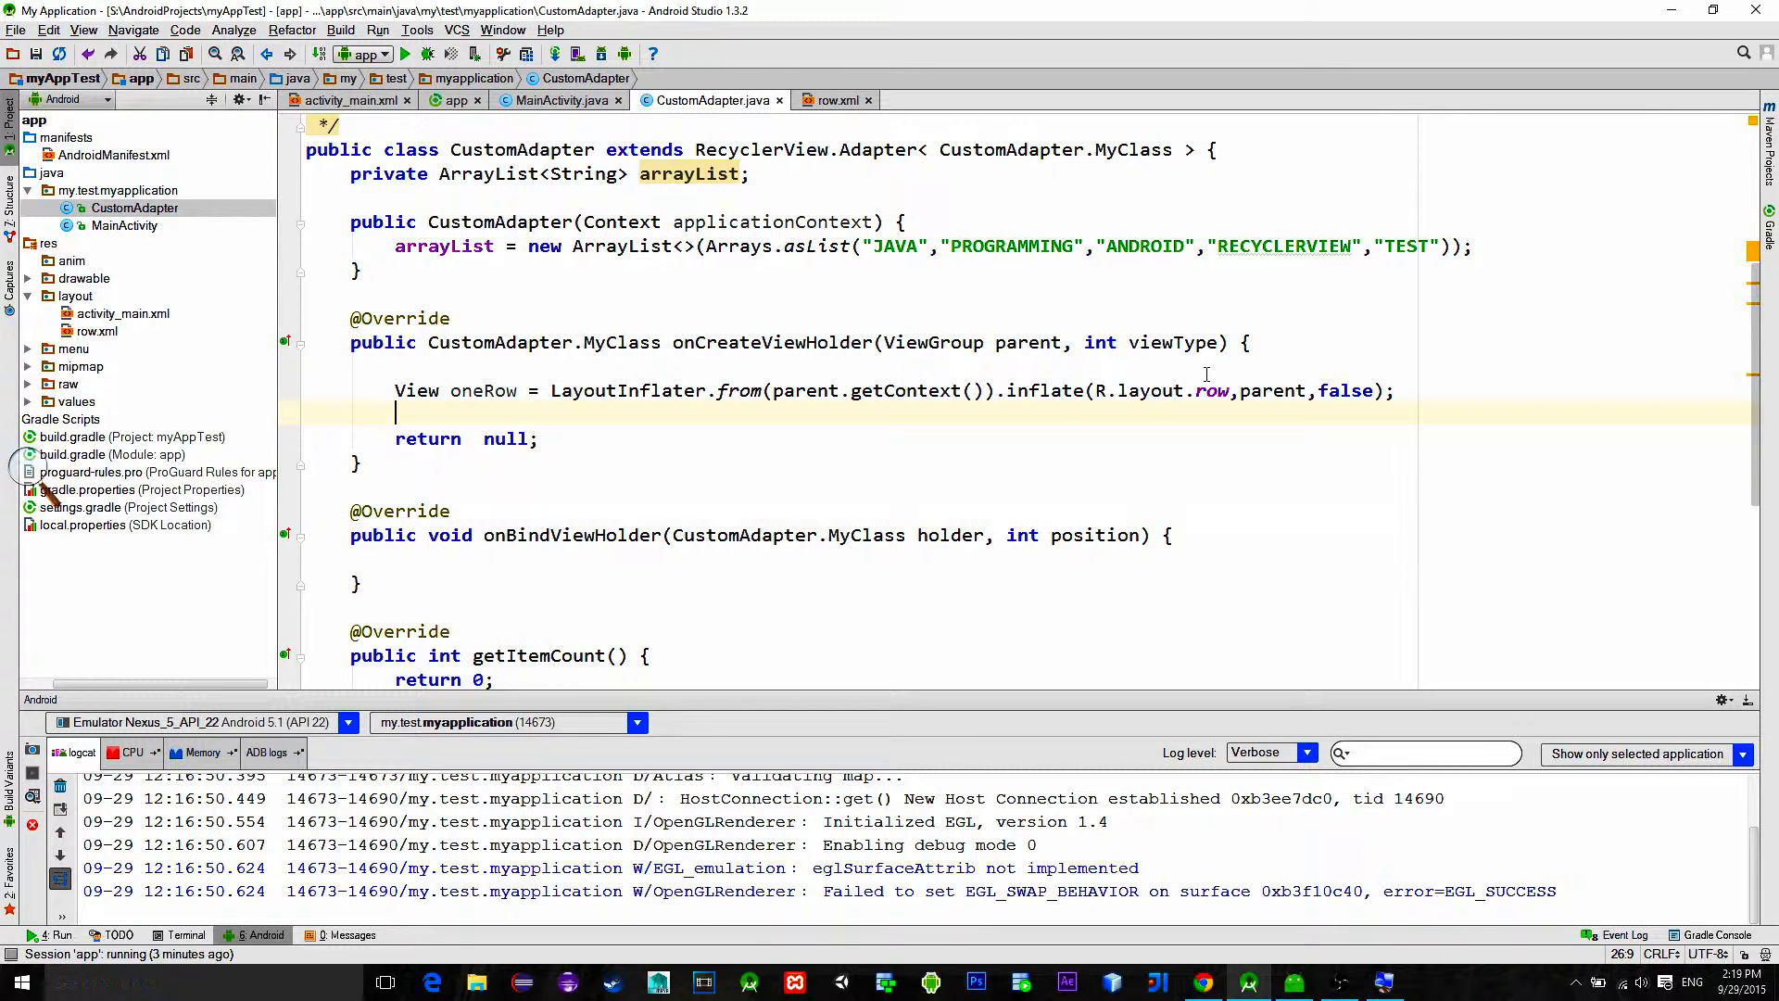
Step: Declare MyClass myClass = new MyClass(oneRow) and return myClass instead of null
{"action": "type", "text": "MyClass"}
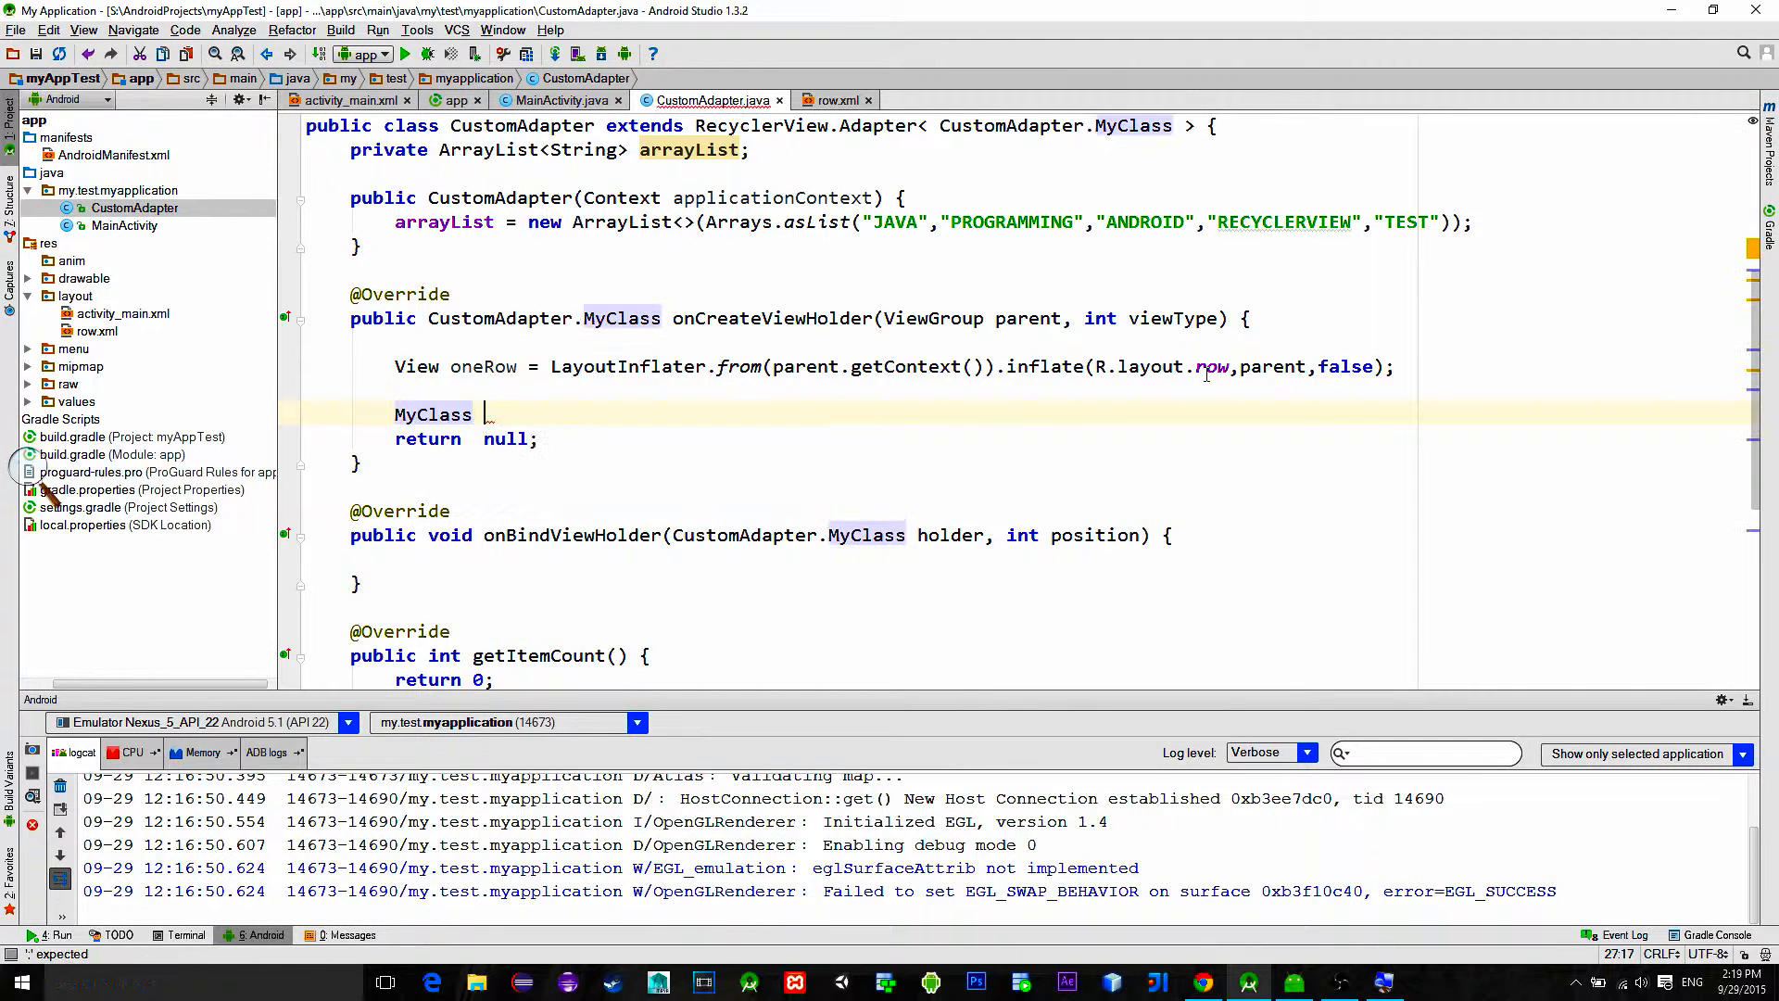
{"action": "type", "text": "myClass ="}
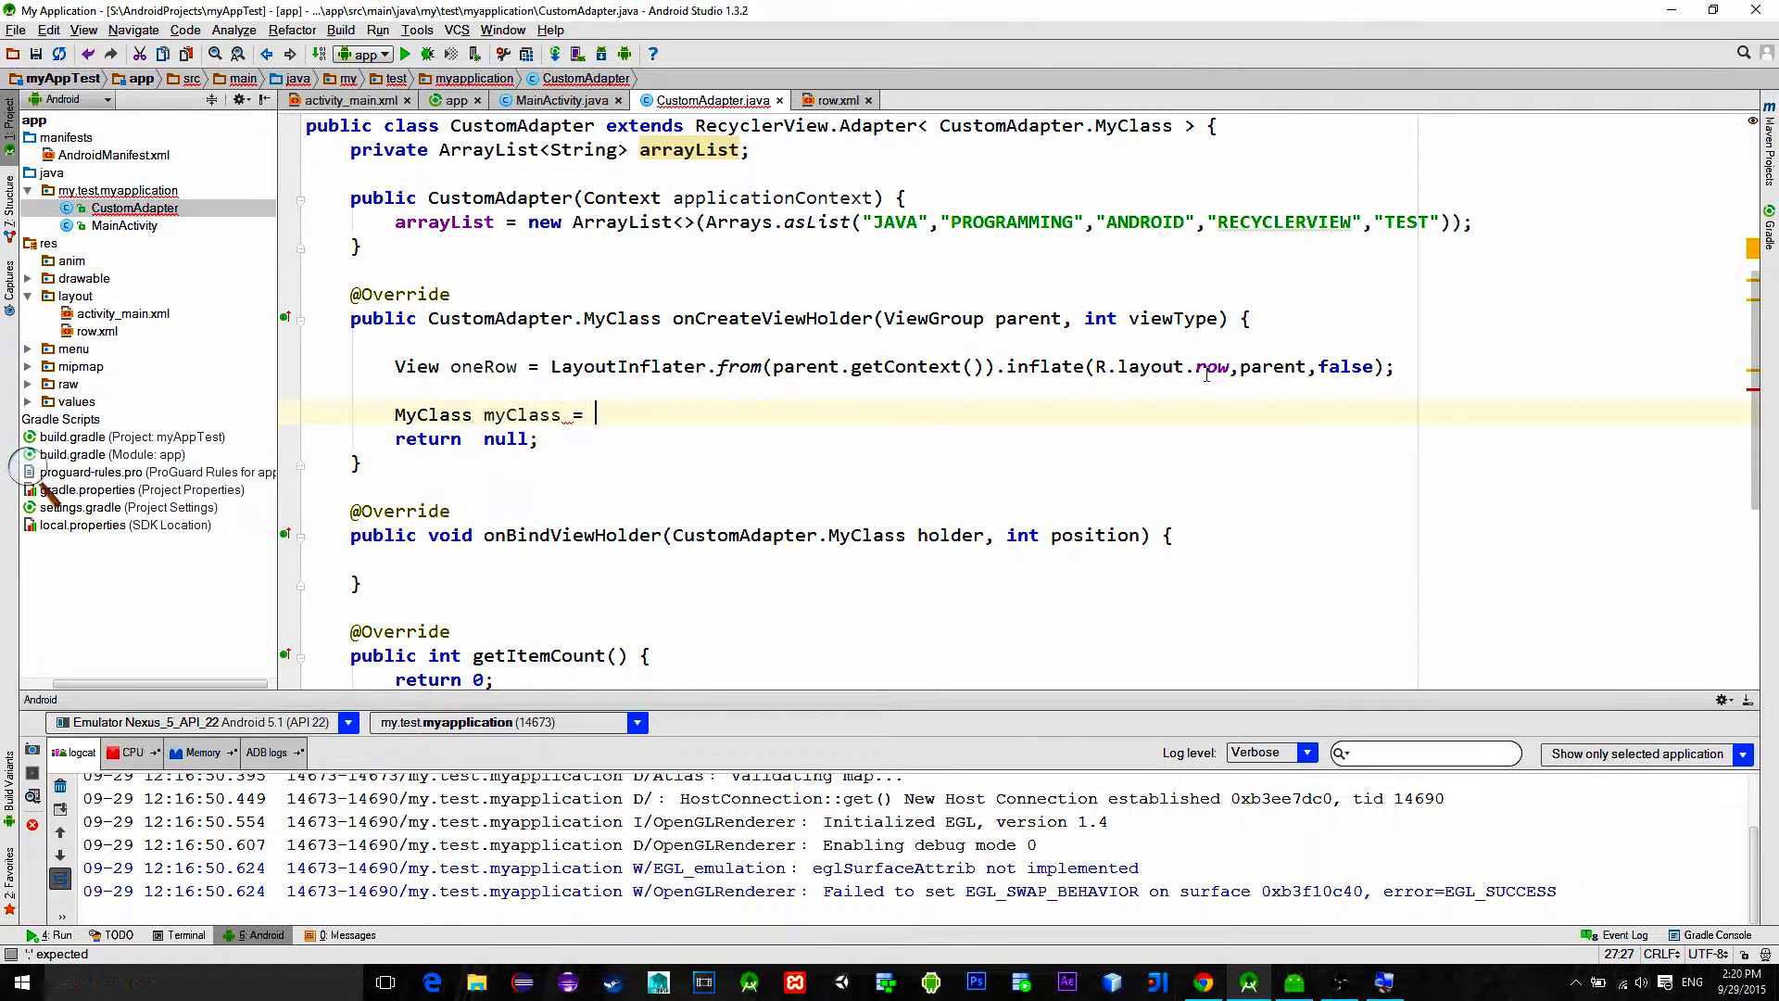
{"action": "type", "text": "new MyClass(oneRow);"}
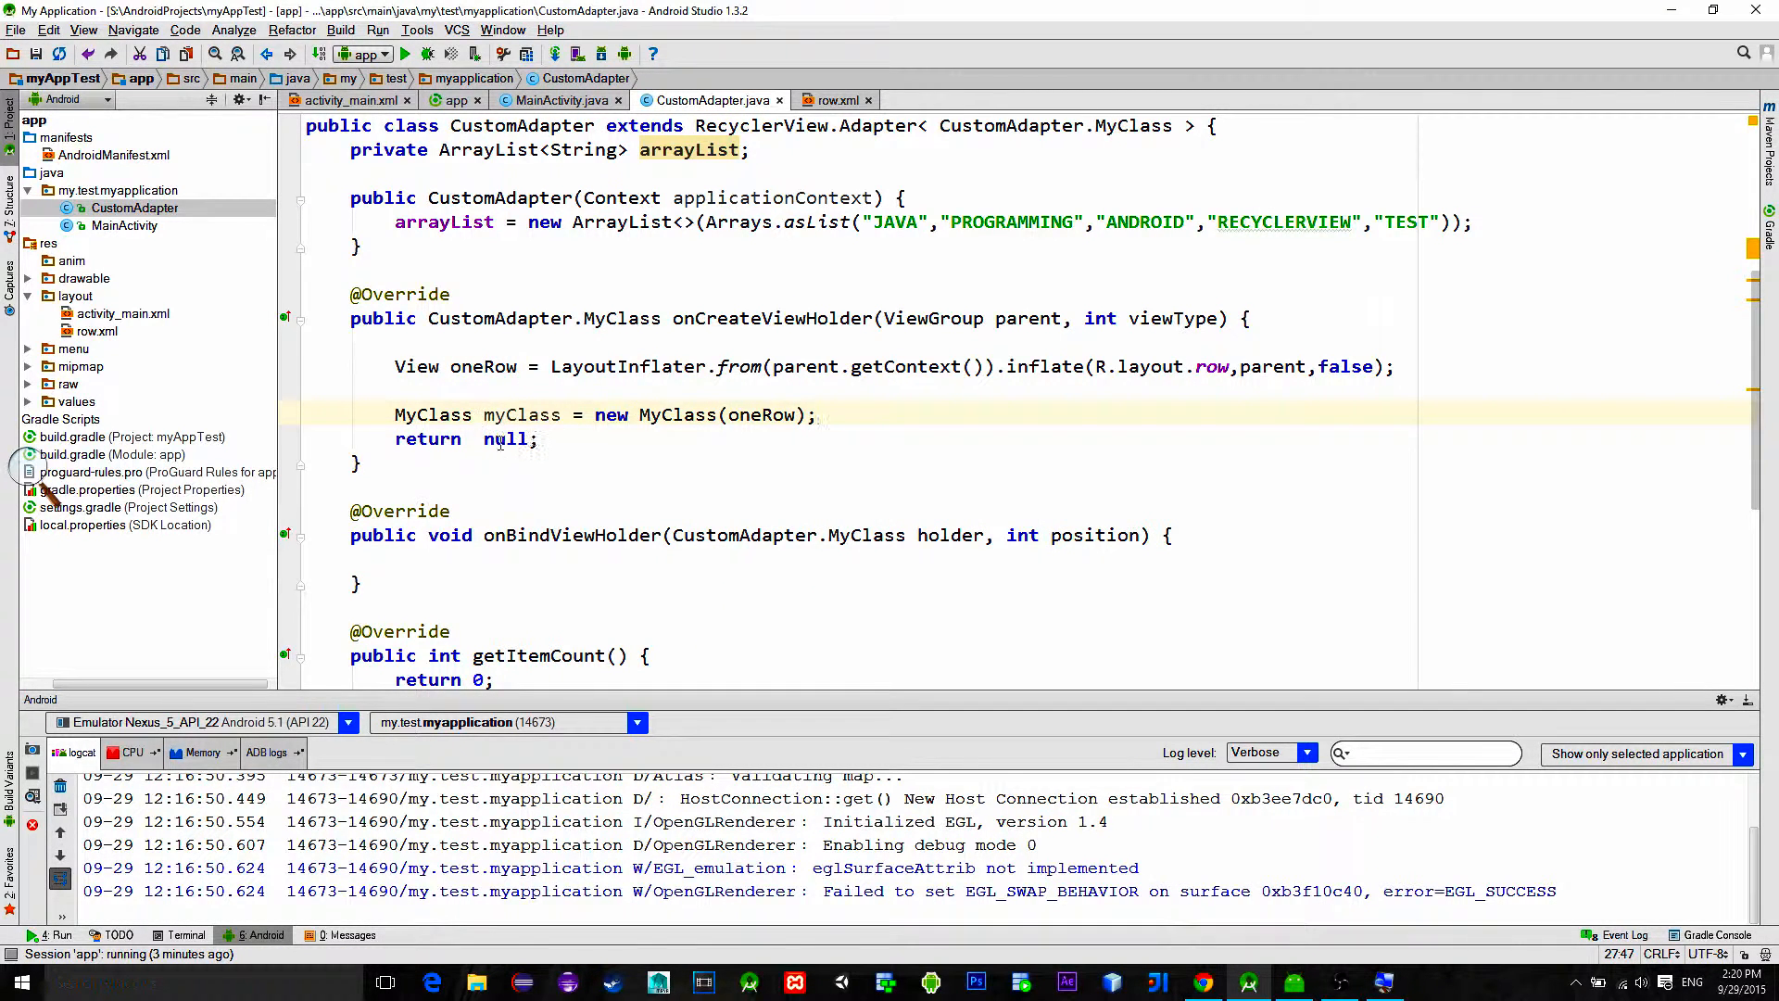
{"action": "type", "text": "myClass"}
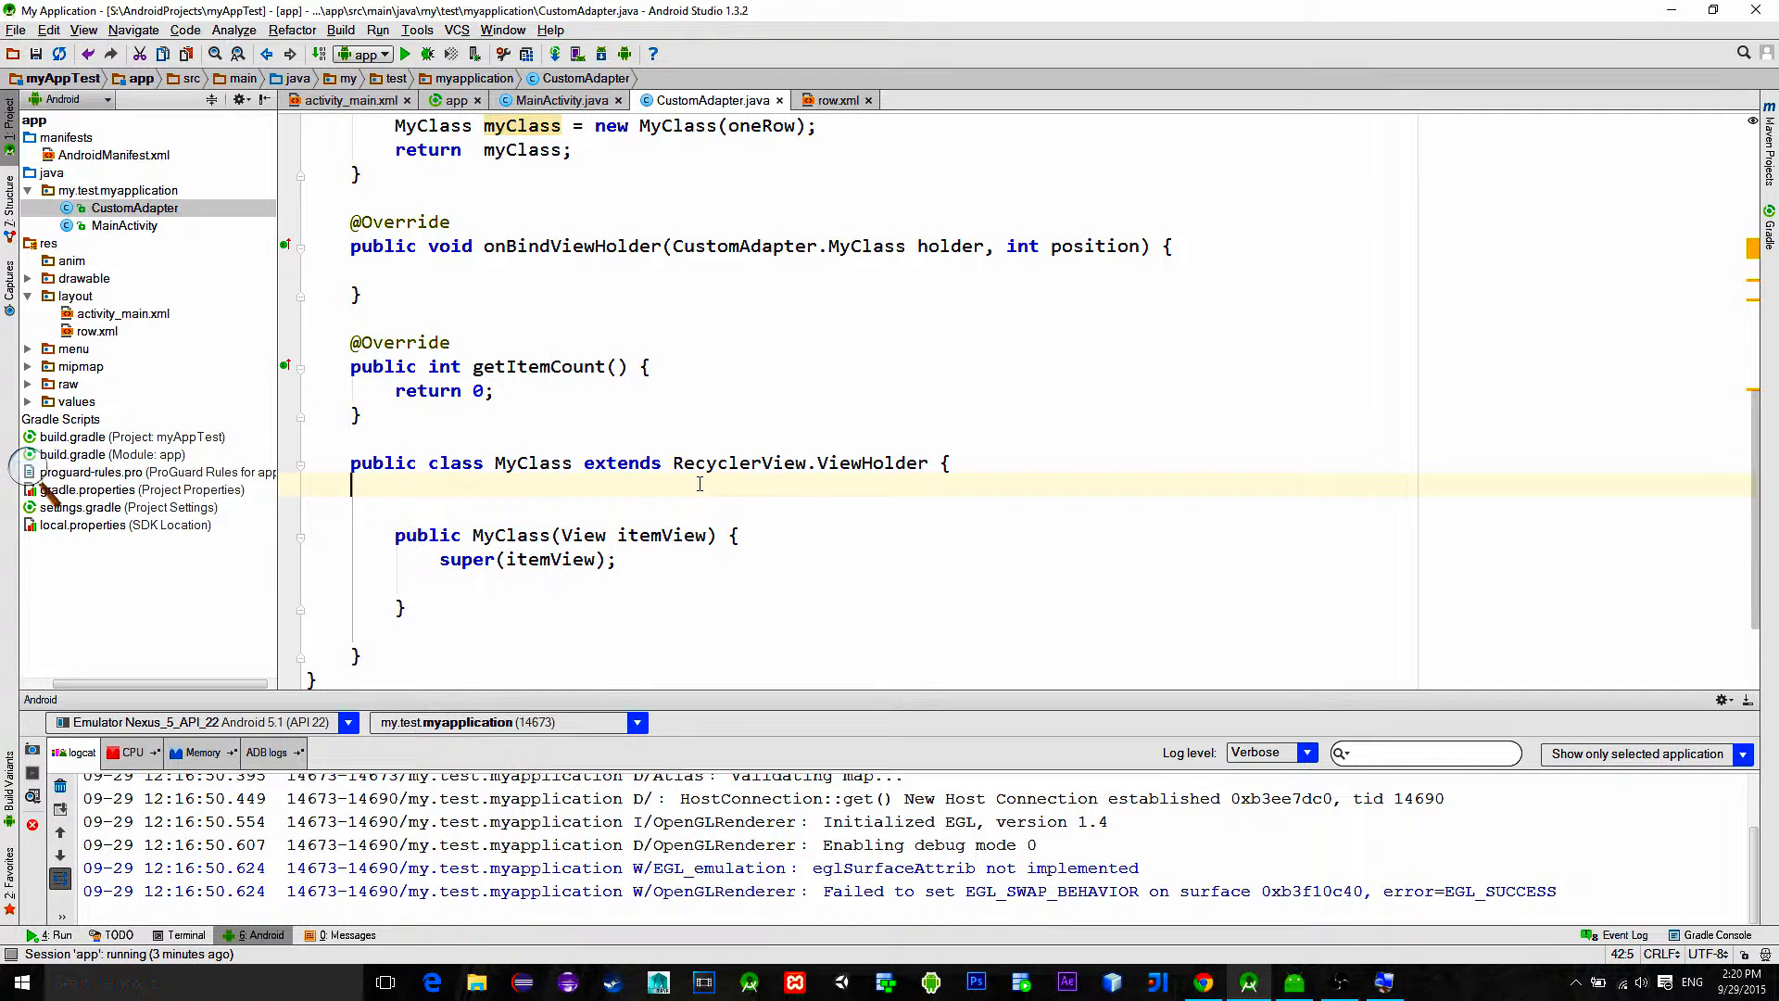
Step: Add private TextView textView and assign it via (TextView) itemView.findViewById(R.id.textView) in the constructor
{"action": "type", "text": "private TextView textView;"}
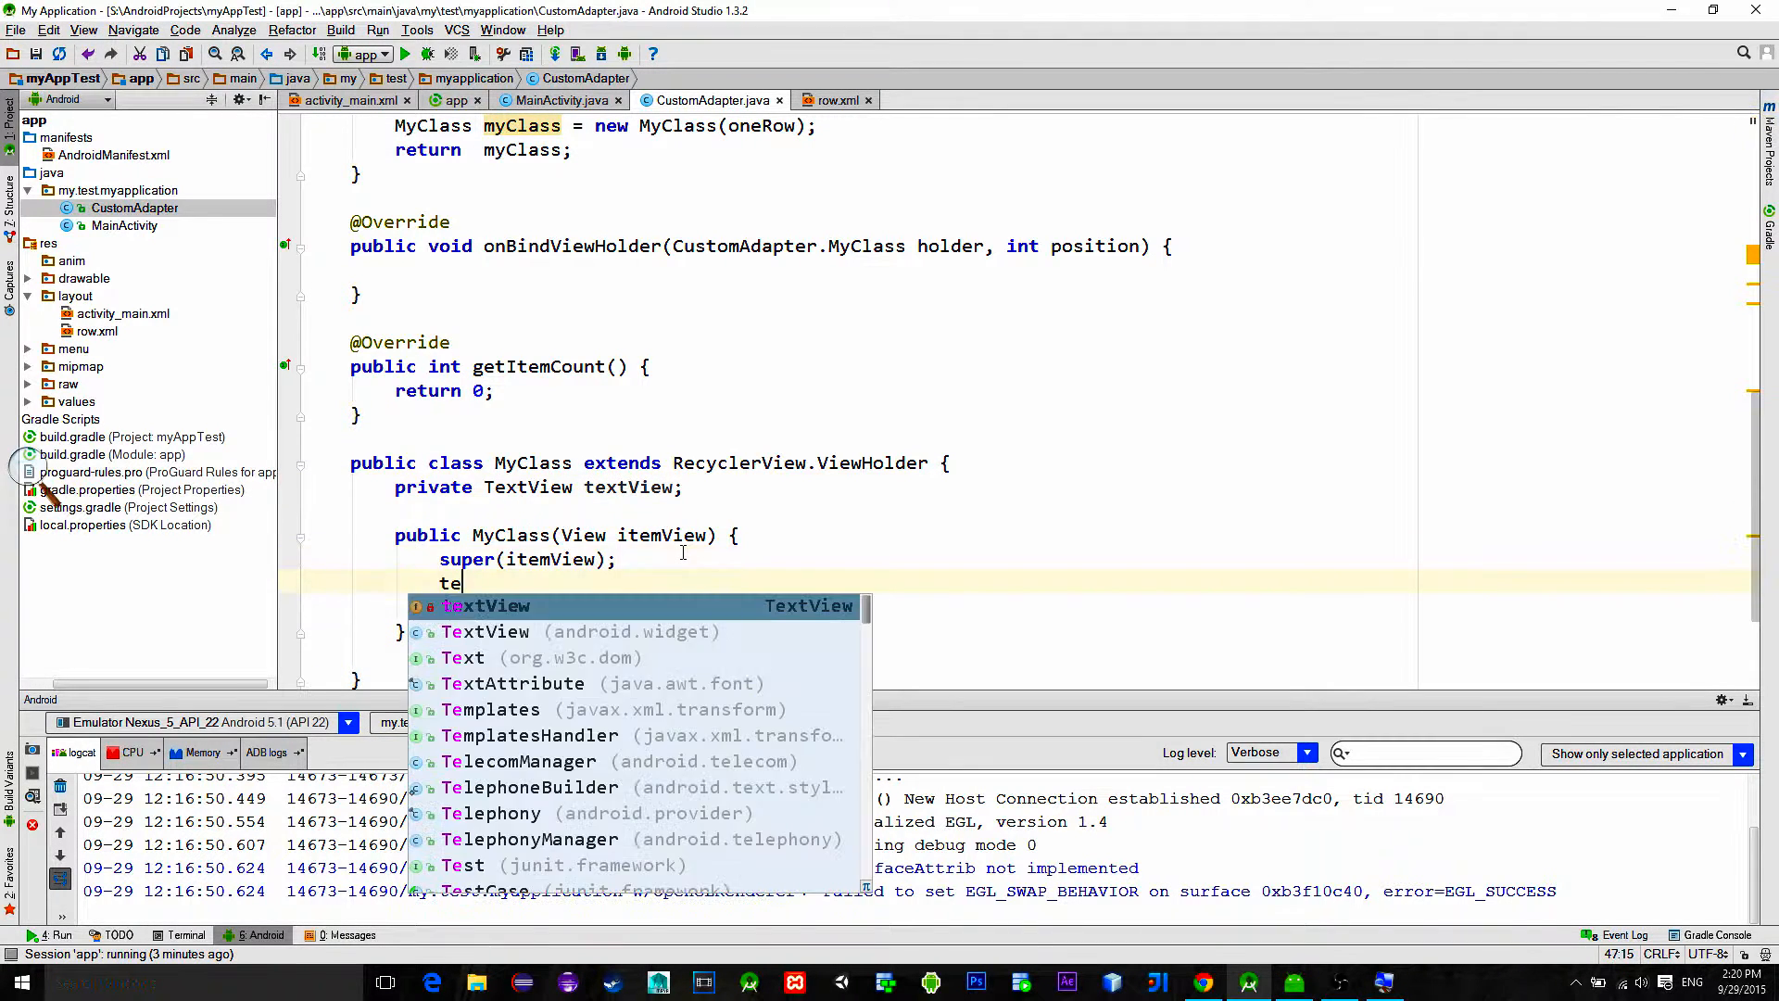
{"action": "type", "text": "textView = (I"}
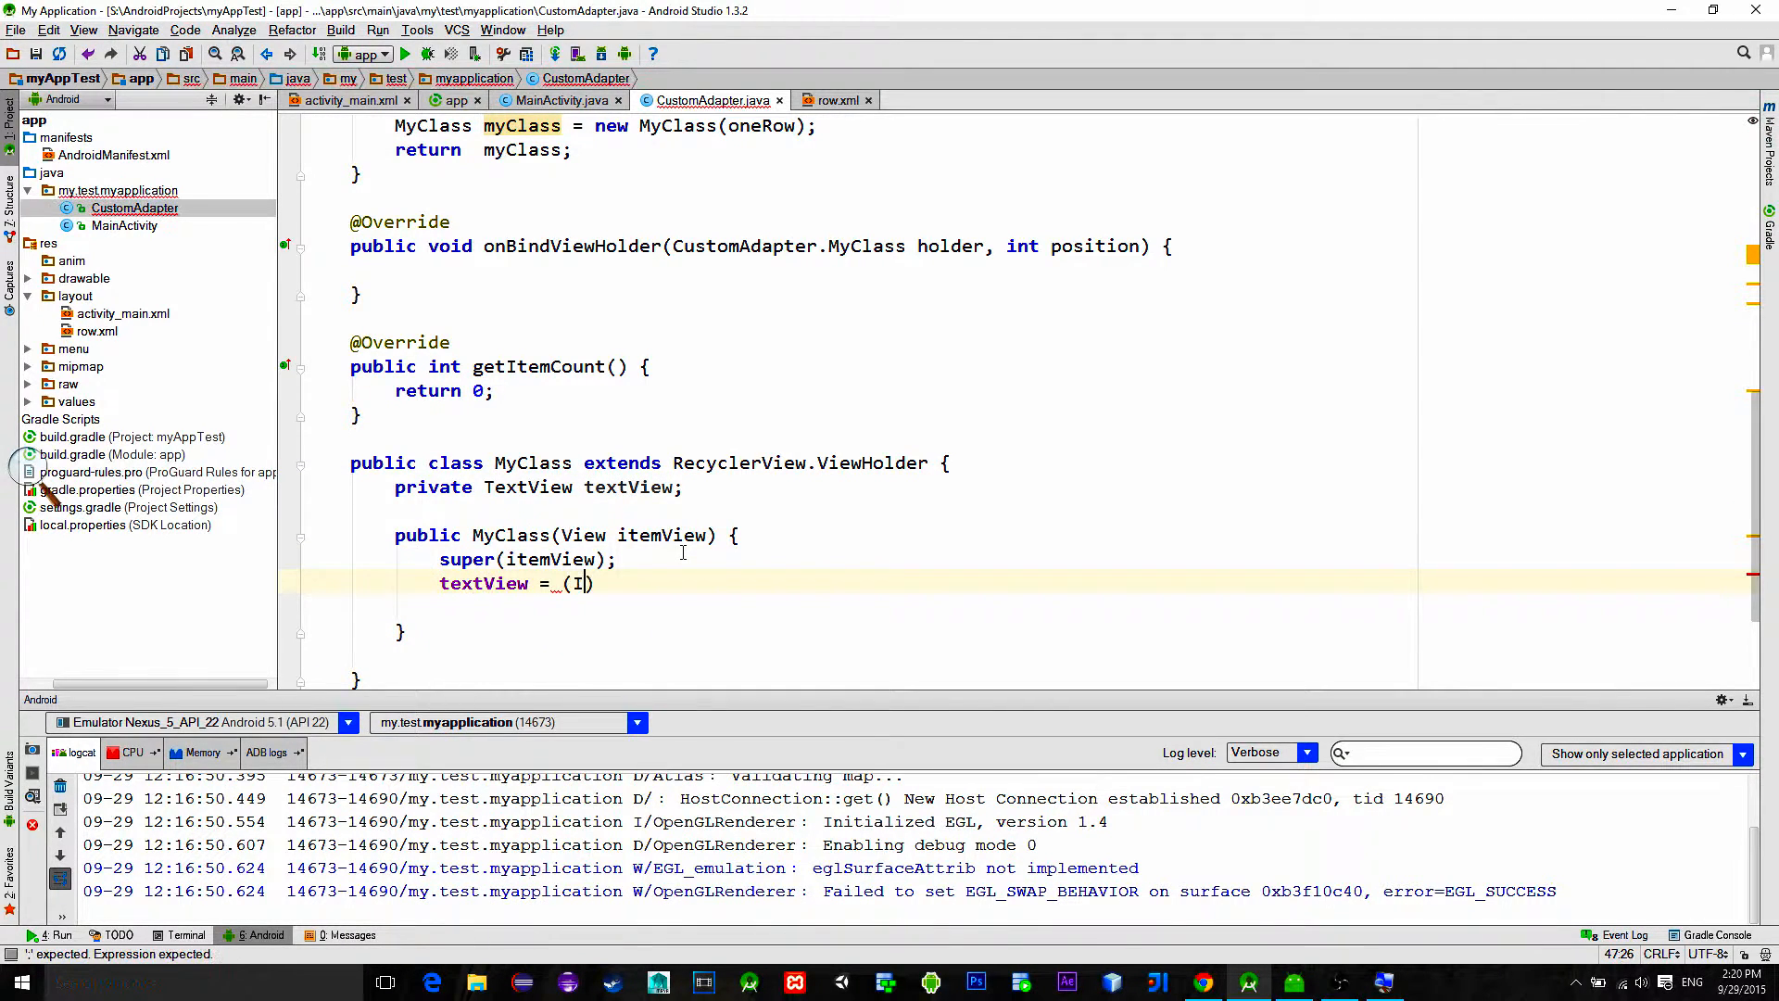
{"action": "type", "text": "TextView"}
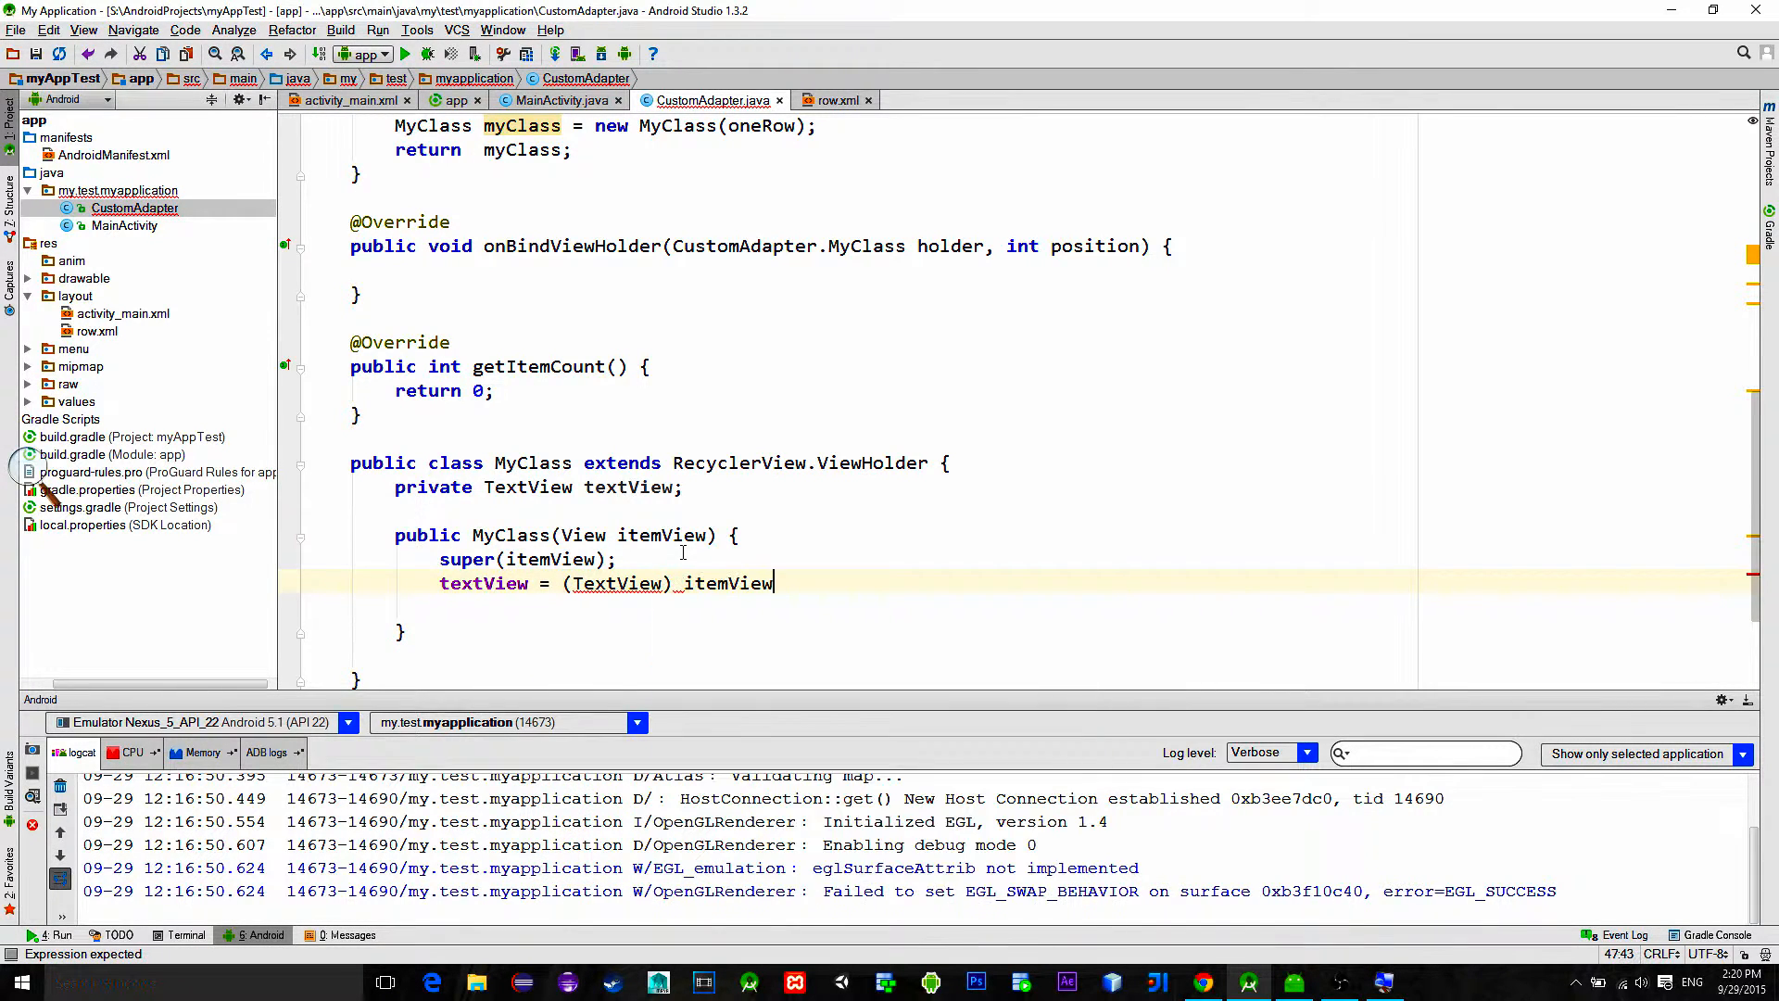
{"action": "type", "text": ".findViewById(R.id.textView"}
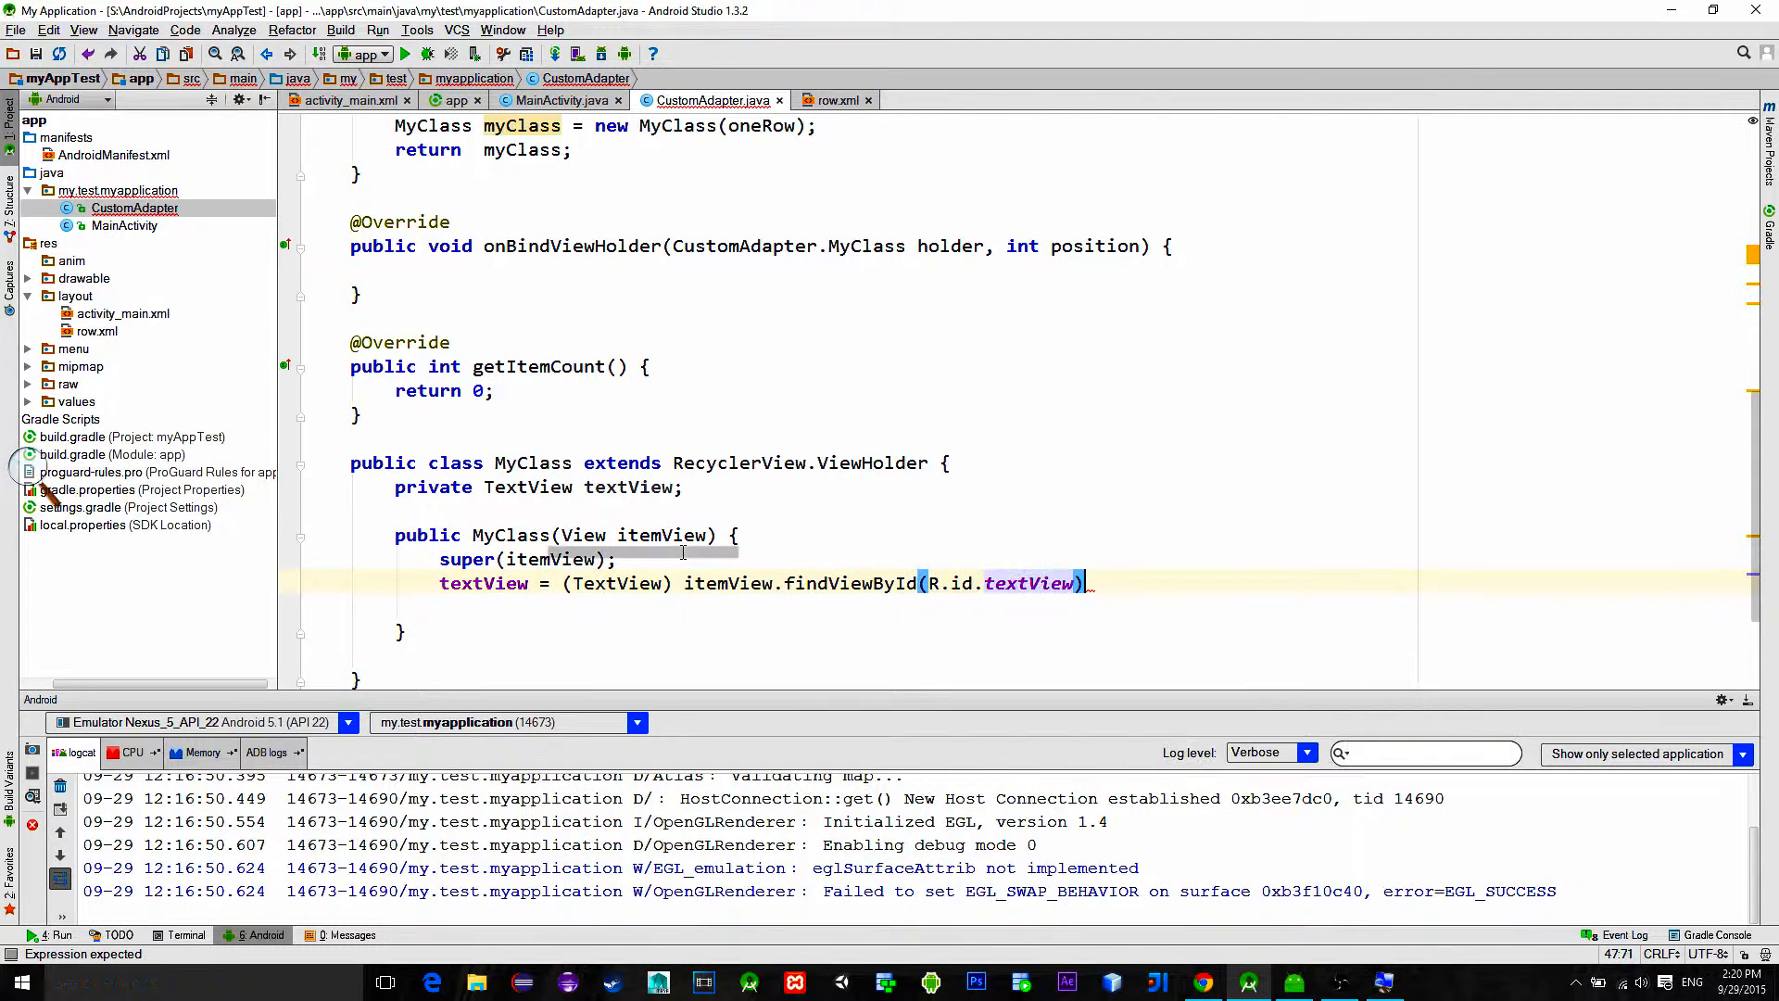
{"action": "type", "text": ";"}
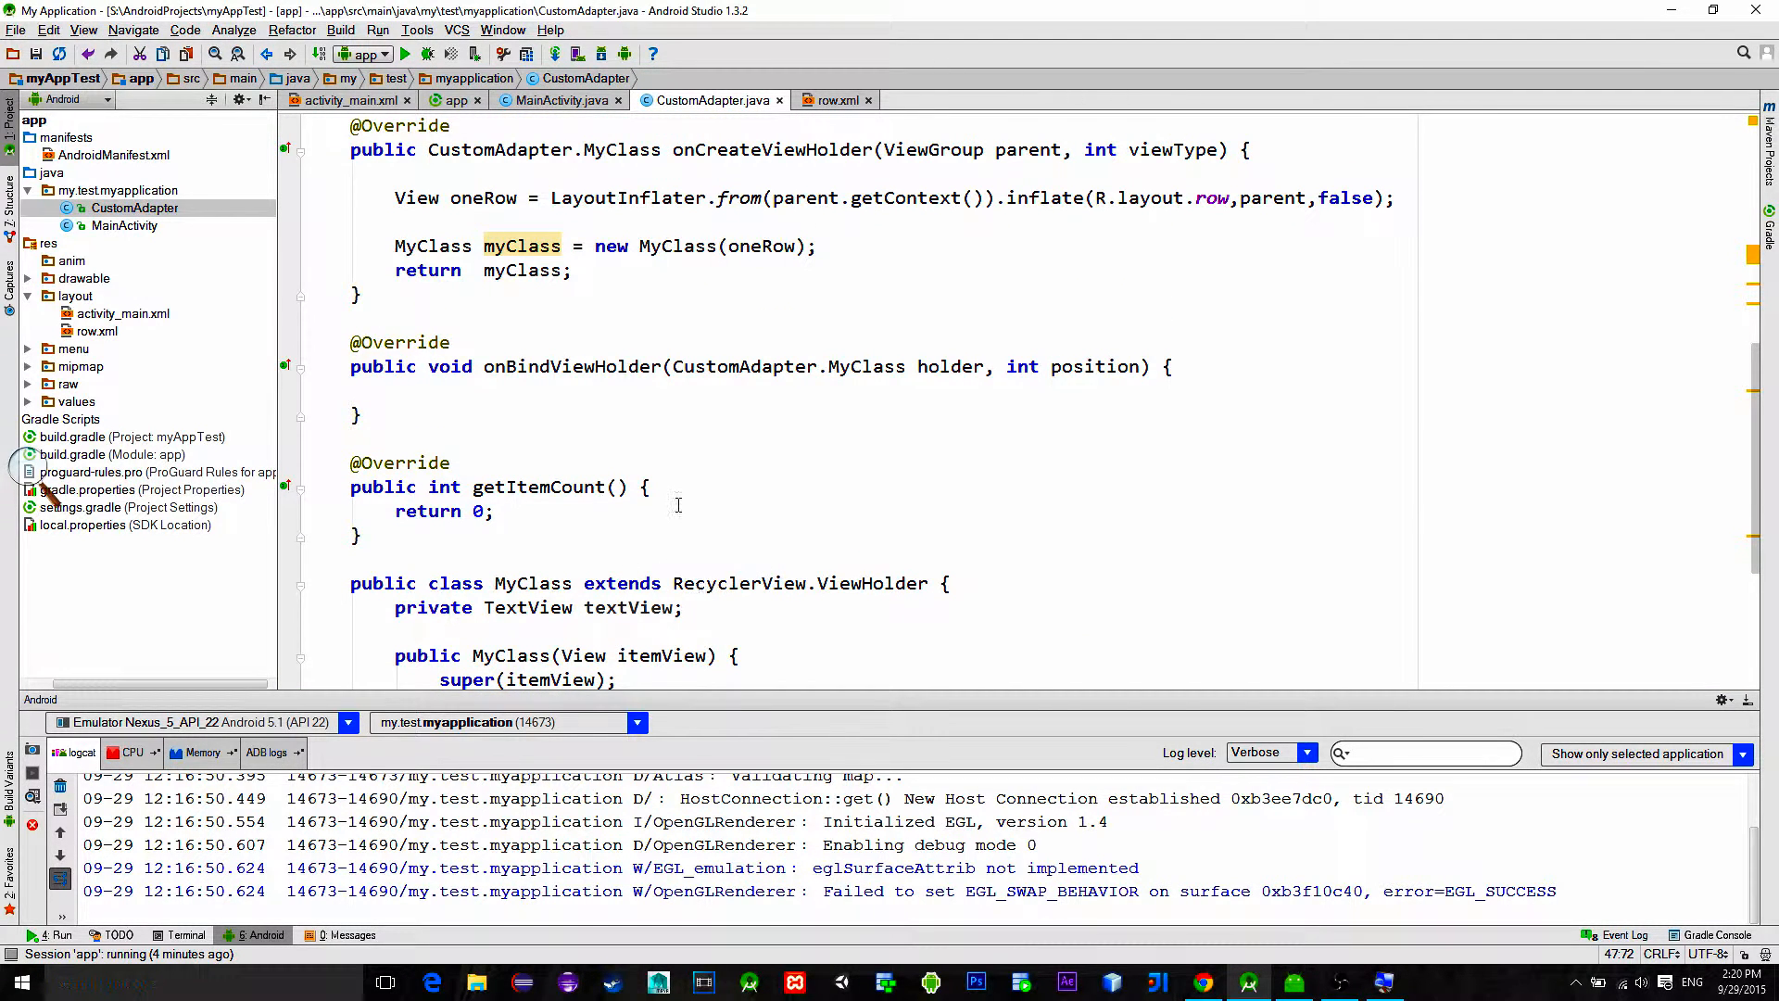
Step: In onBindViewHolder set holder.textView text from arrayList.get(position)
{"action": "left_click", "coordinate": [454, 465]}
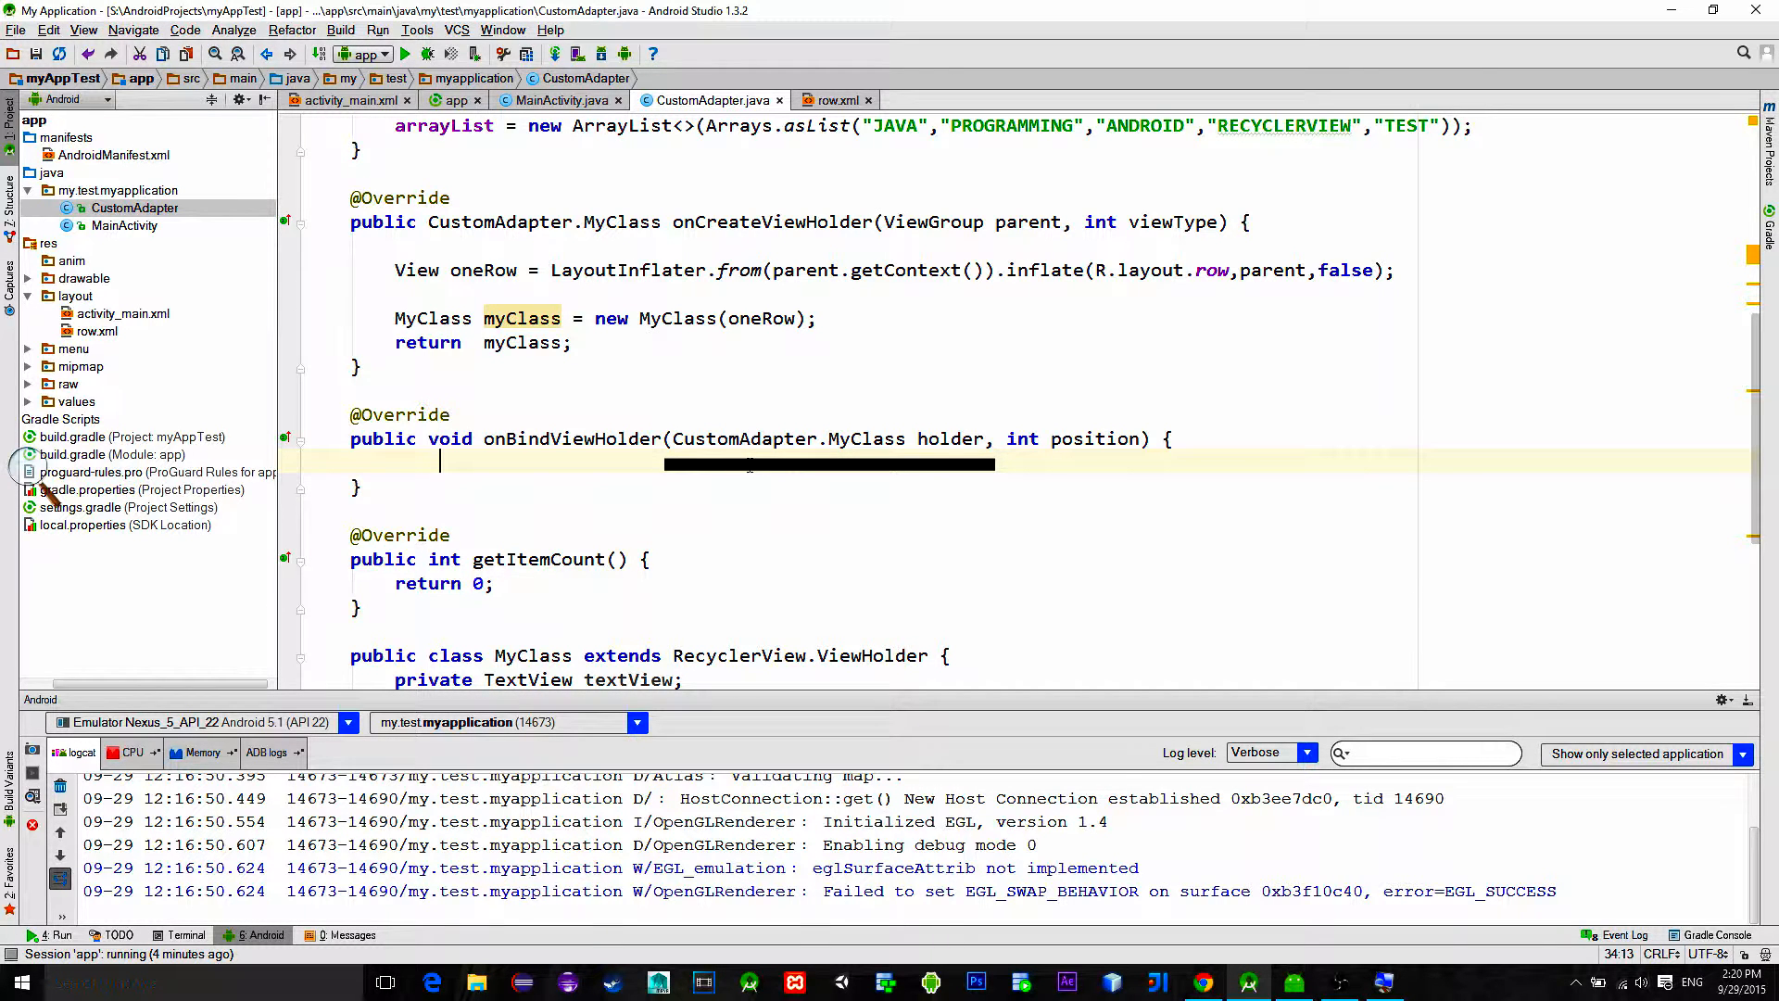
{"action": "type", "text": "holder"}
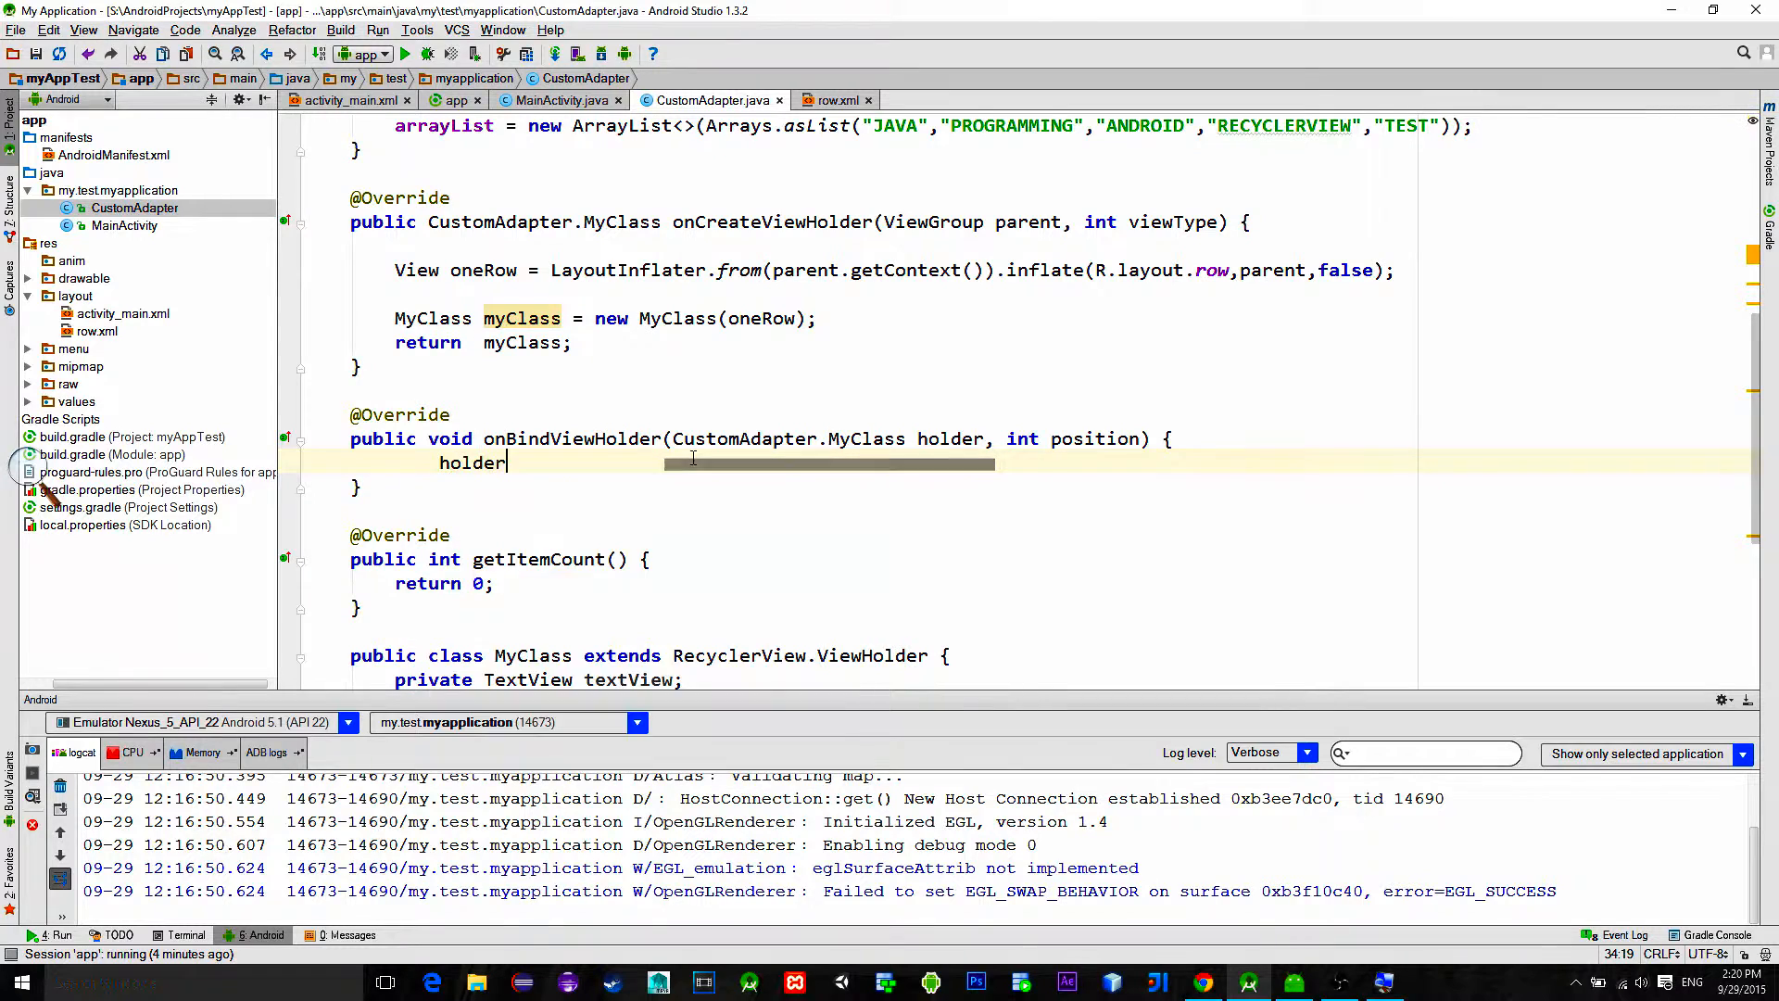
{"action": "type", "text": ".textView.setText();"}
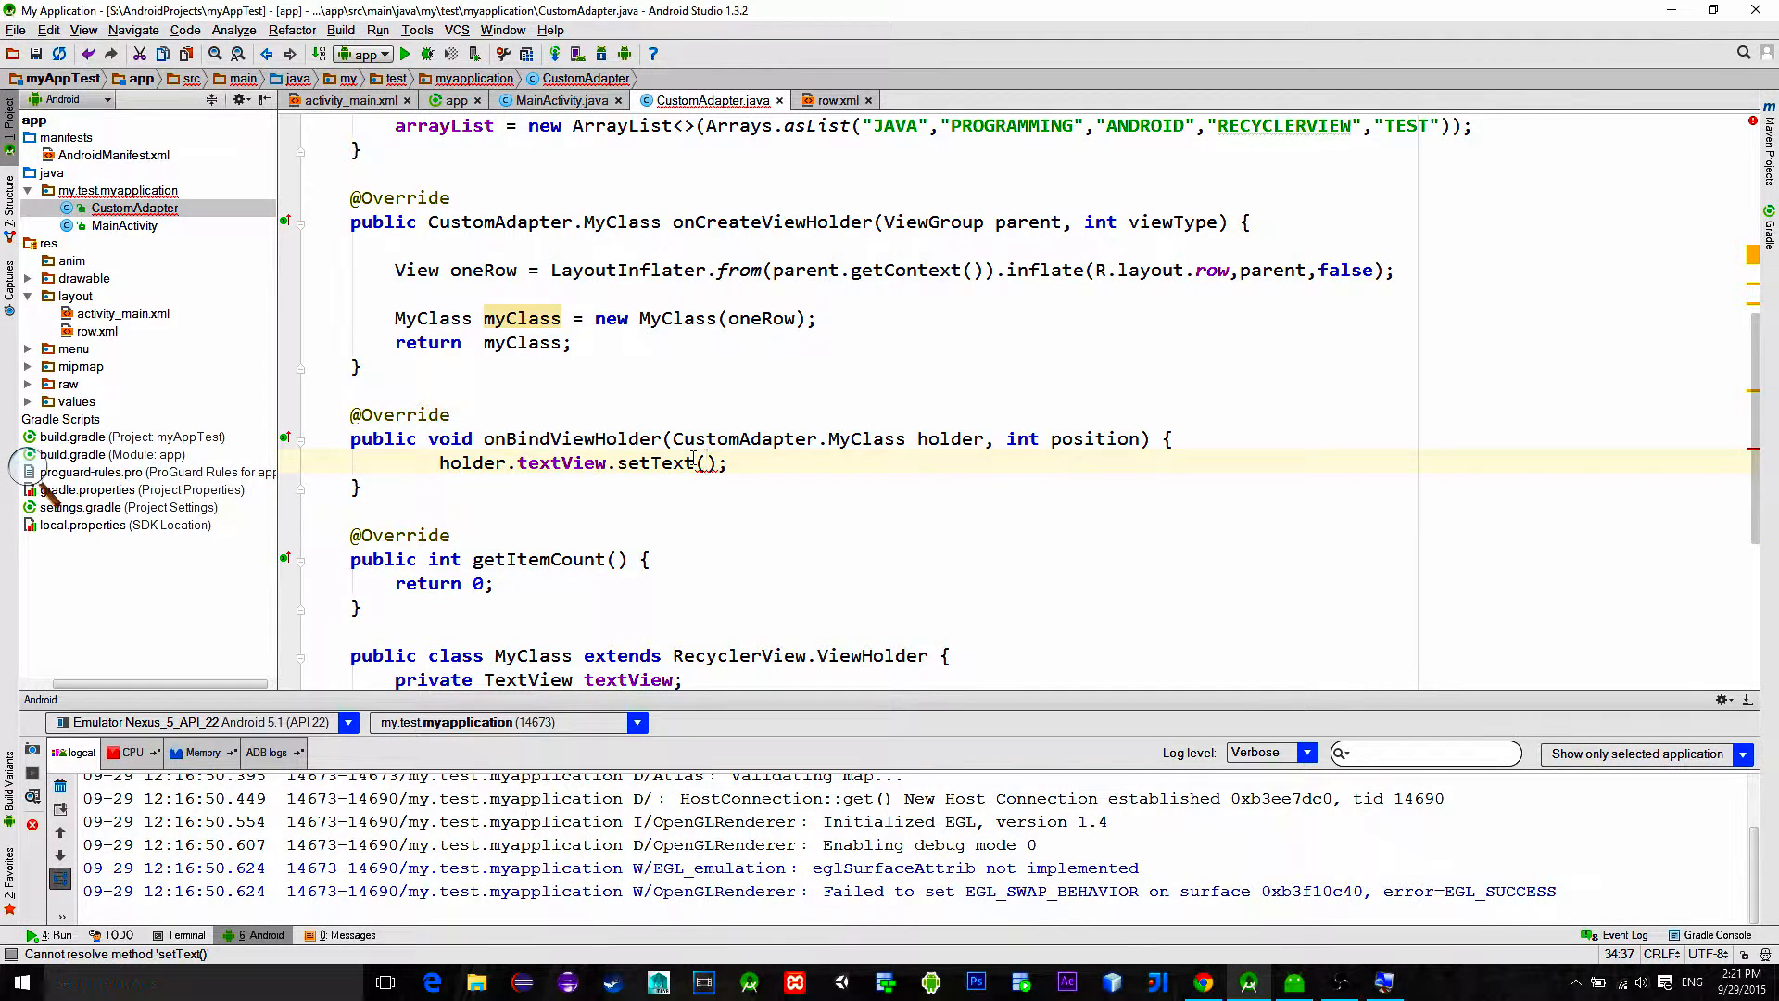
{"action": "type", "text": "arrayList.get(position"}
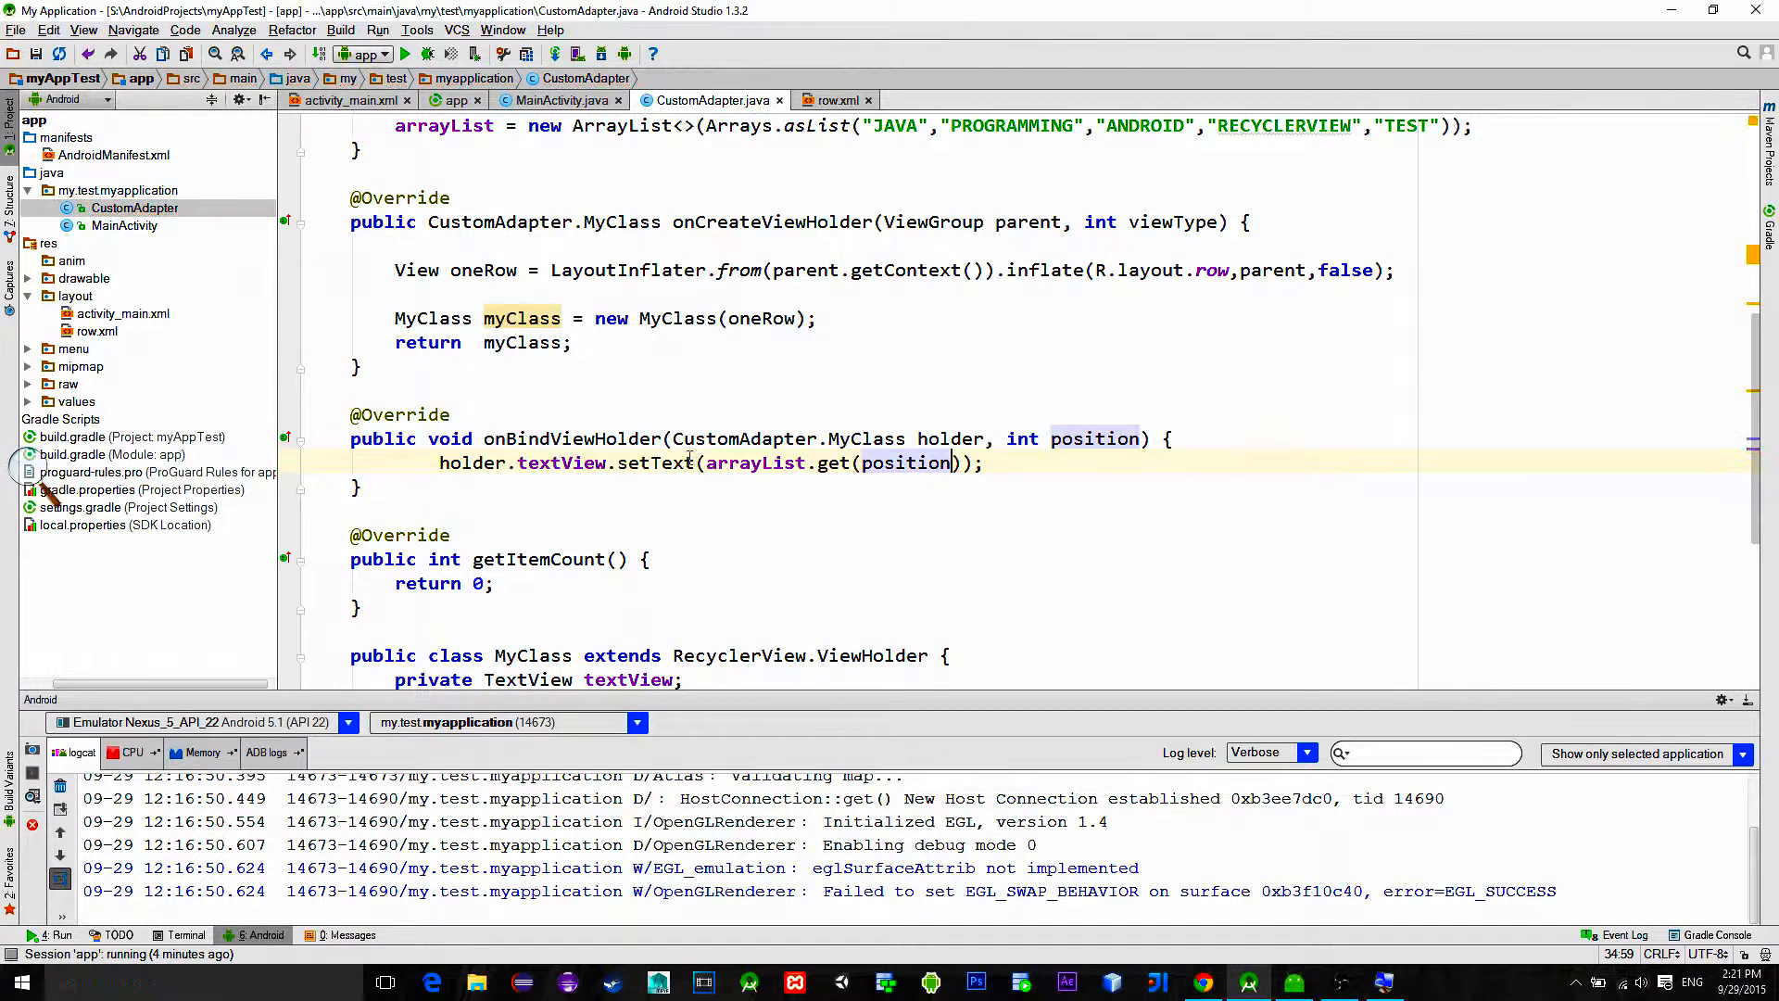
Step: Make getItemCount return arrayList.size() instead of 0
{"action": "left_click", "coordinate": [482, 583]}
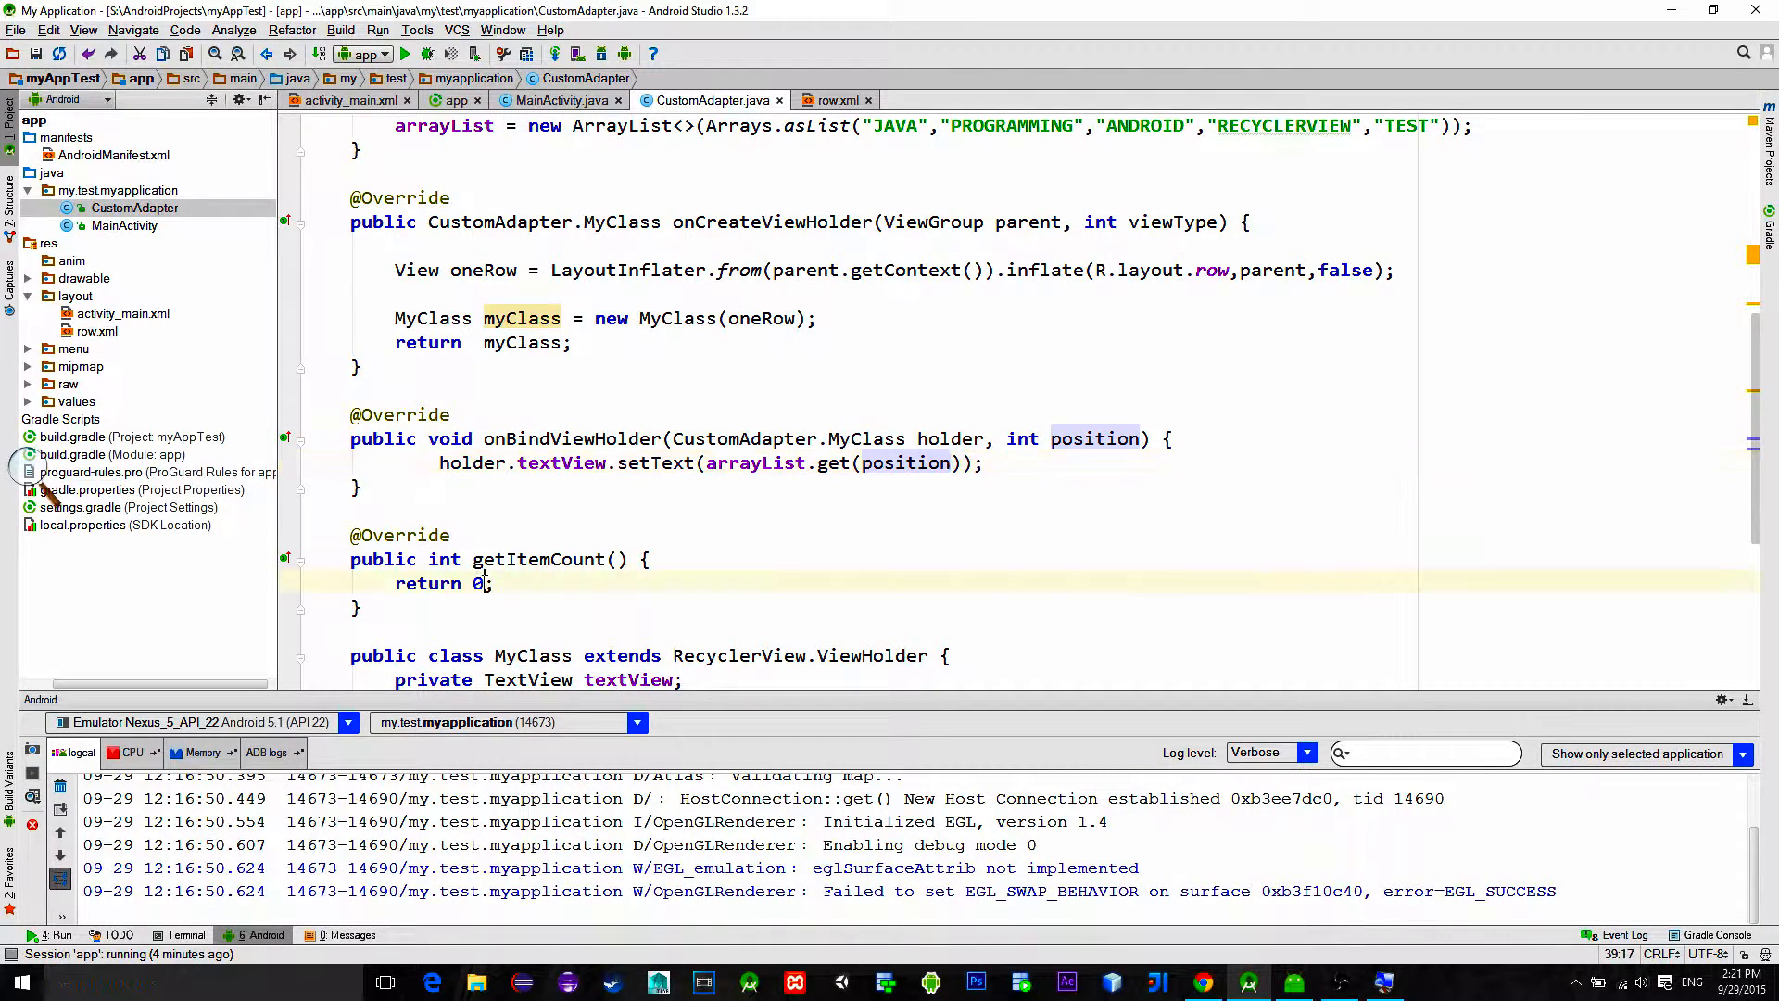
{"action": "type", "text": "arrayList"}
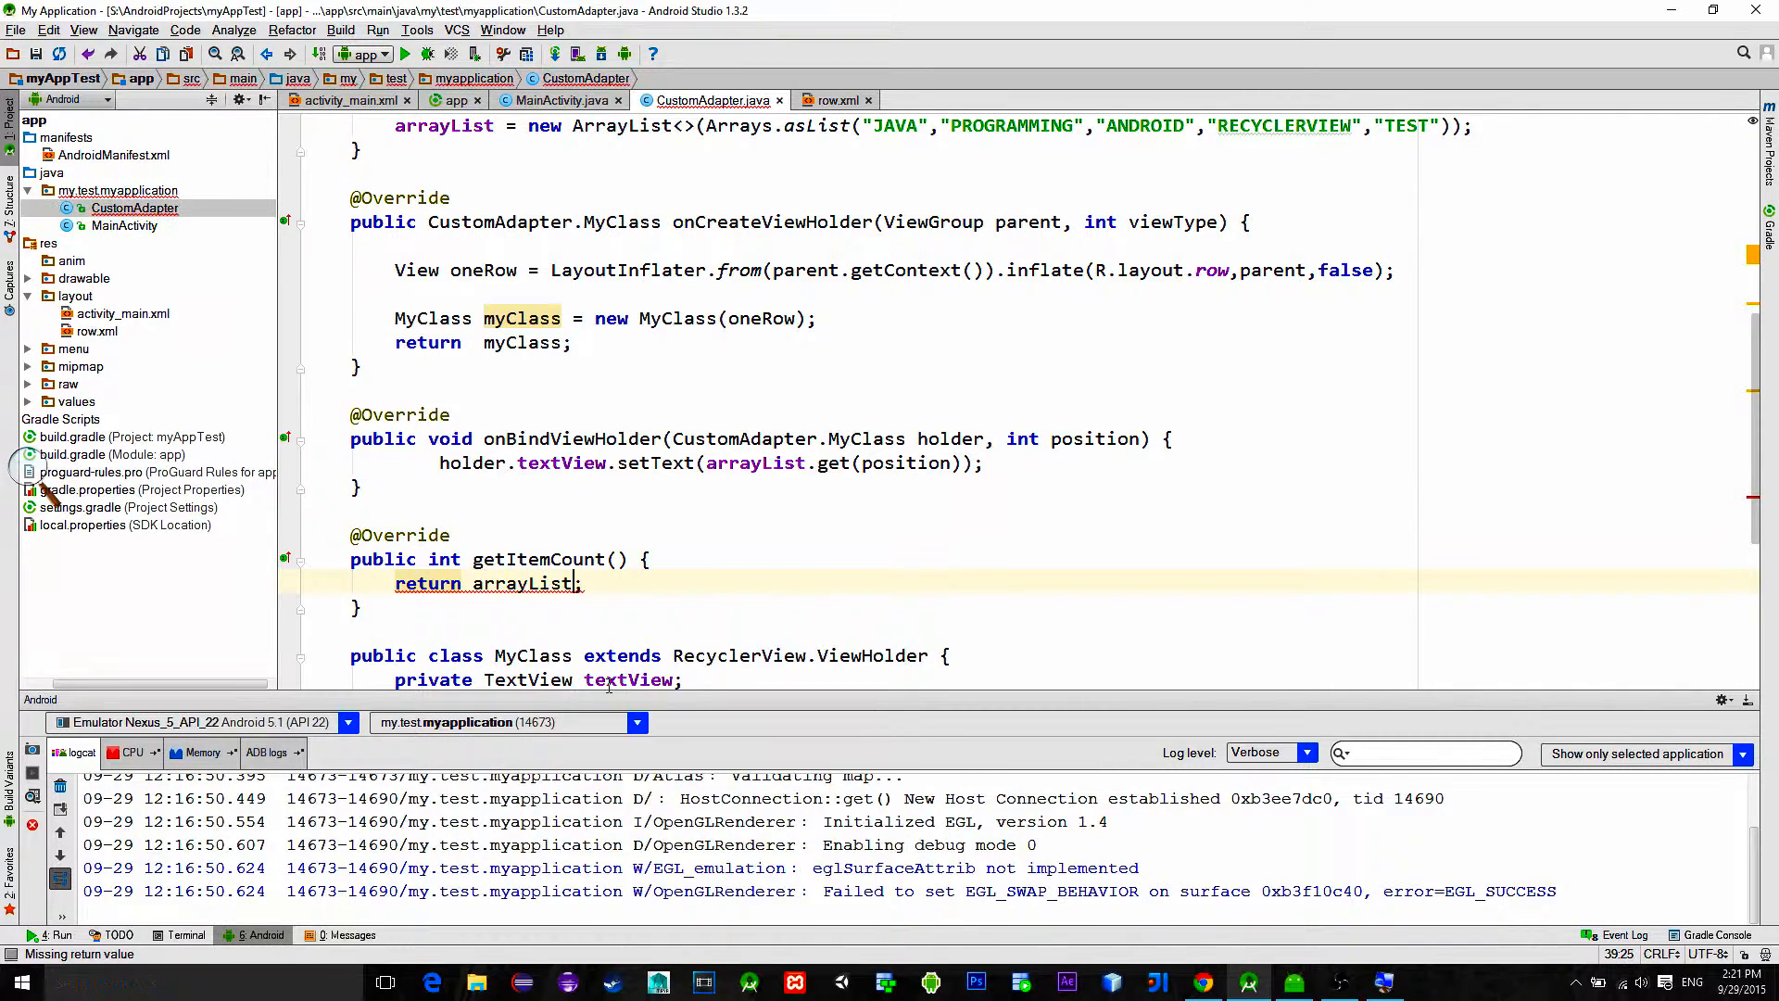
{"action": "type", "text": ".size()"}
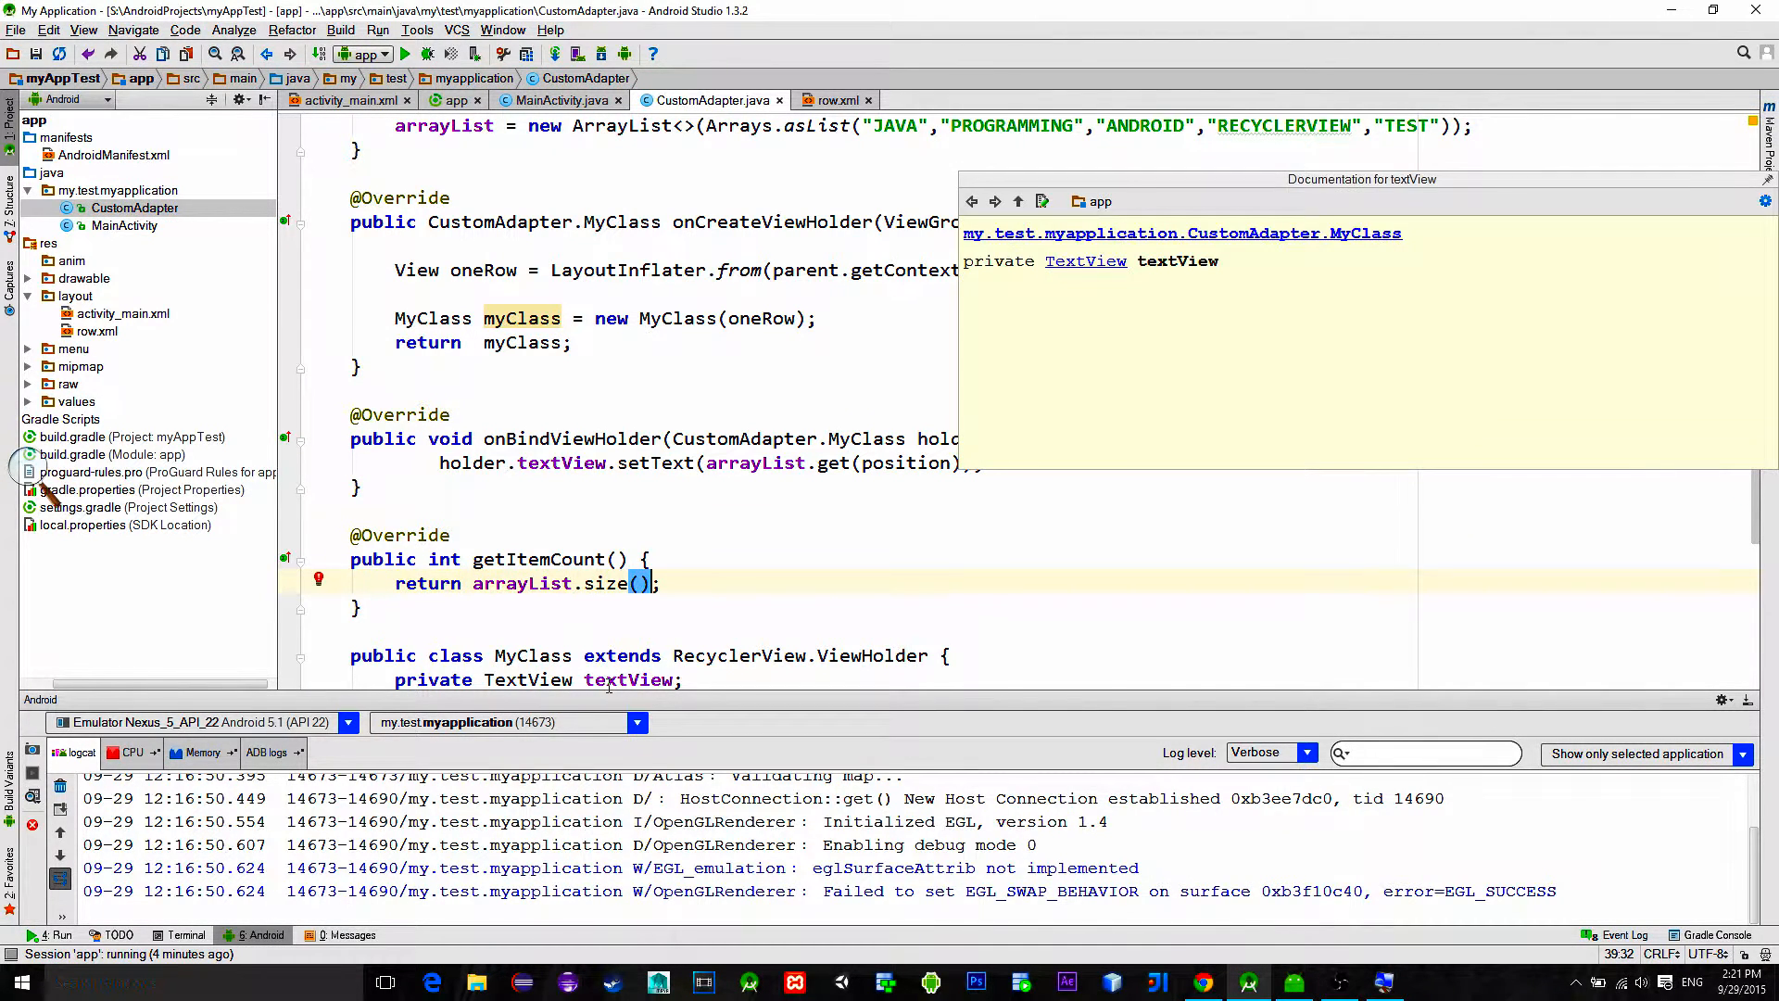
{"action": "left_click", "coordinate": [797, 567]}
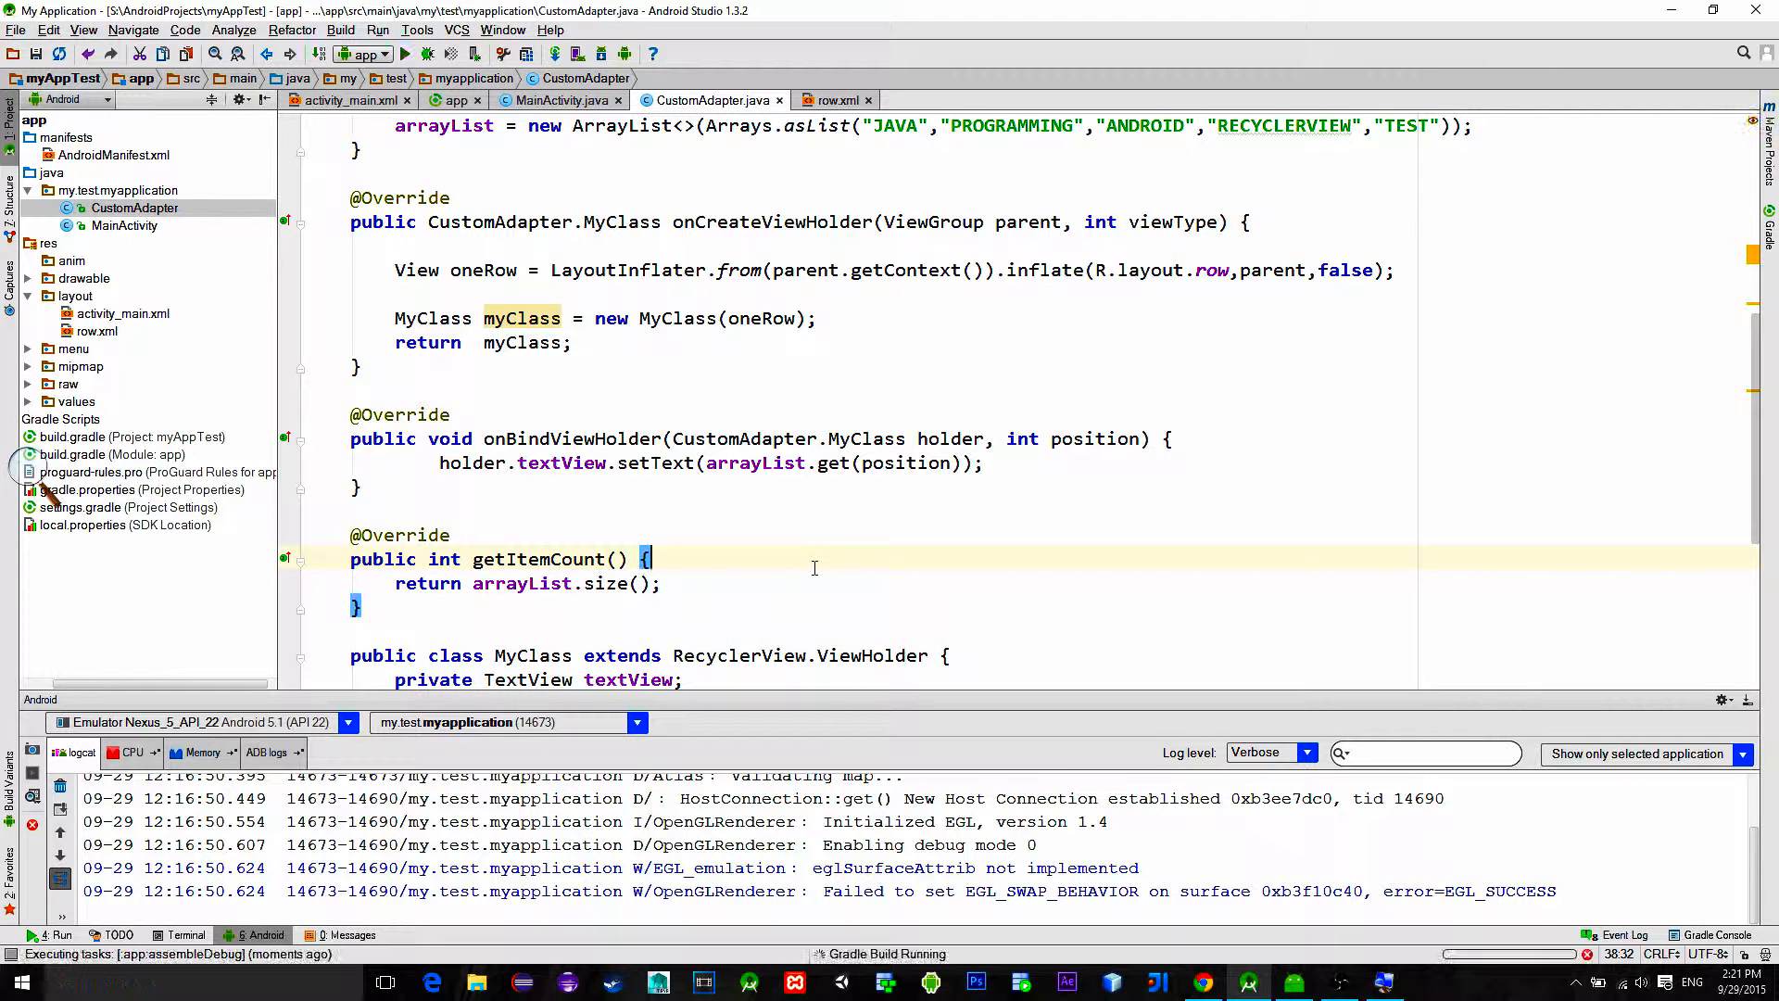
Step: View the running app in the emulator listing JAVA, PROGRAMMING, ANDROID, RECYCLERVIEW and TEST rows
{"action": "scroll", "scroll_direction": "down", "scroll_amount": 3}
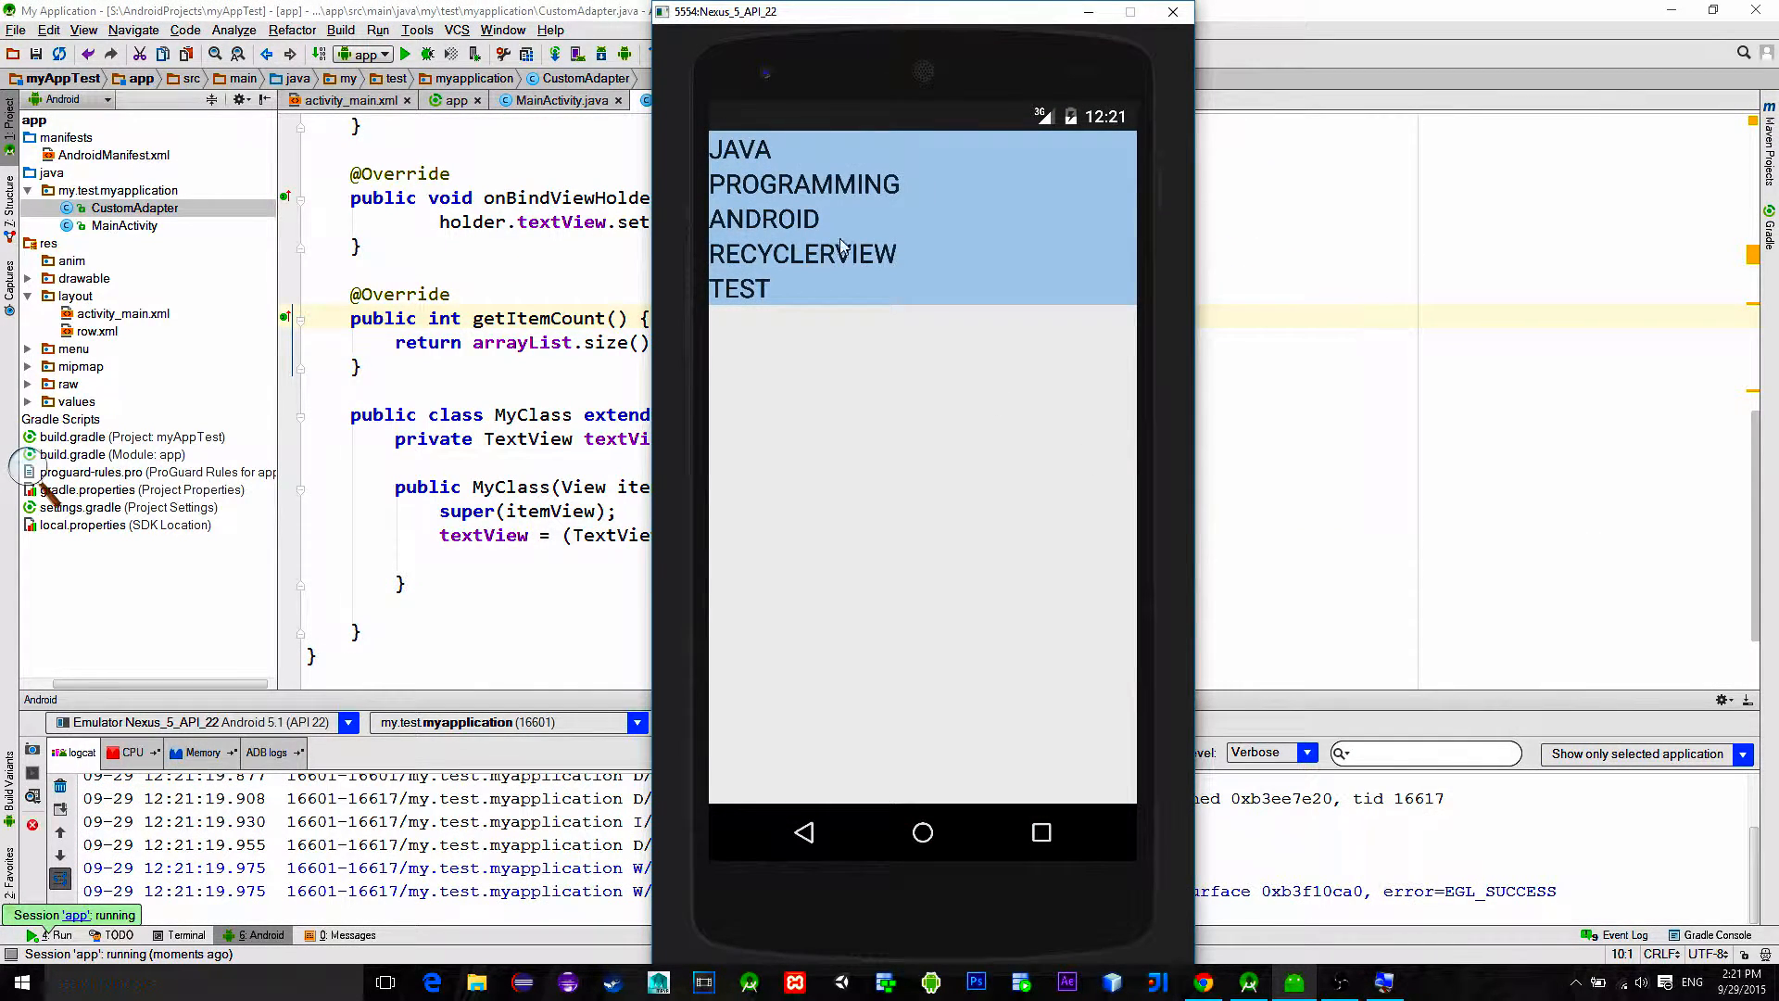
{"action": "mouse_move", "coordinate": [932, 276]}
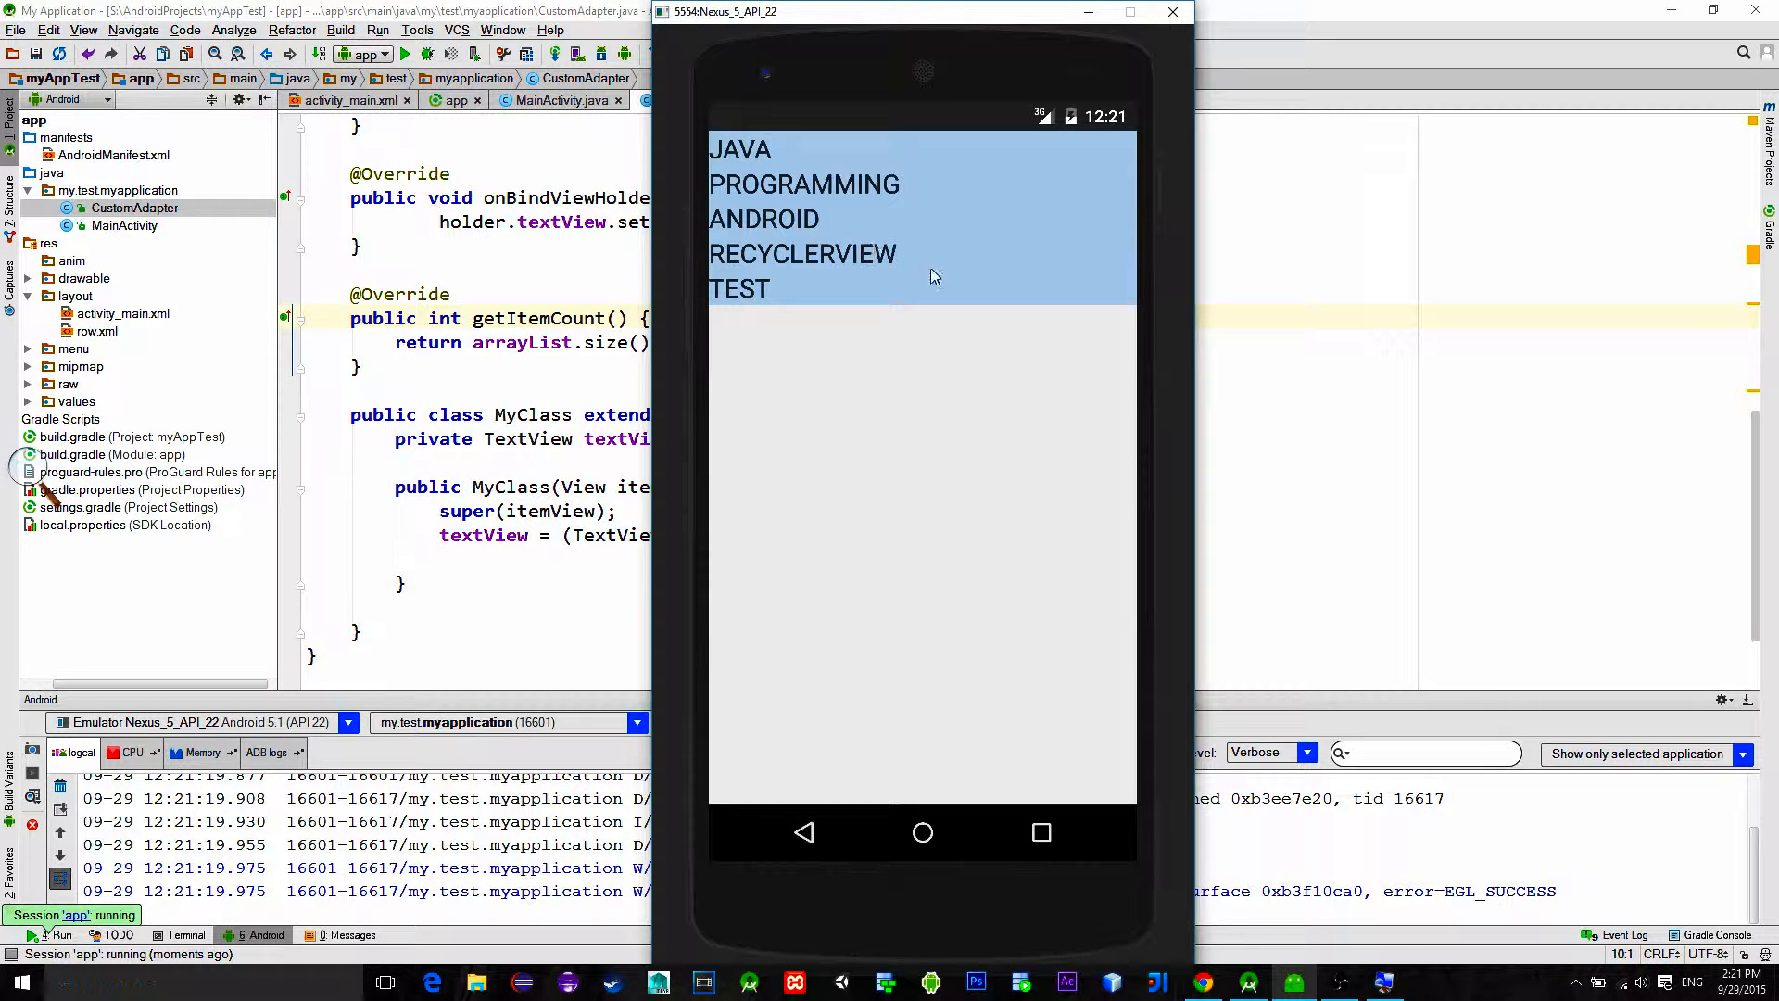